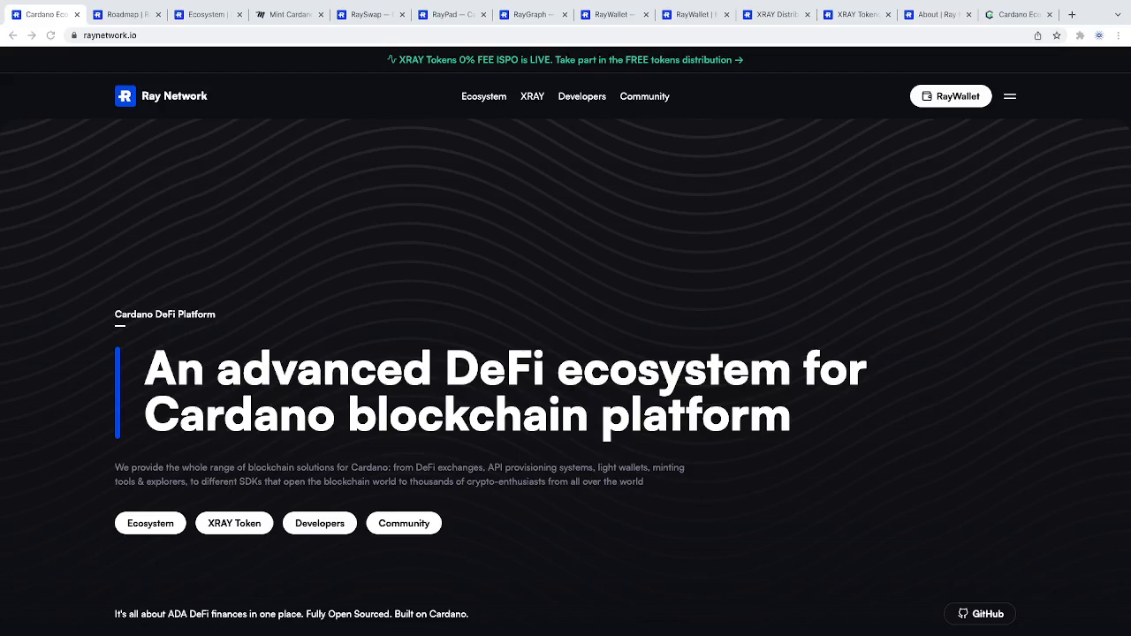
pyautogui.moveTo(60, 270)
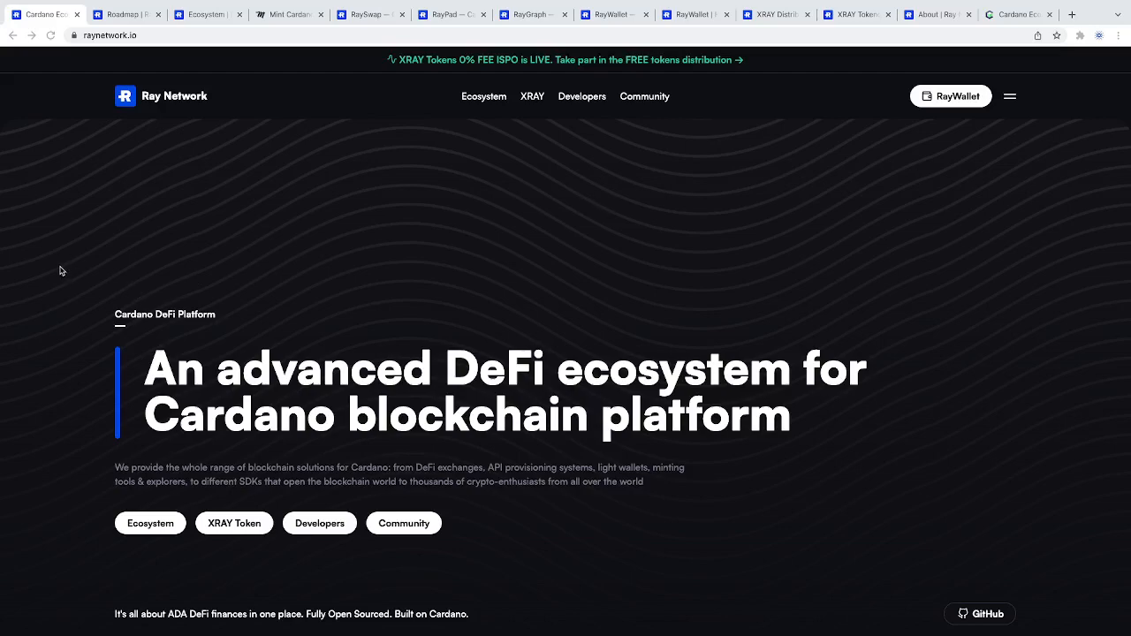
# Scroll the homepage to the $89.2m RayStake TVL stats and XRAY 0% fee ISPO section
pyautogui.scroll(-3)
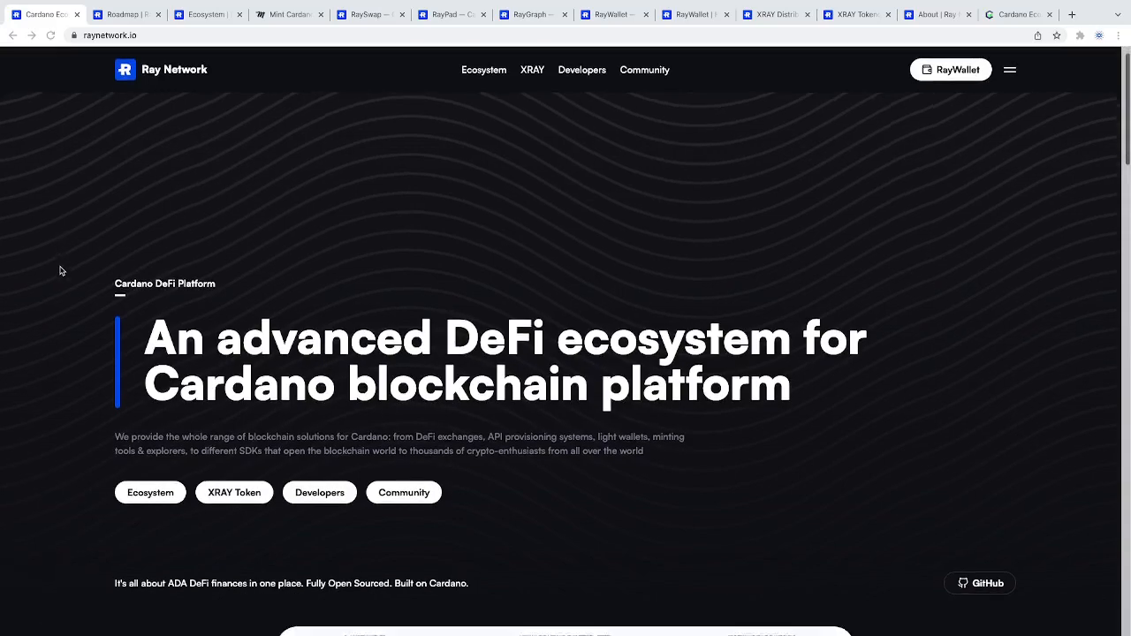
pyautogui.scroll(-3)
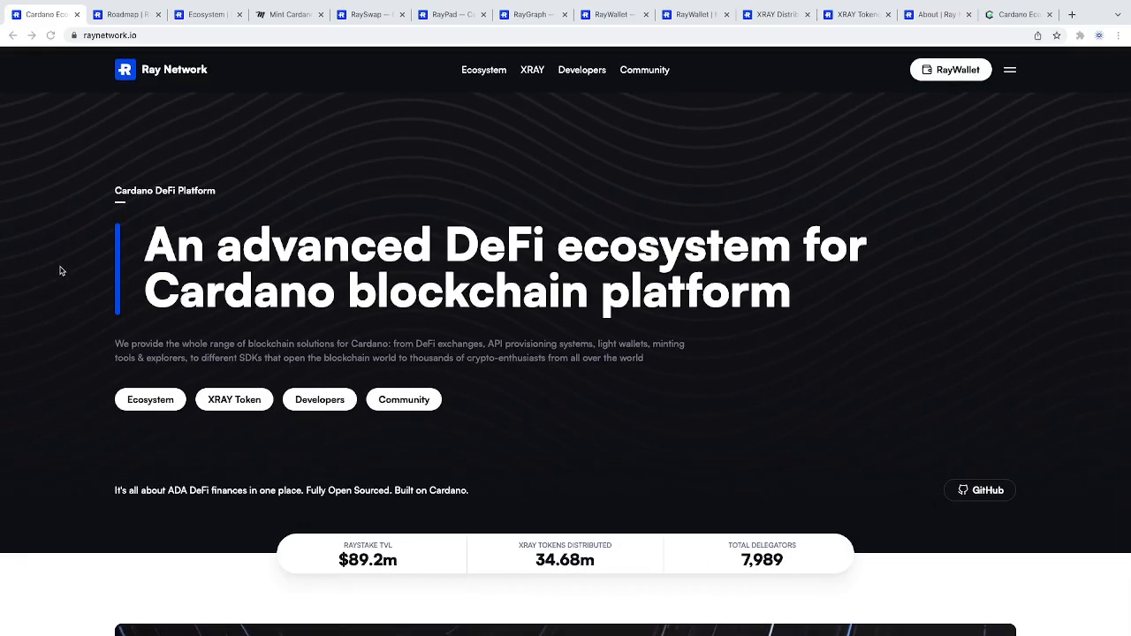
pyautogui.moveTo(40, 267)
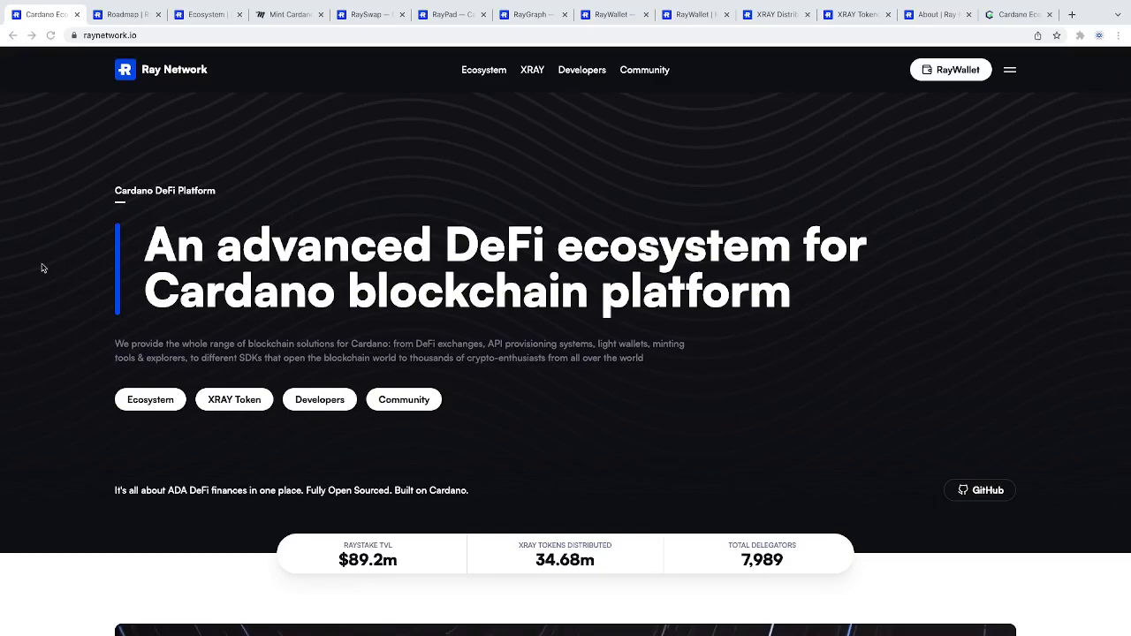
pyautogui.scroll(-3)
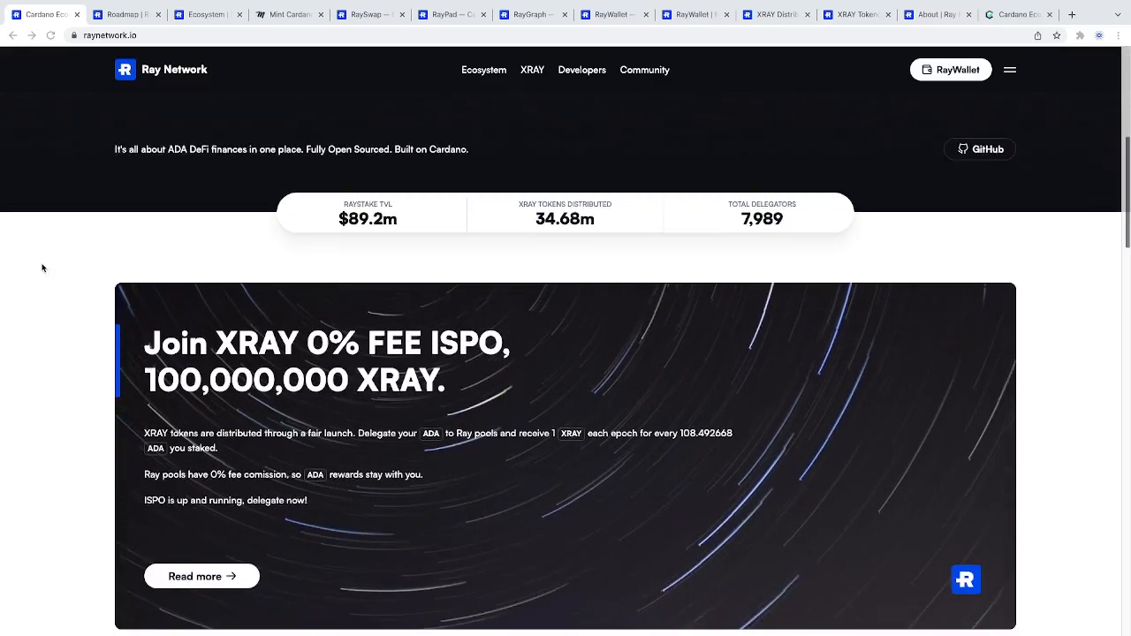
# Browse the ecosystem grid of RayWallet, RayStake, RaySwap and more, then return to top
pyautogui.scroll(-3)
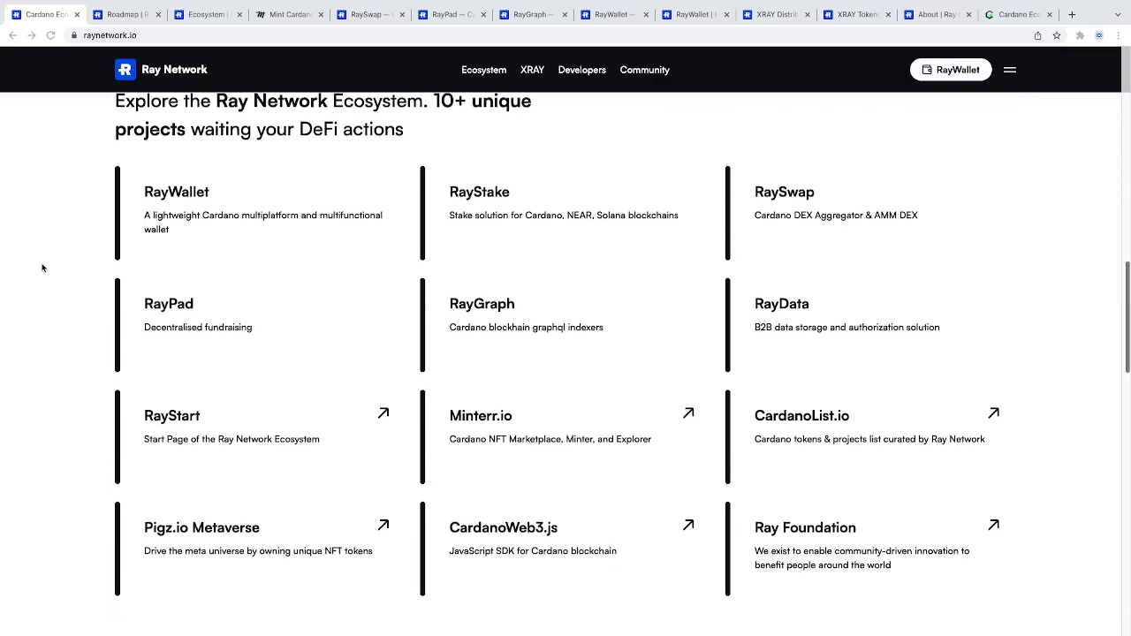
pyautogui.moveTo(150, 199)
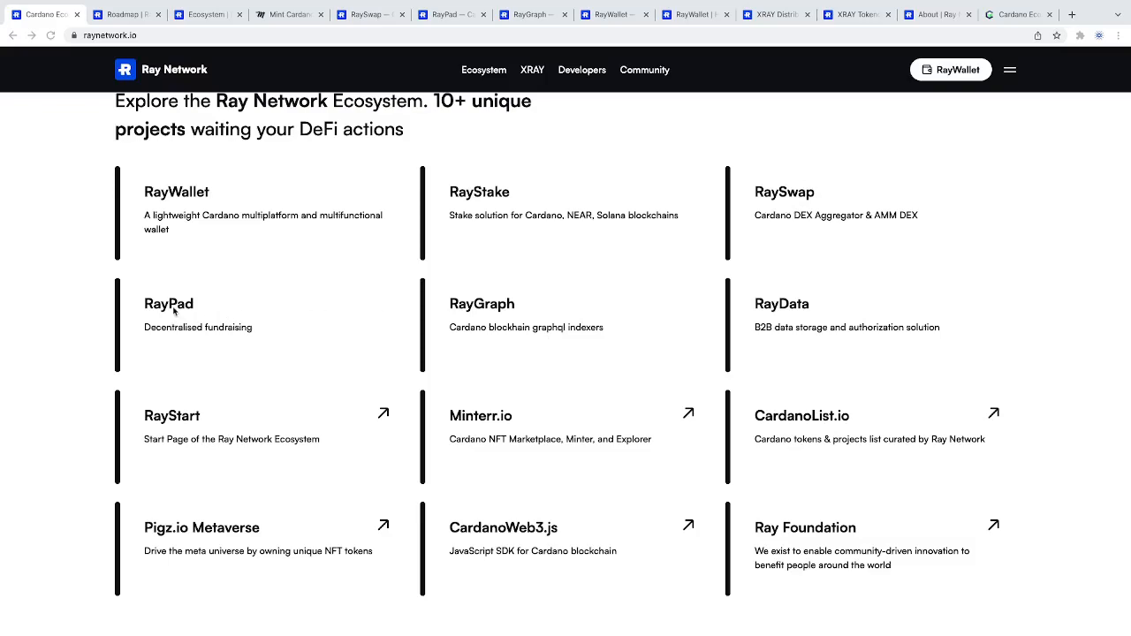
pyautogui.moveTo(184, 316)
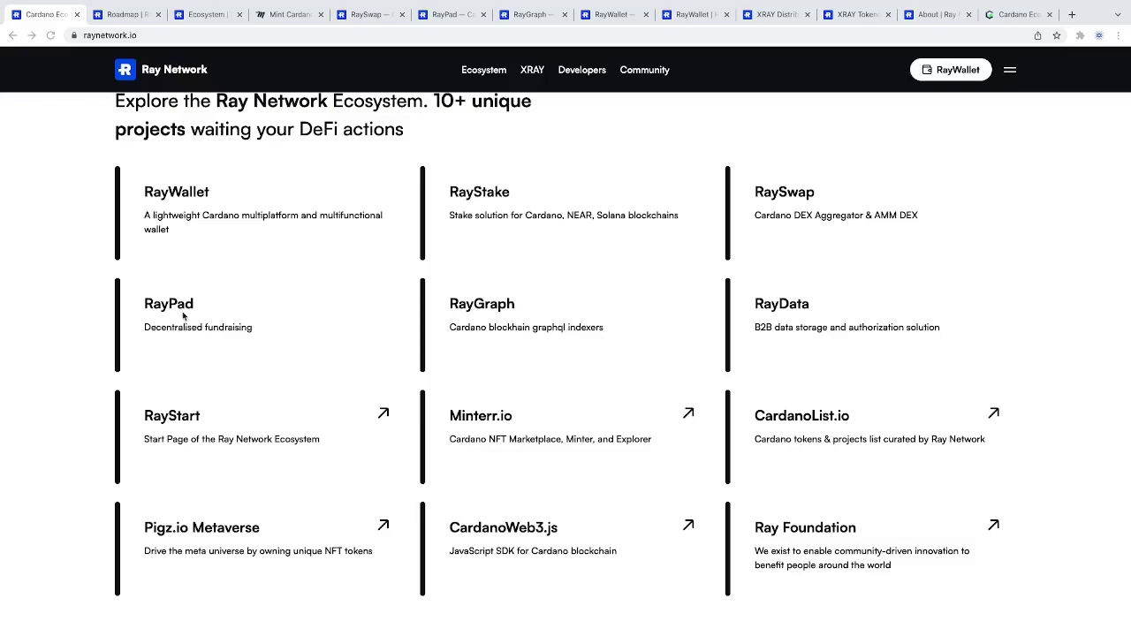
pyautogui.moveTo(220, 314)
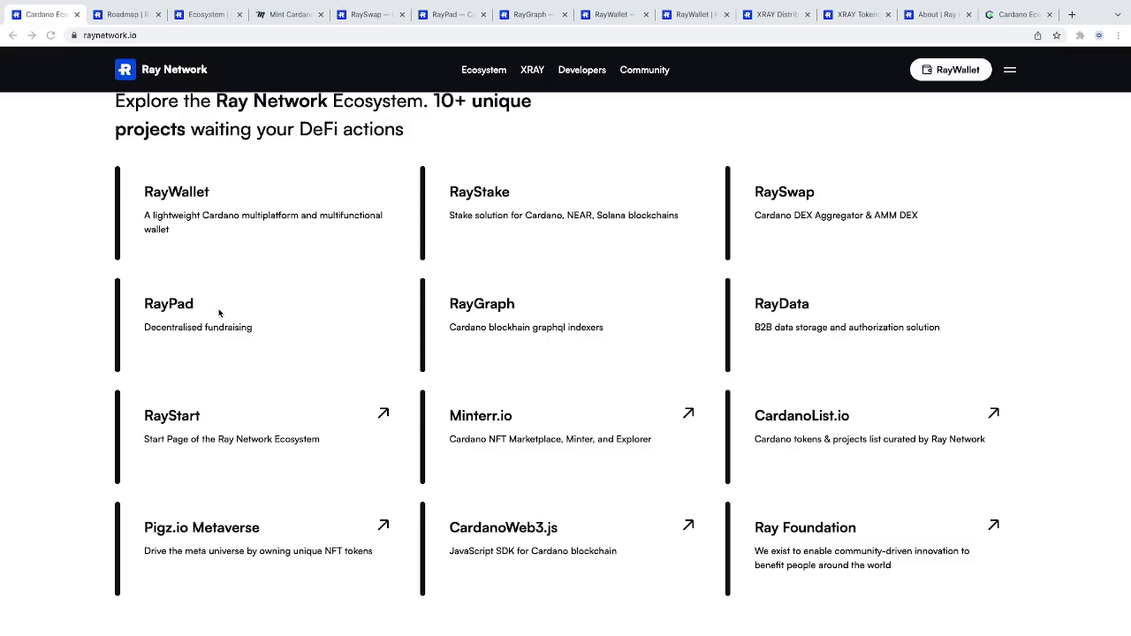
pyautogui.moveTo(511, 304)
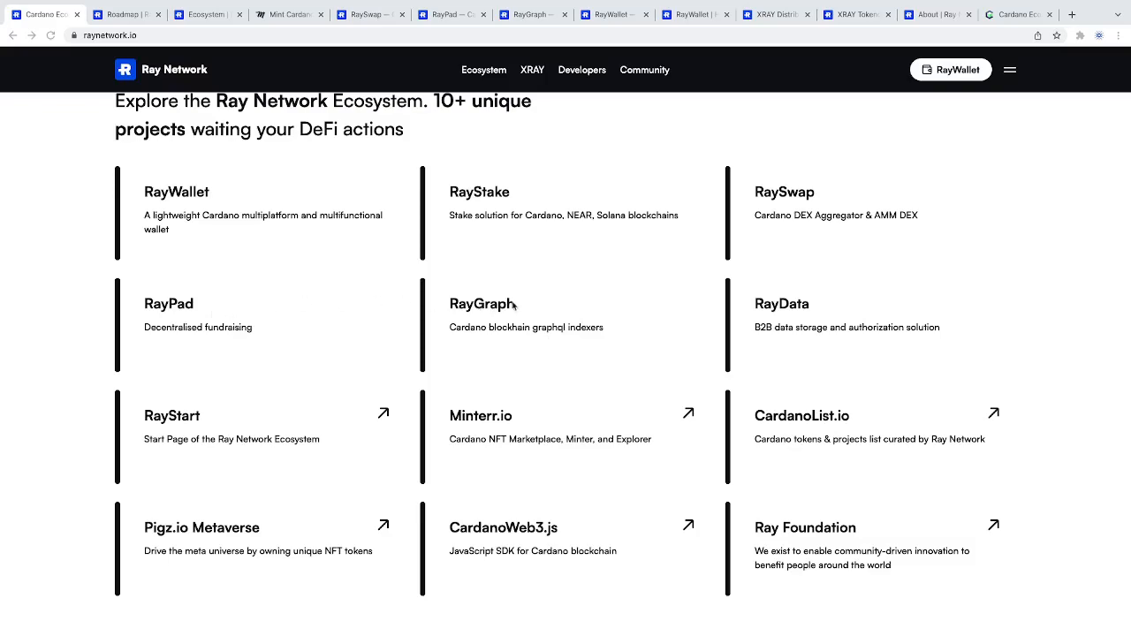
pyautogui.moveTo(506, 321)
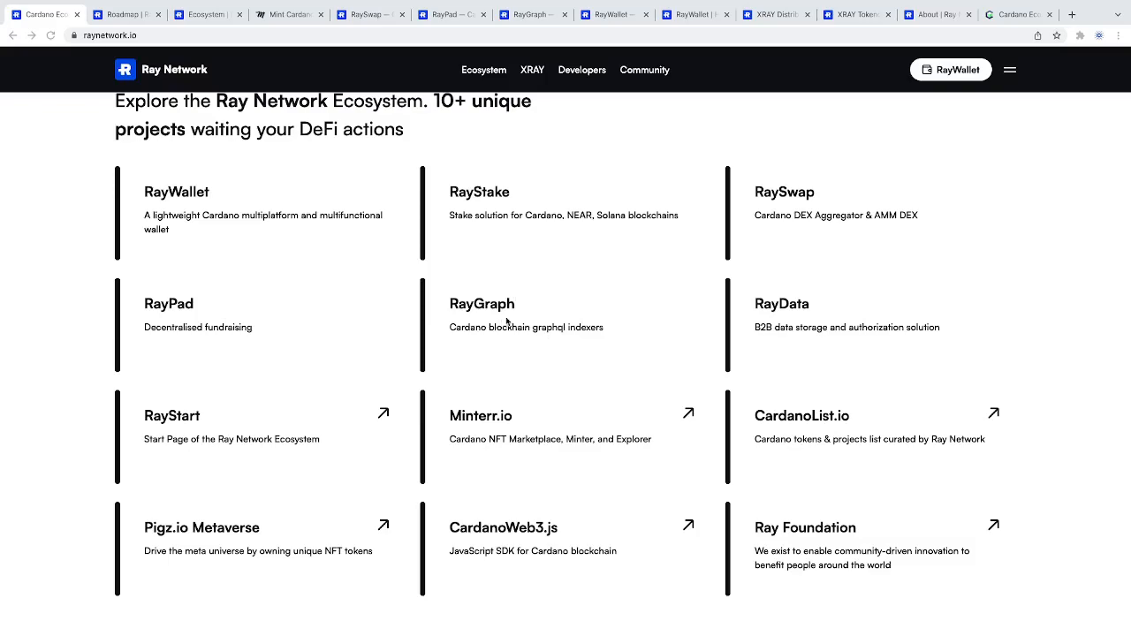
pyautogui.moveTo(439, 325)
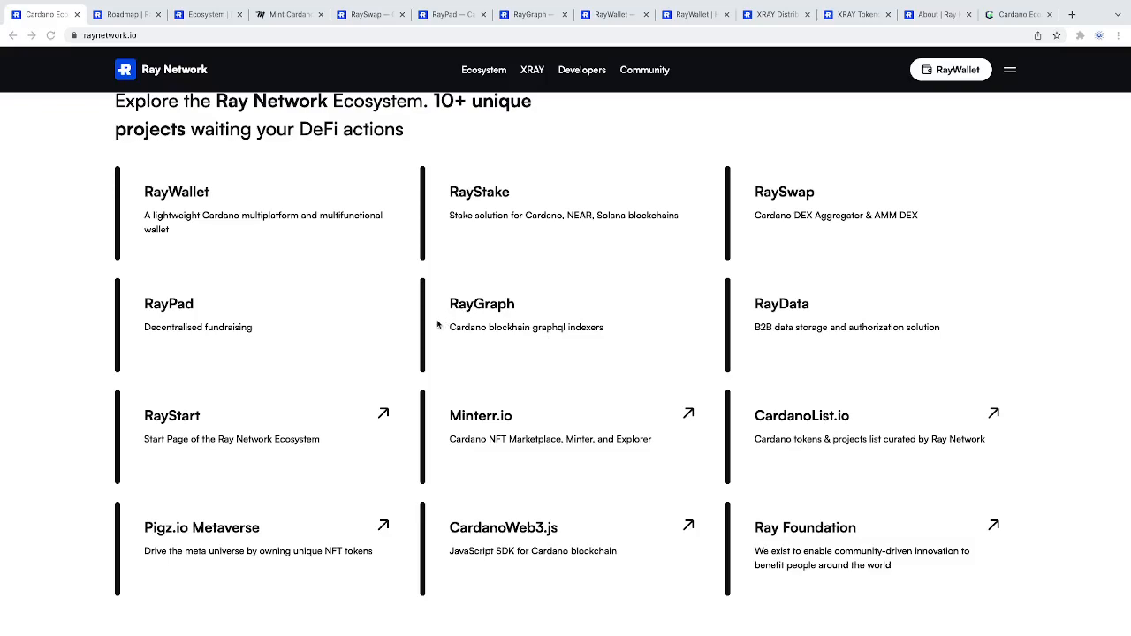
pyautogui.moveTo(570, 355)
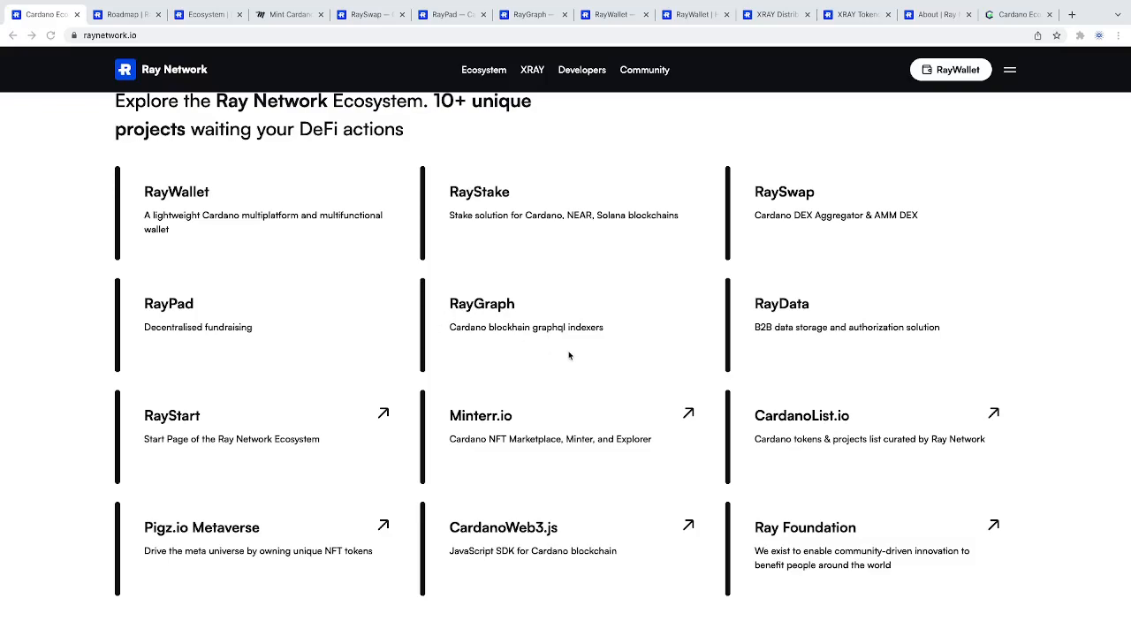
pyautogui.moveTo(284, 516)
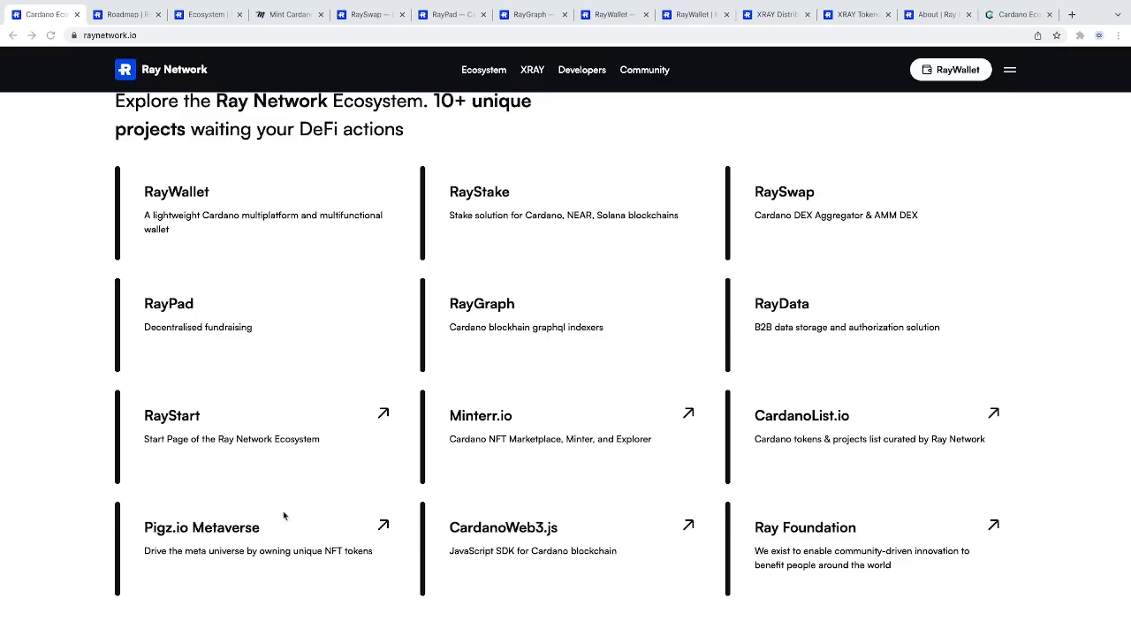
pyautogui.moveTo(556, 511)
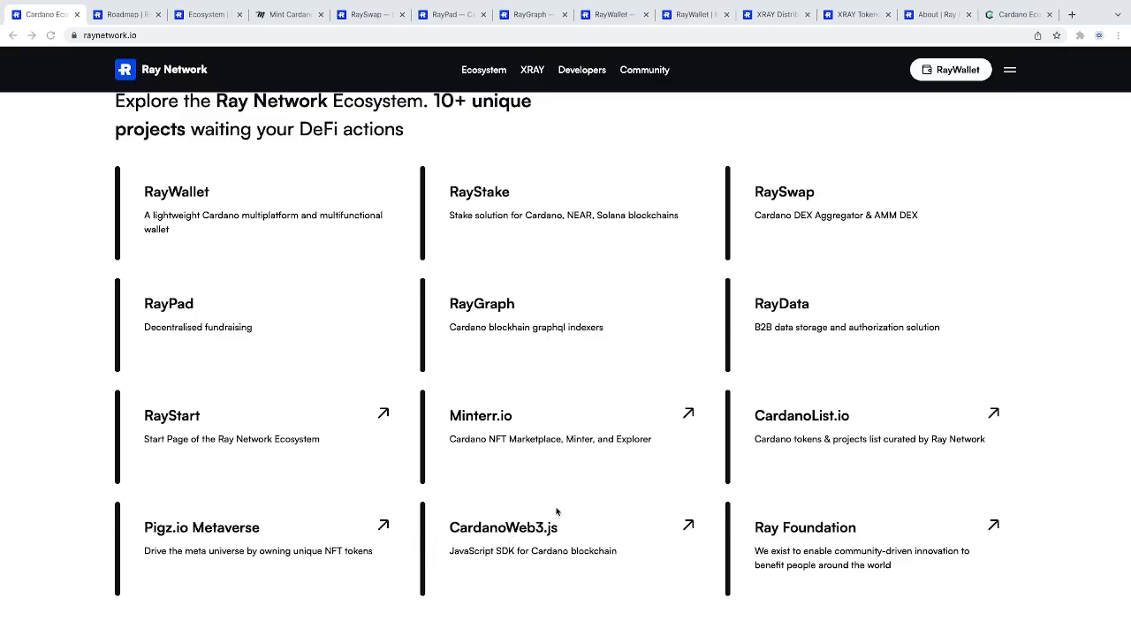
pyautogui.scroll(-3)
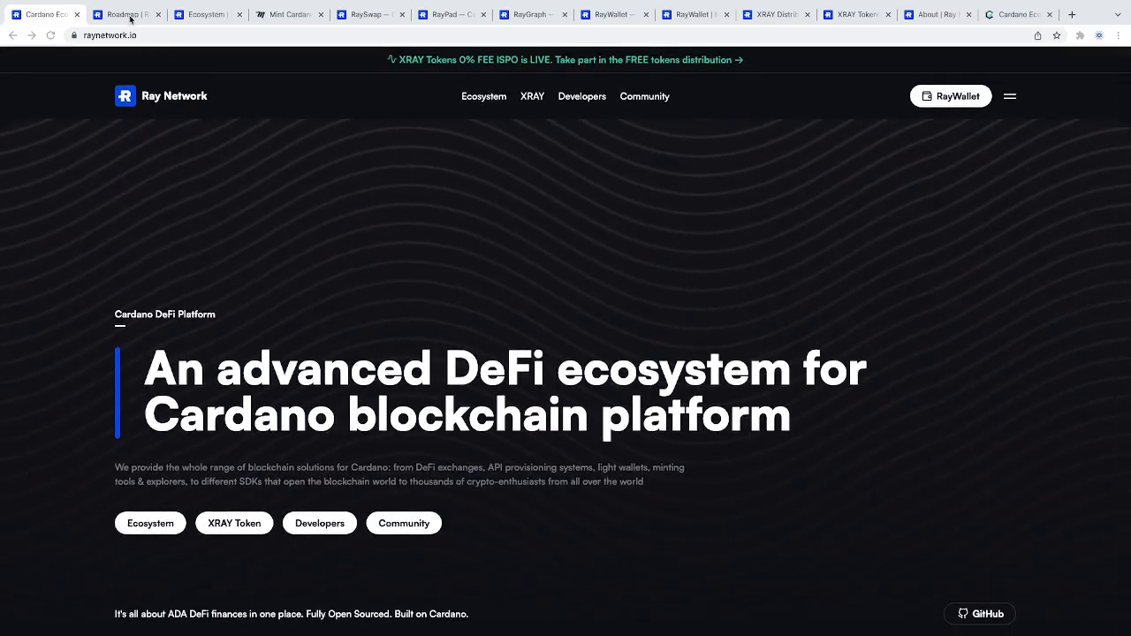
# Browse the Development Roadmap's ecosystem, desktop/mobile app and Chrome extension milestones
pyautogui.click(124, 14)
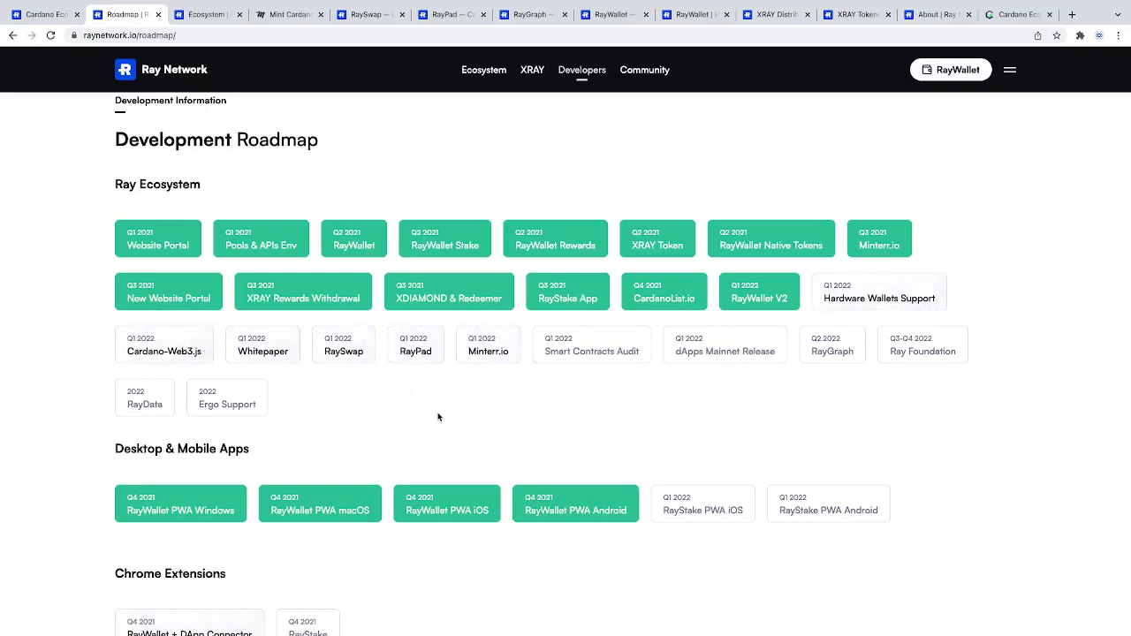
pyautogui.moveTo(488, 344)
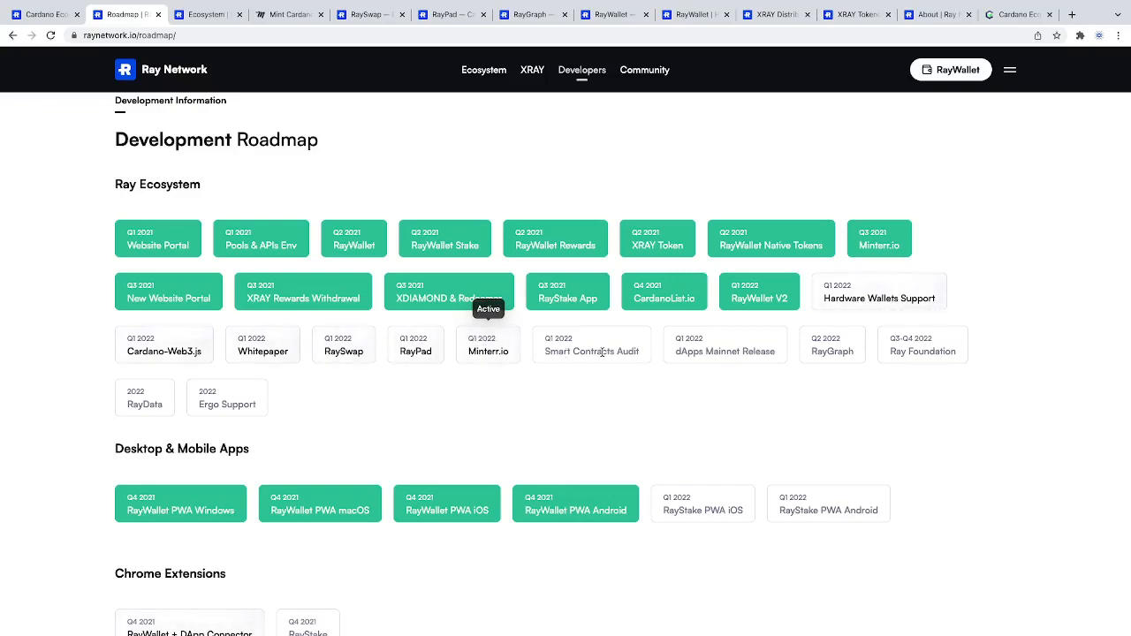
pyautogui.scroll(-3)
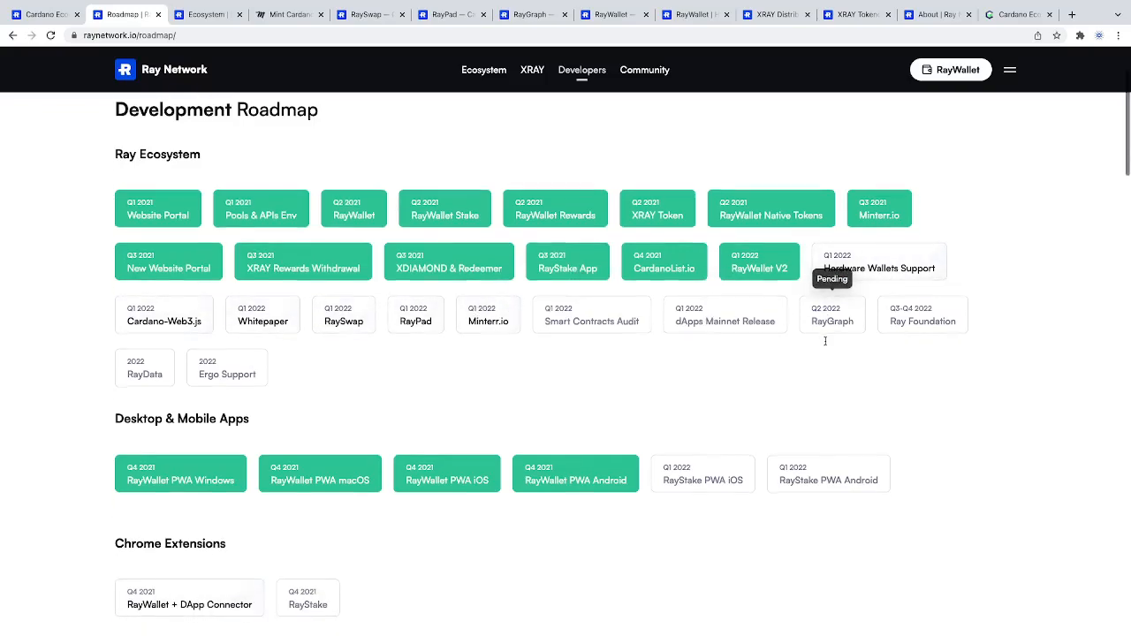
pyautogui.scroll(-3)
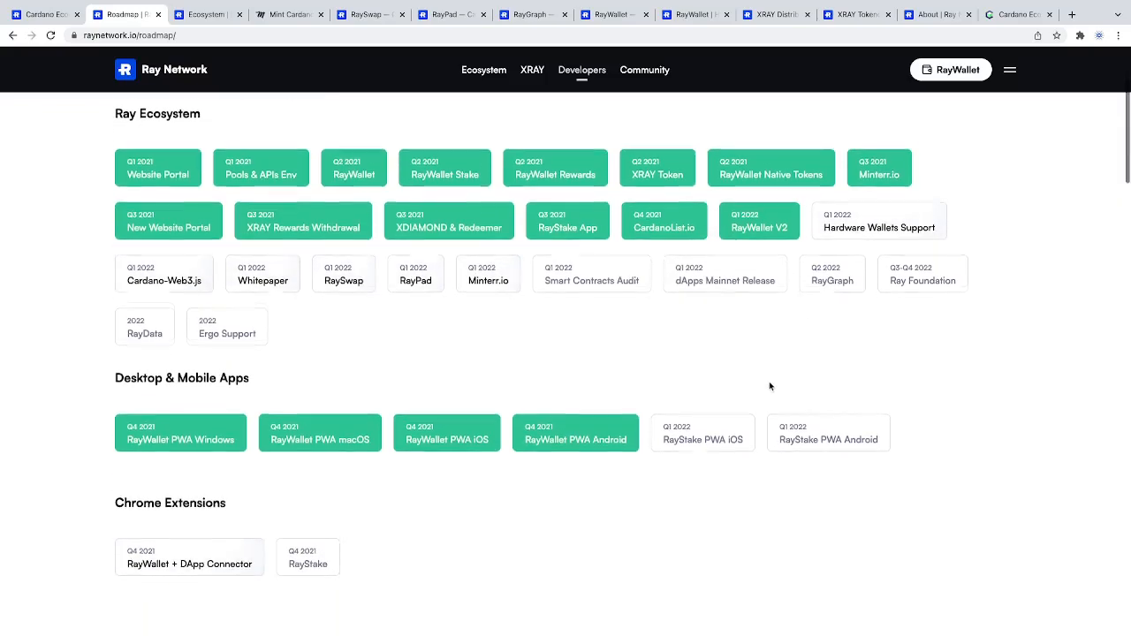
pyautogui.scroll(-3)
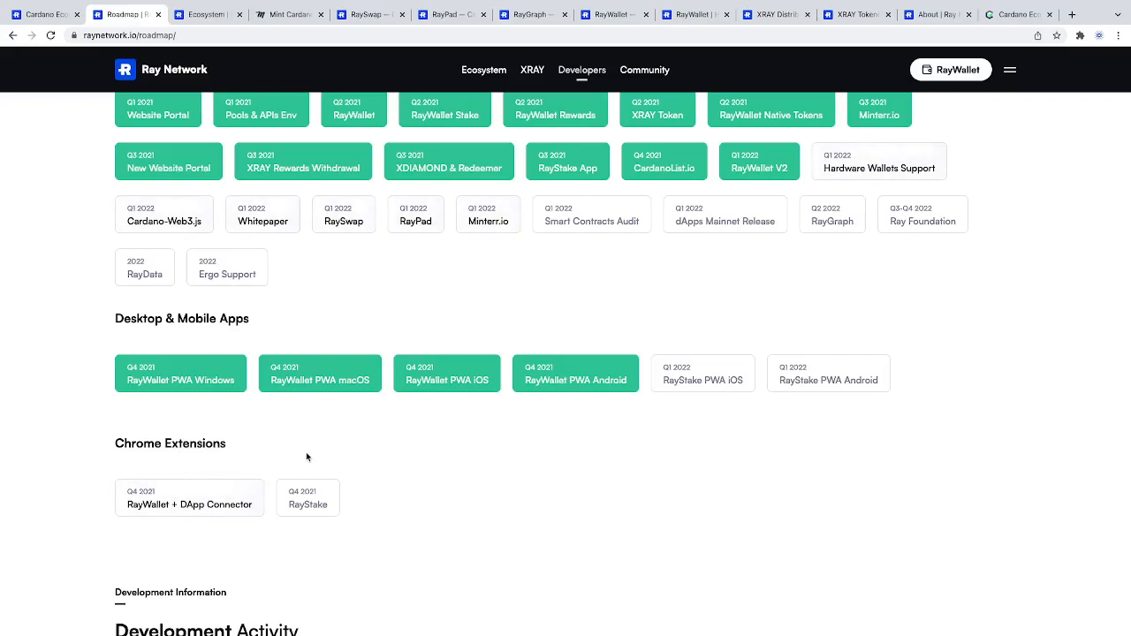
pyautogui.scroll(-3)
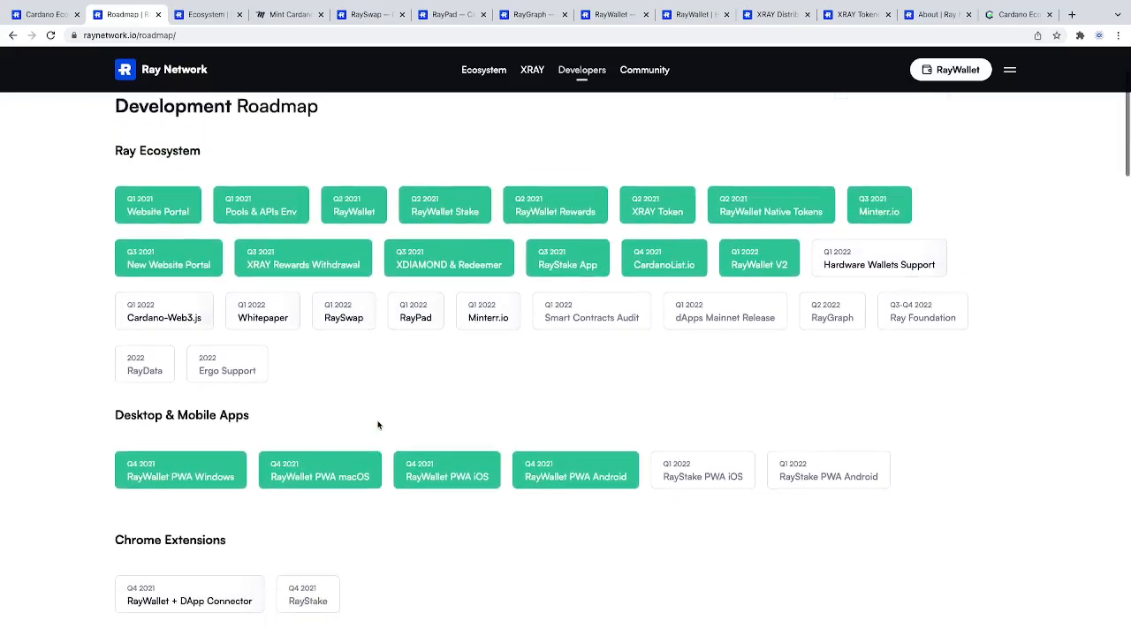
pyautogui.scroll(-3)
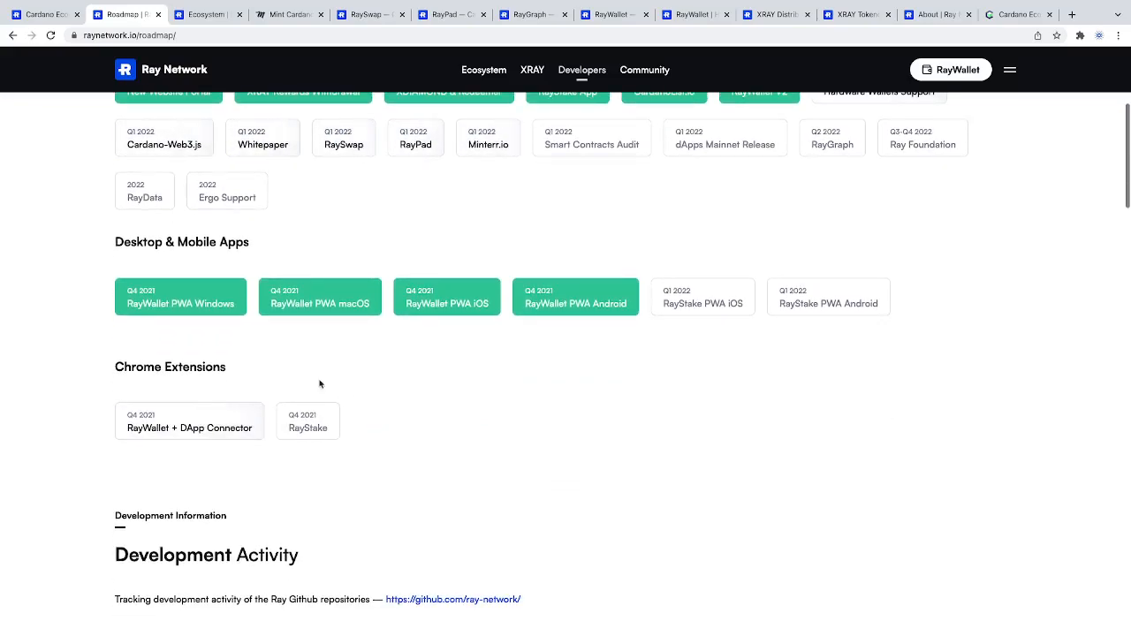
pyautogui.scroll(3)
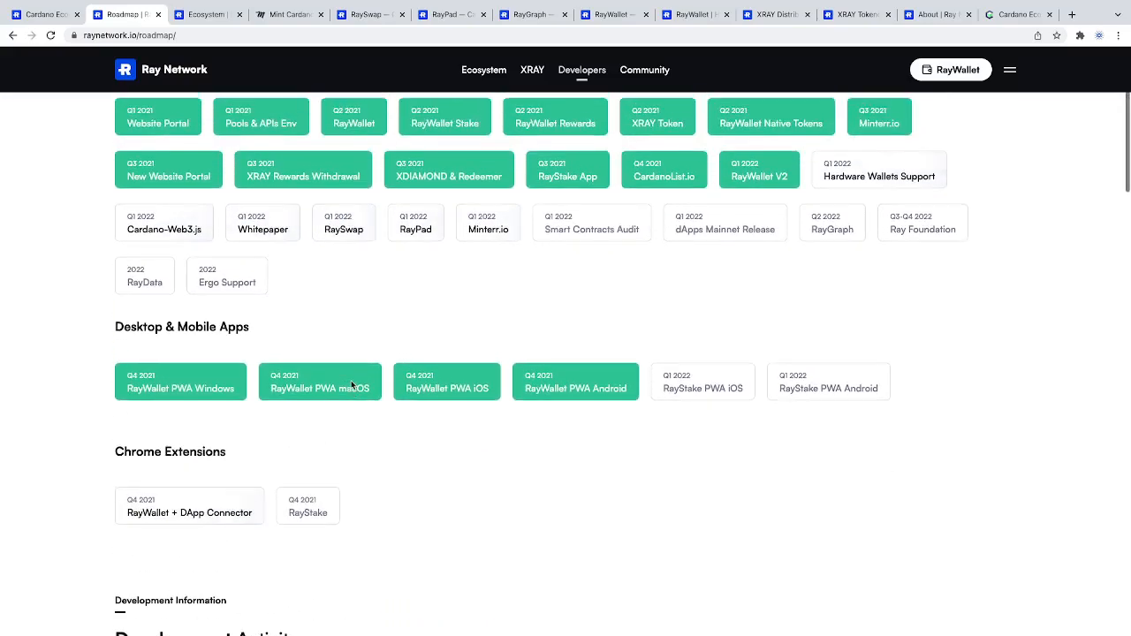
pyautogui.scroll(-3)
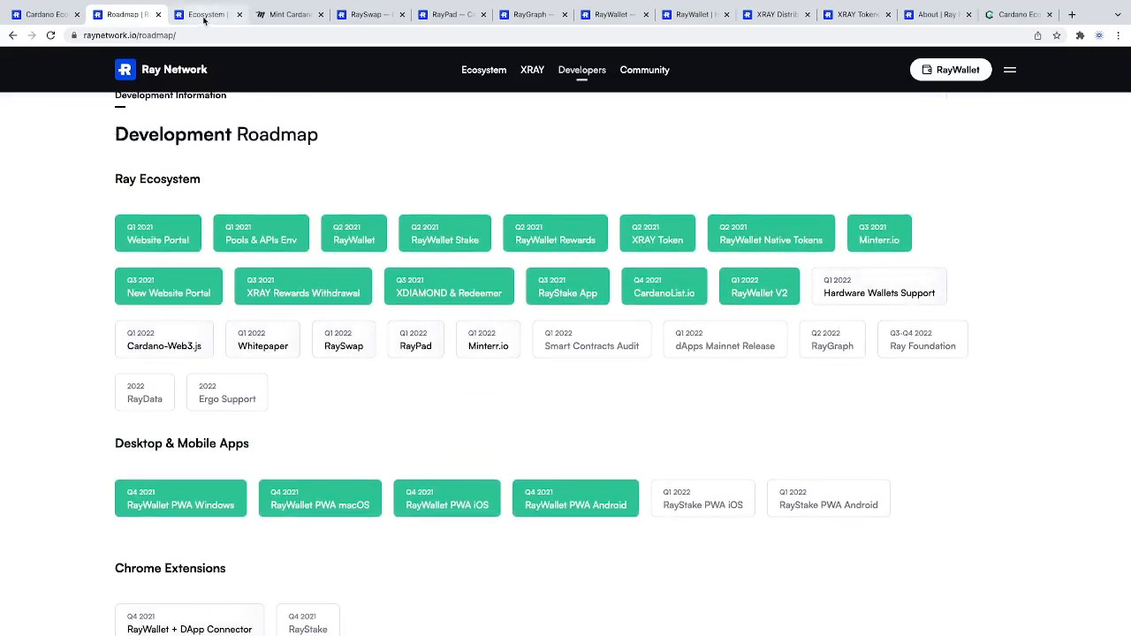
# Open Minterr's Mint Cardano NFT Tokens form showing the session mnemonic and 0 ADA address
pyautogui.click(282, 15)
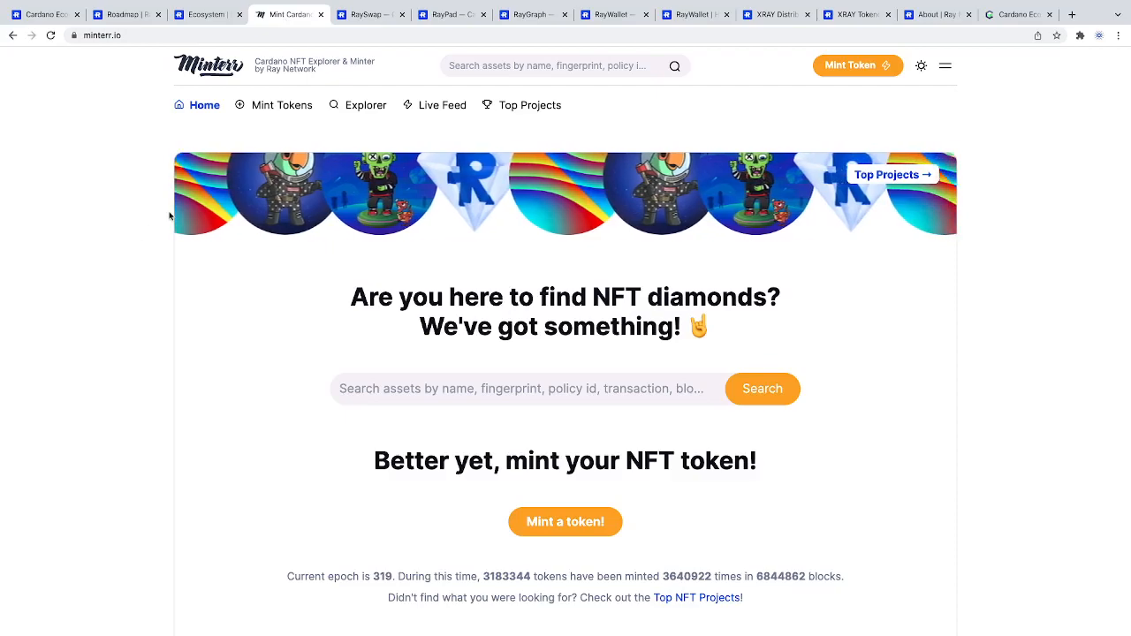
pyautogui.click(282, 105)
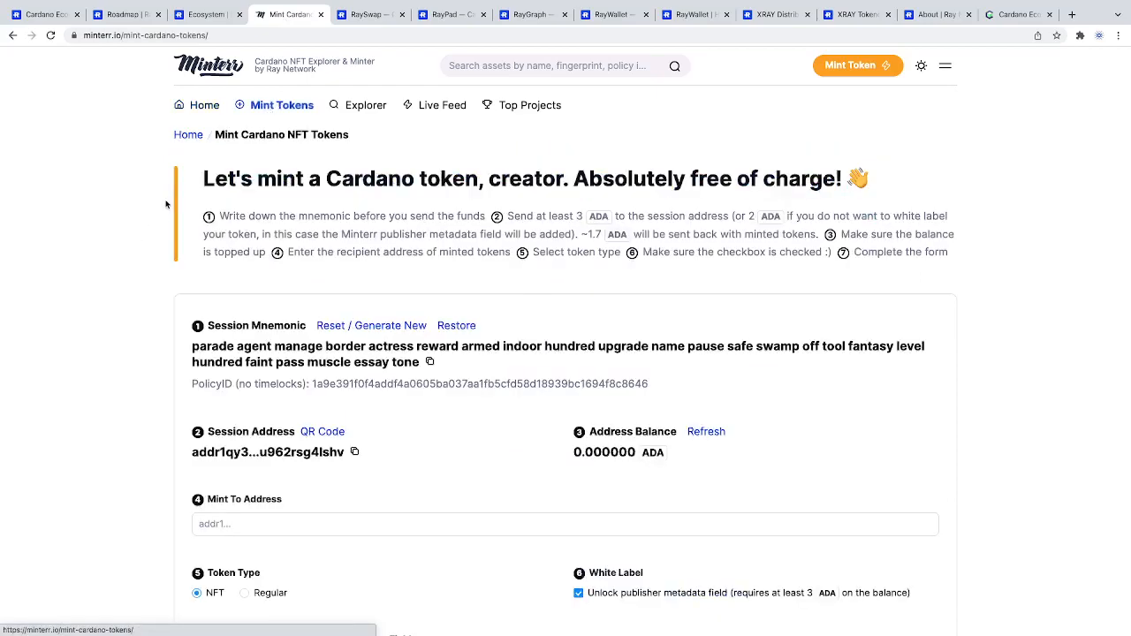
pyautogui.scroll(-3)
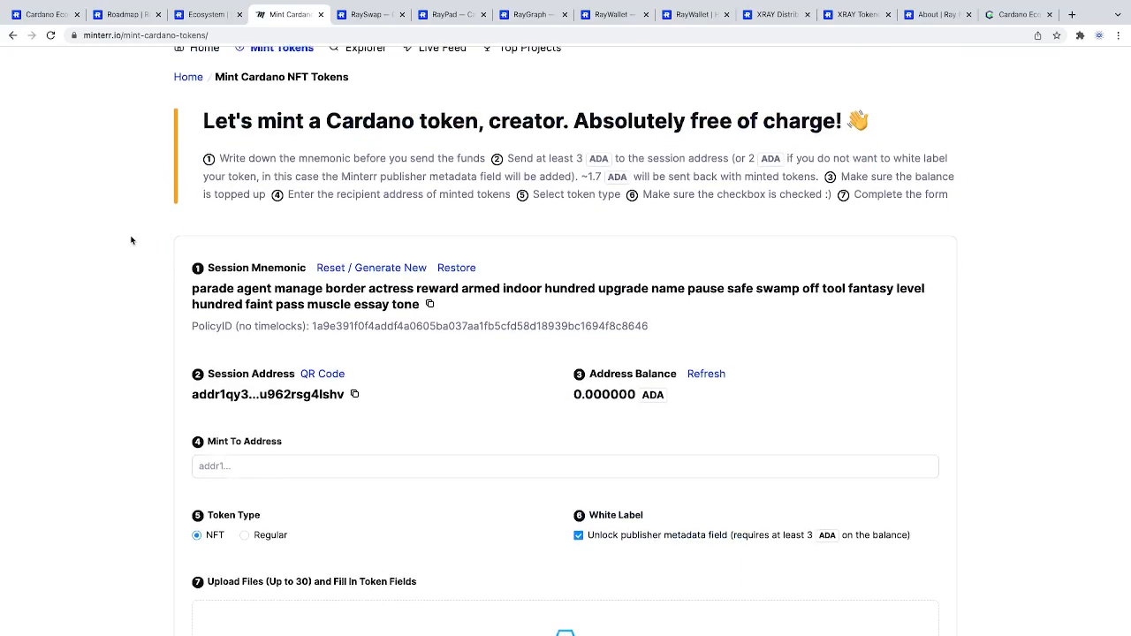
pyautogui.moveTo(499, 257)
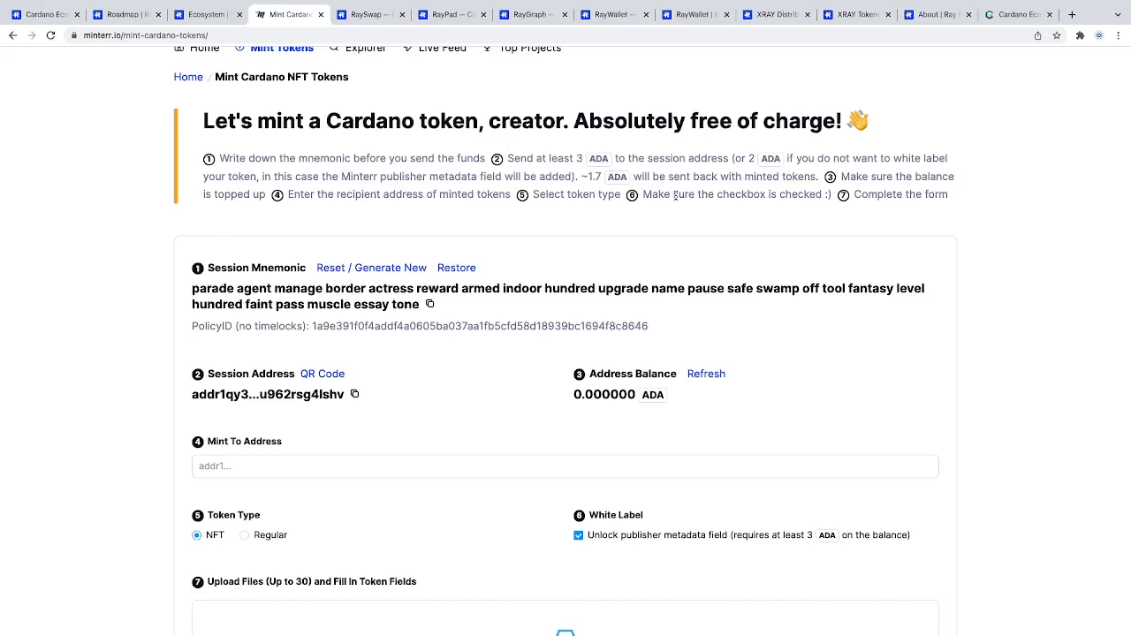
pyautogui.scroll(-3)
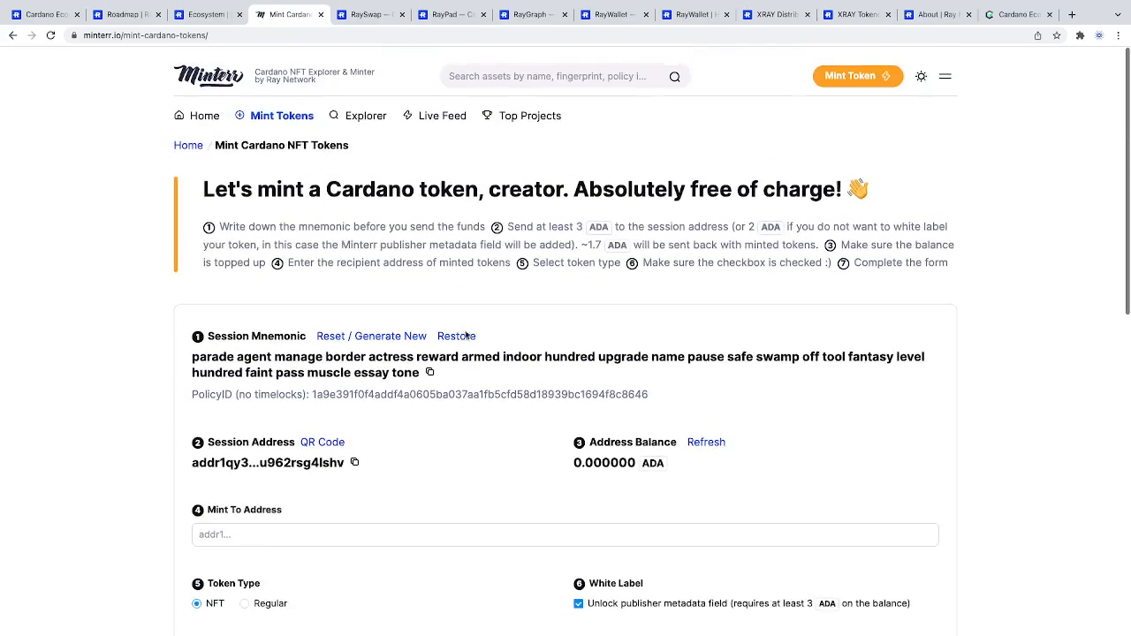
# View Minterr's Live Feed of 144 native tokens from block 6844864
pyautogui.click(442, 104)
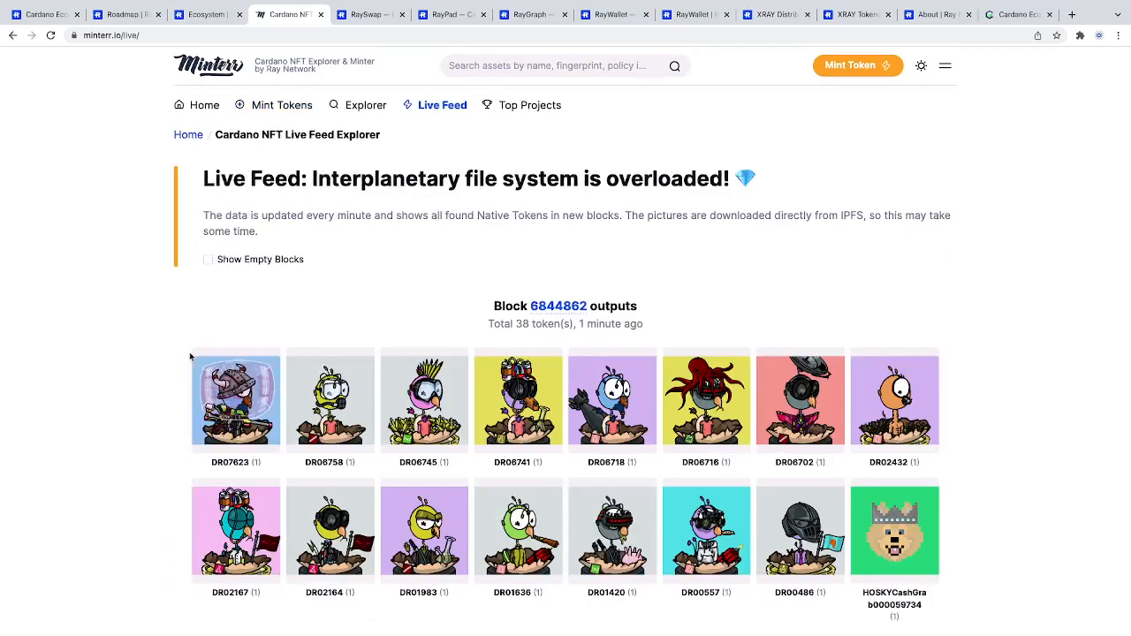
pyautogui.moveTo(159, 293)
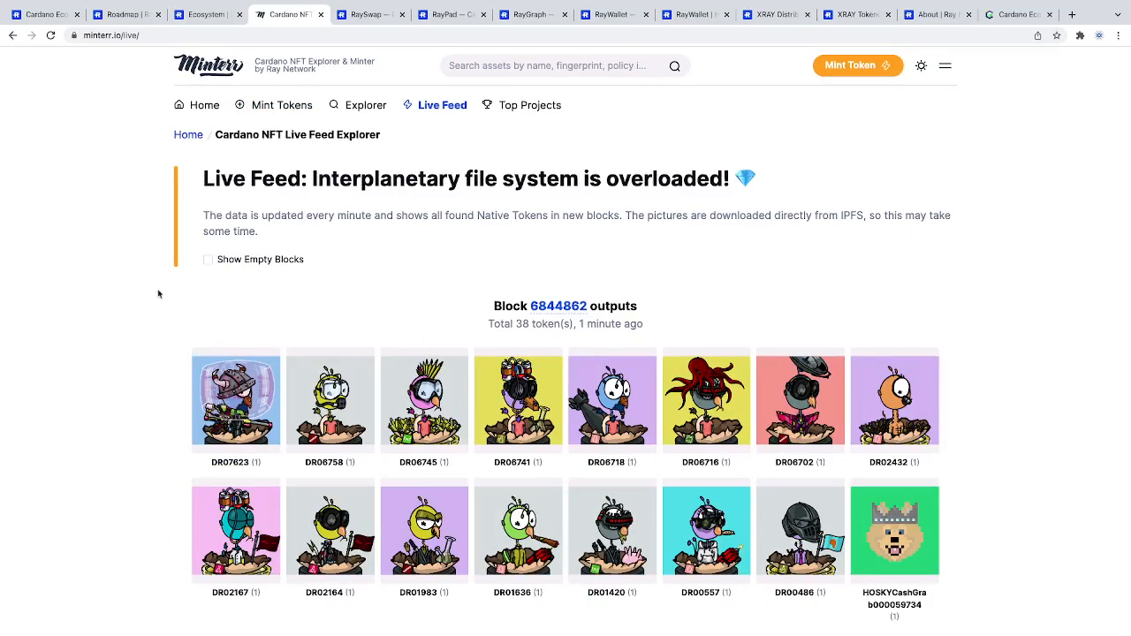
pyautogui.moveTo(141, 314)
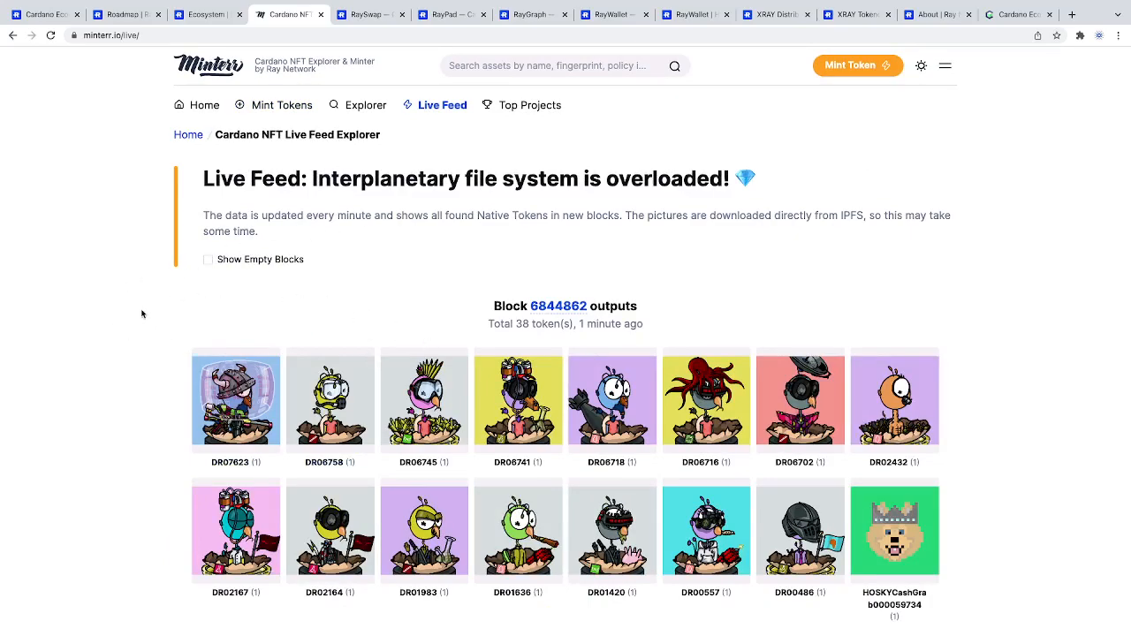
pyautogui.scroll(-3)
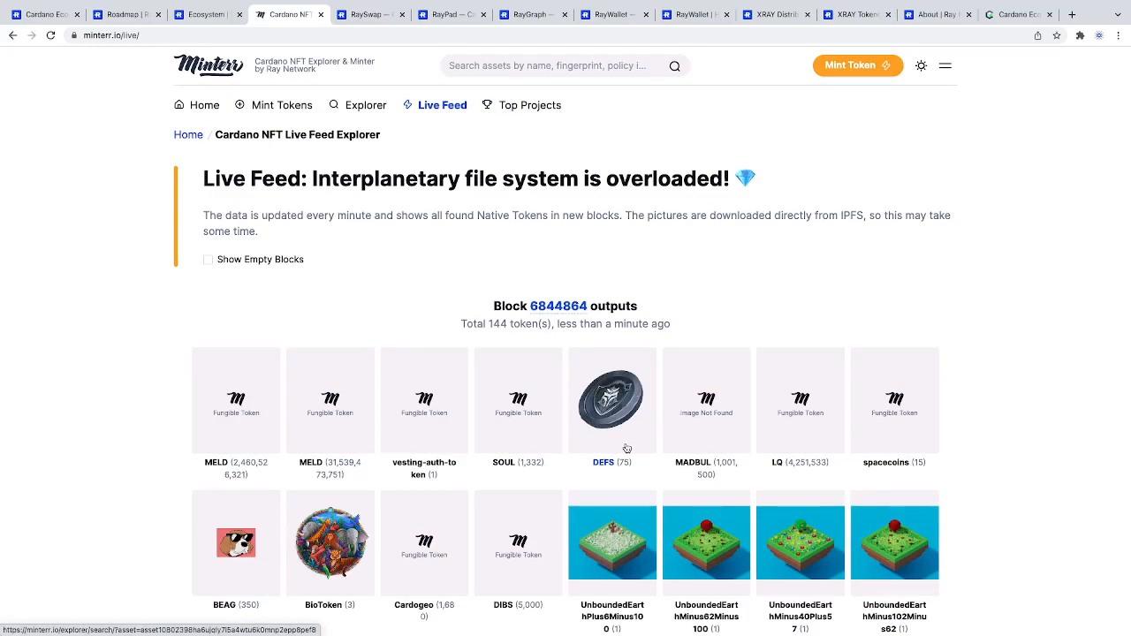
pyautogui.moveTo(480, 401)
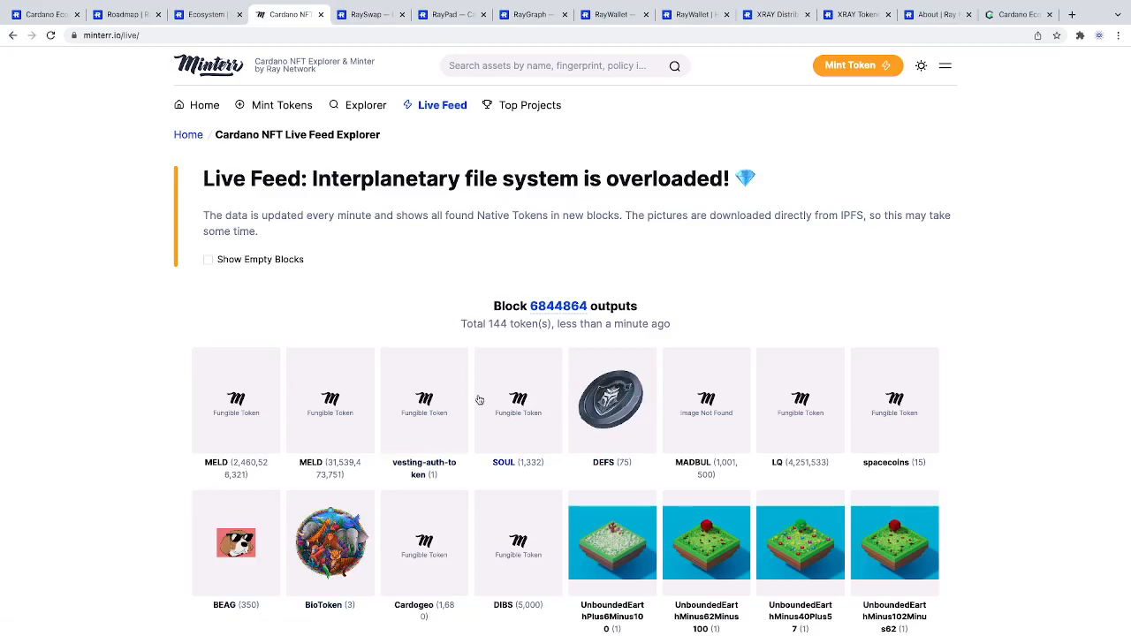
# View Minterr's Top 20 NFT Projects, led by XDIAMOND with 927 votes
pyautogui.click(528, 105)
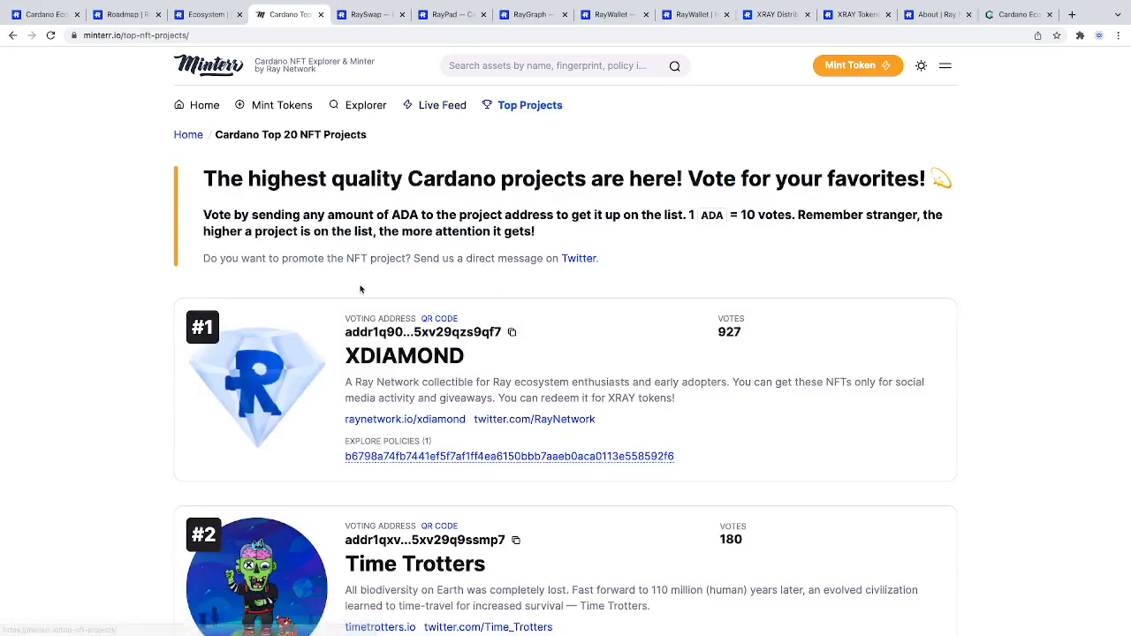
pyautogui.scroll(-3)
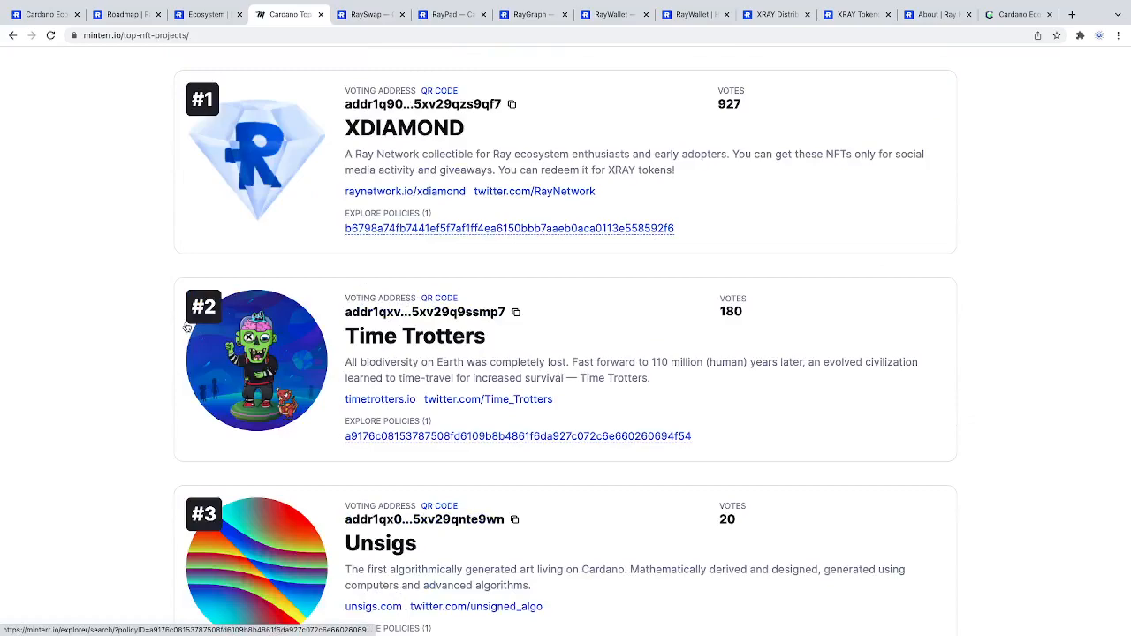
pyautogui.scroll(3)
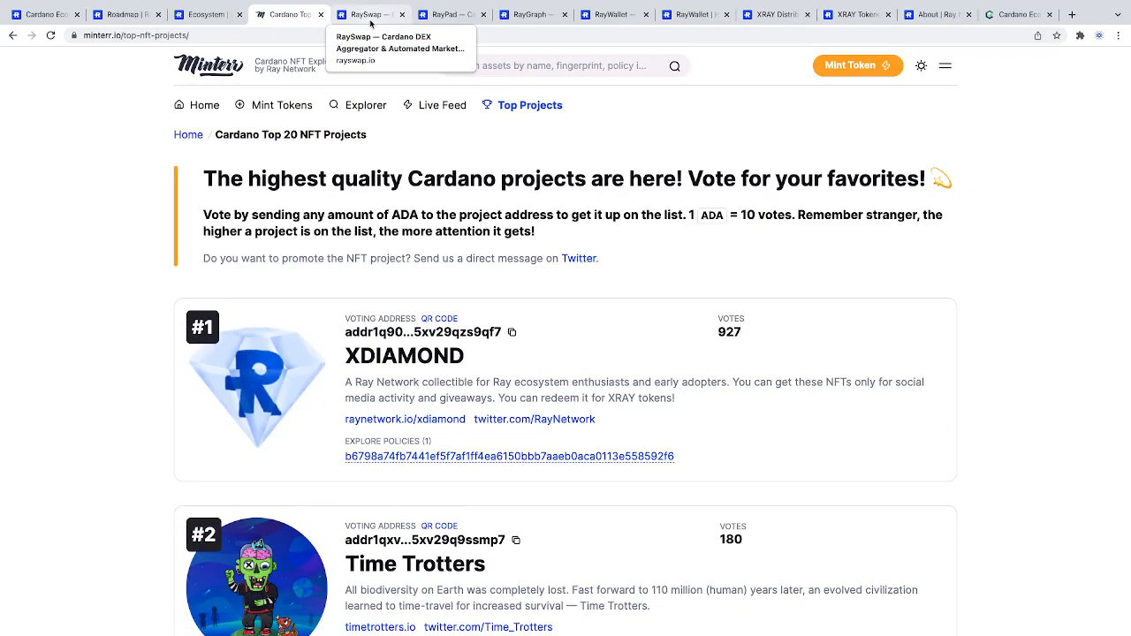
# View the RaySwap 'SOON' page, then the RayPad Cardano IDO landing page
pyautogui.click(362, 15)
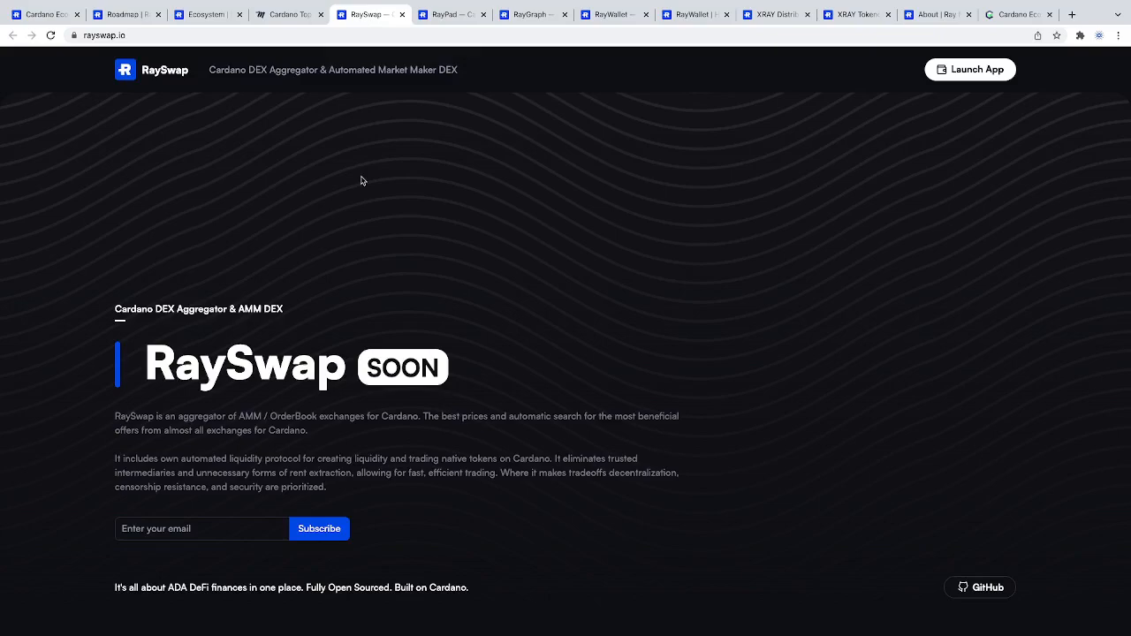
pyautogui.moveTo(448, 94)
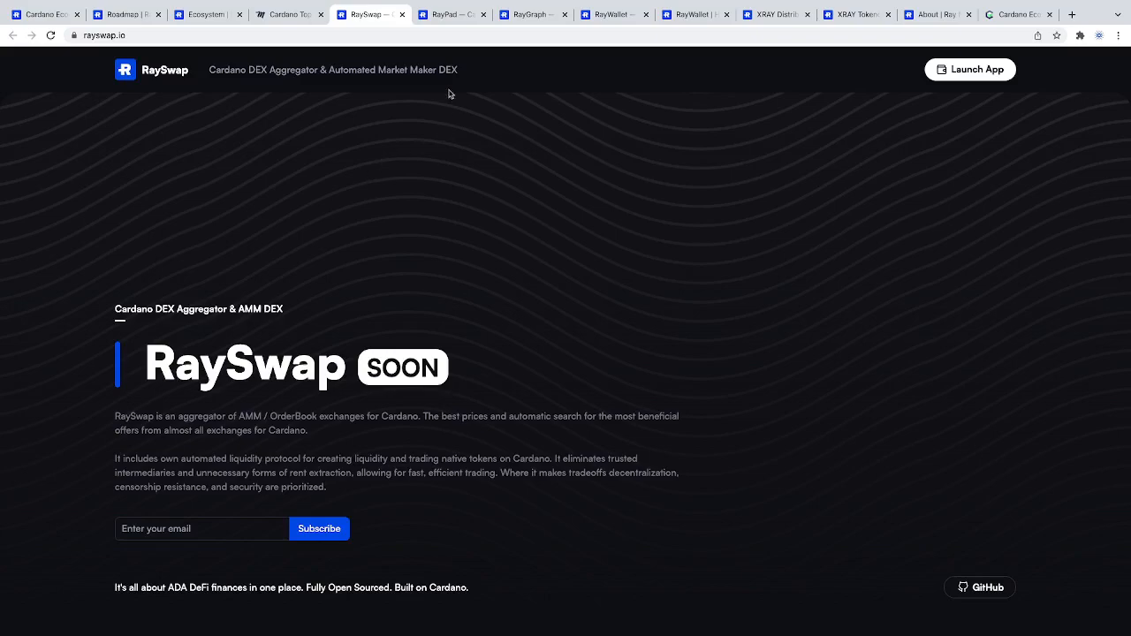
pyautogui.moveTo(447, 16)
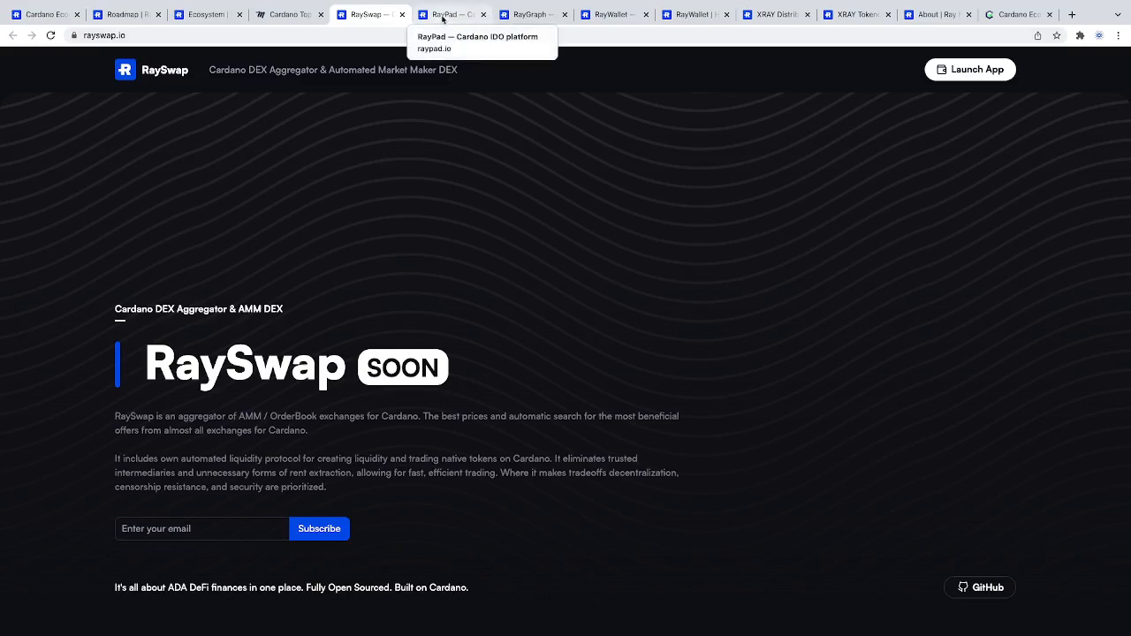
pyautogui.click(446, 15)
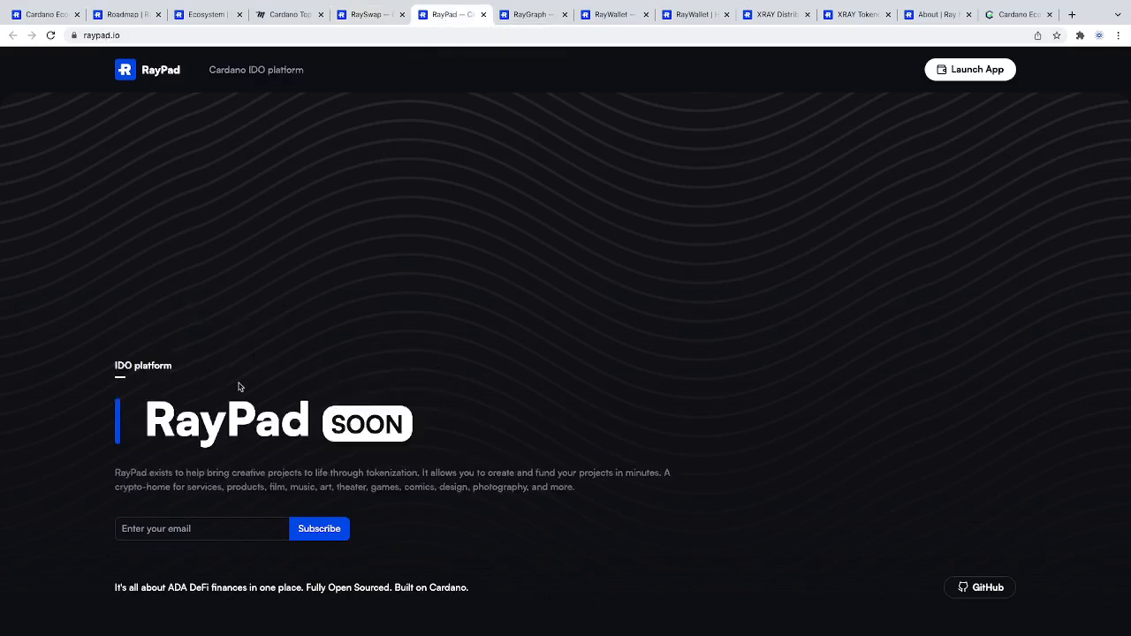
pyautogui.moveTo(440, 272)
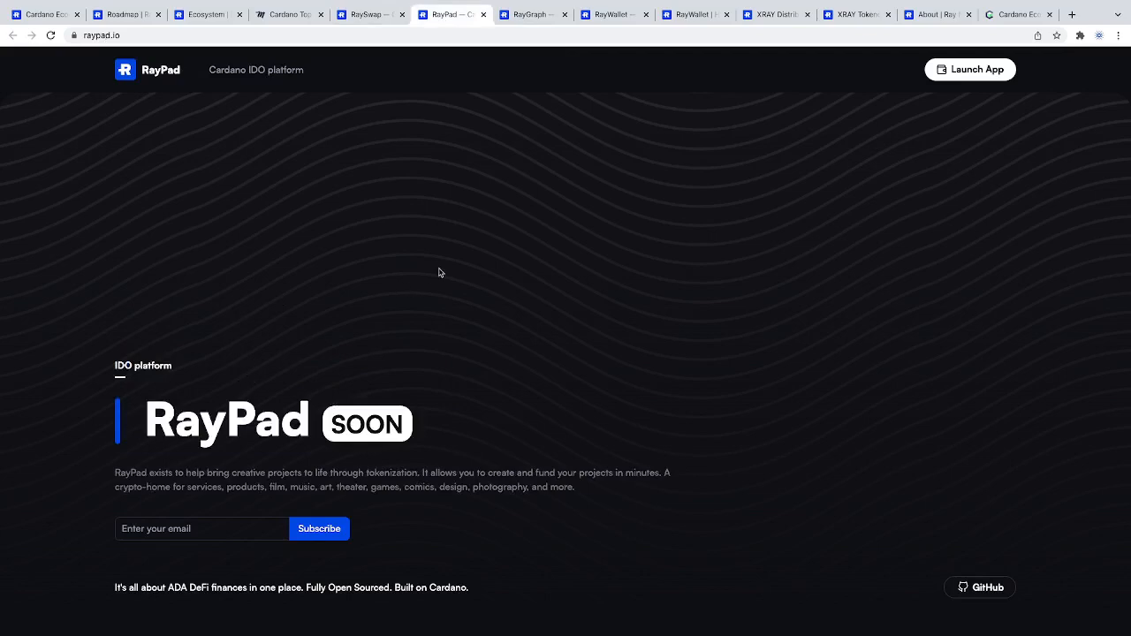
# Browse RayGraph's 'SOON' page on historical data APIs and websockets
pyautogui.click(530, 14)
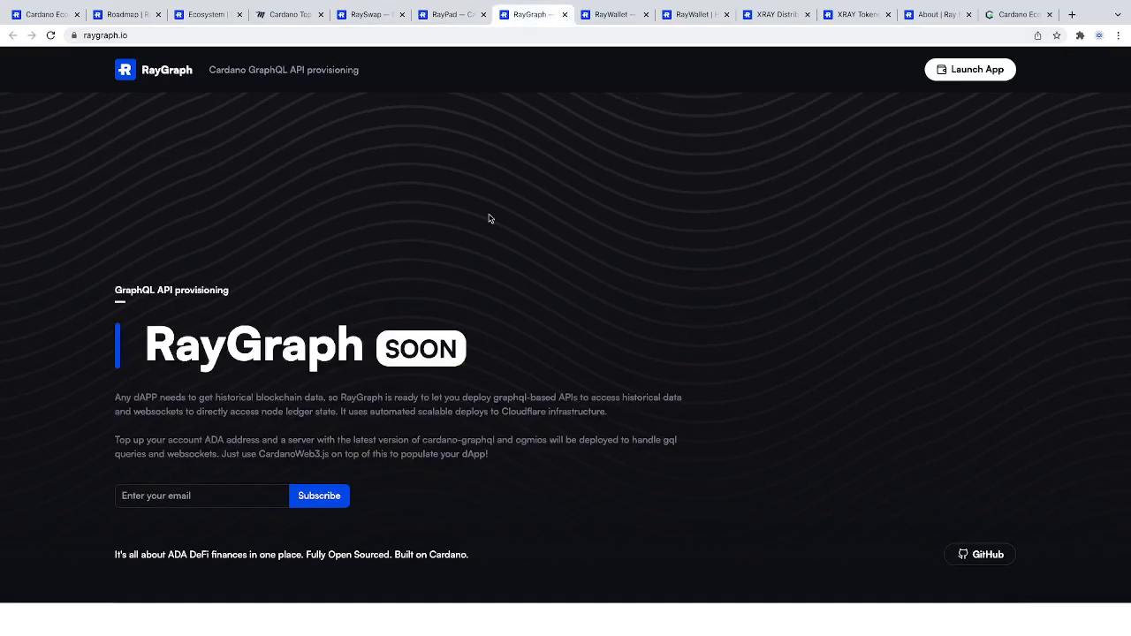
pyautogui.scroll(-3)
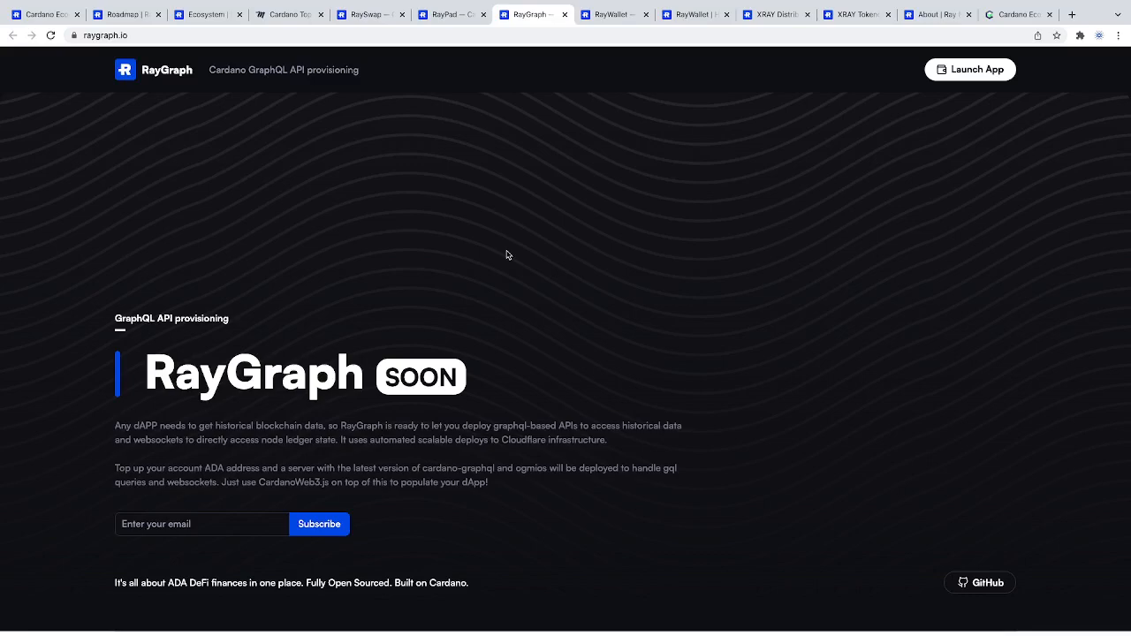
pyautogui.moveTo(151, 338)
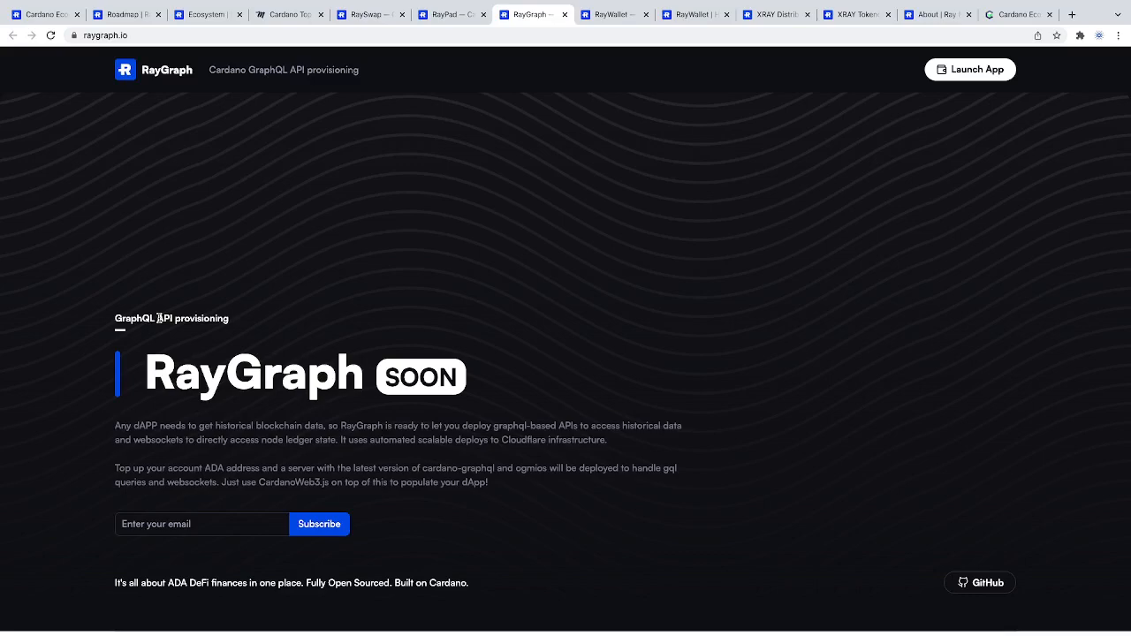
pyautogui.moveTo(619, 109)
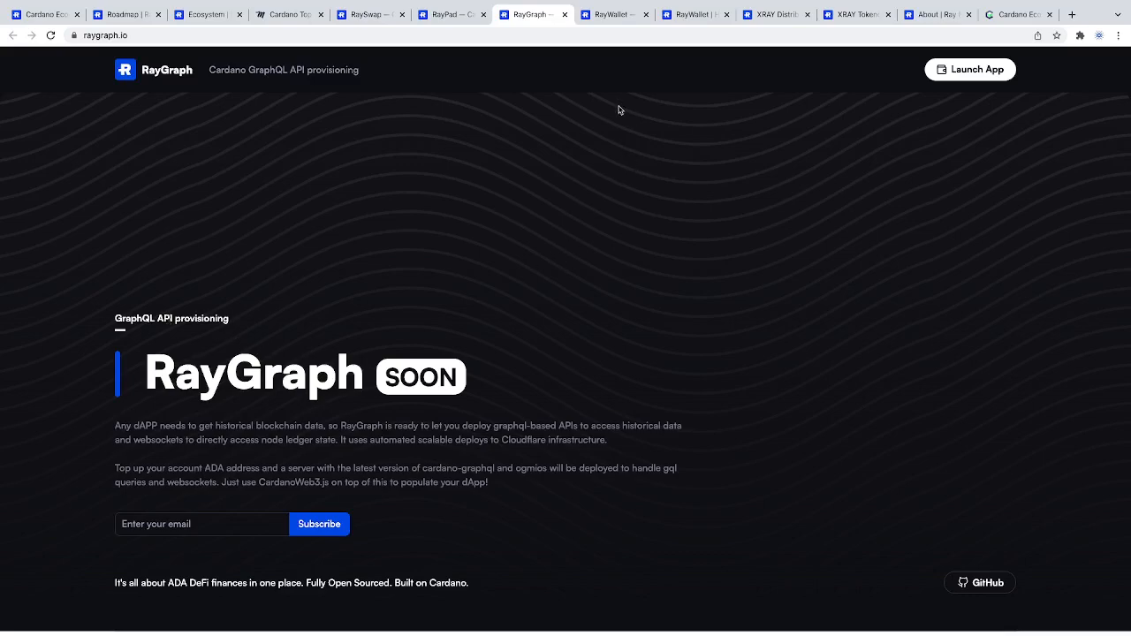
# Switch to the RayWallet v2 homepage for the non-custodial Cardano wallet
pyautogui.click(614, 14)
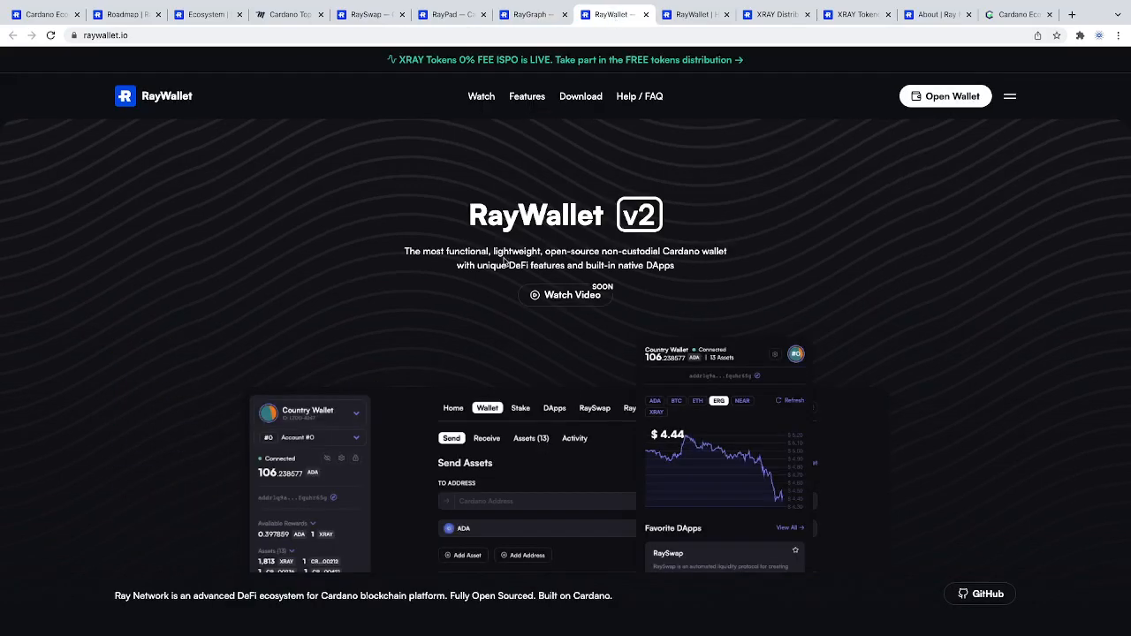
pyautogui.moveTo(554, 244)
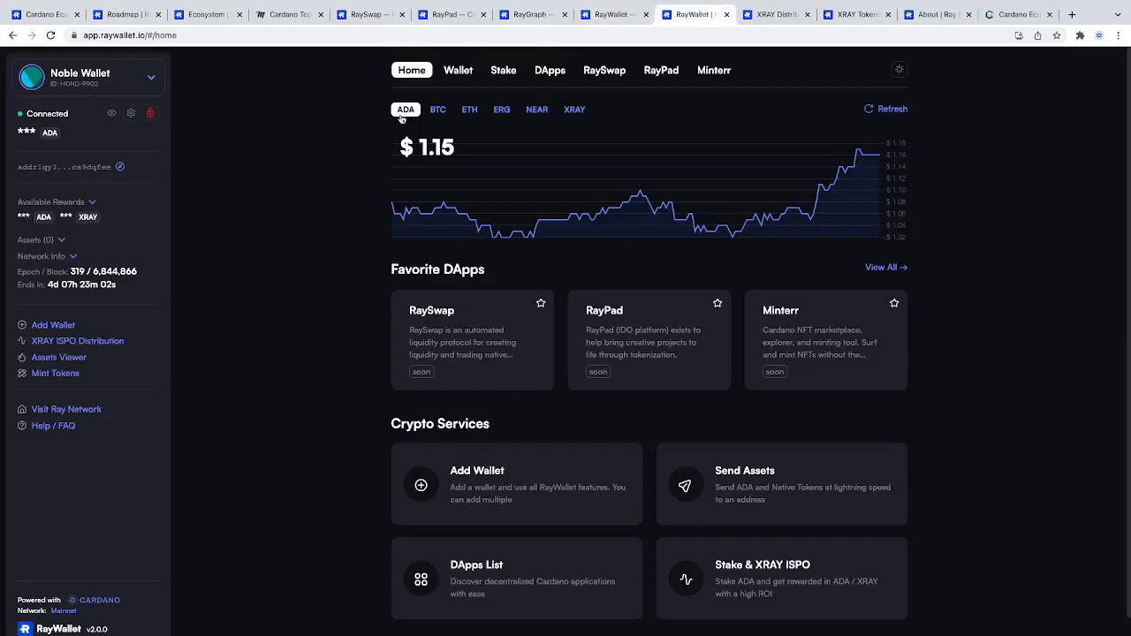
pyautogui.moveTo(297, 160)
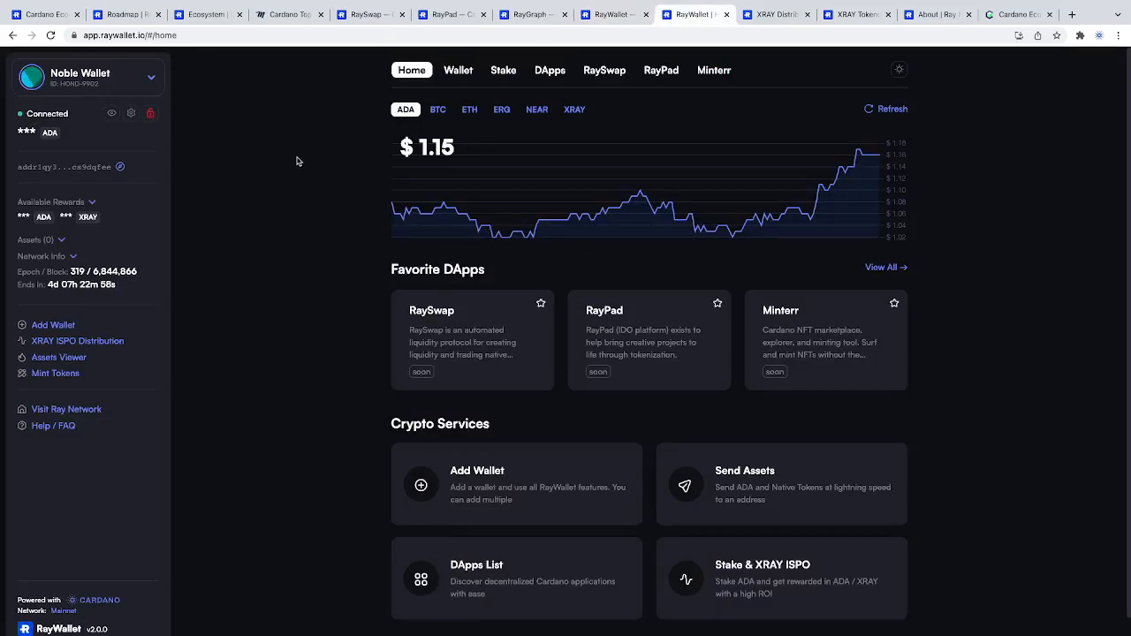
pyautogui.moveTo(273, 179)
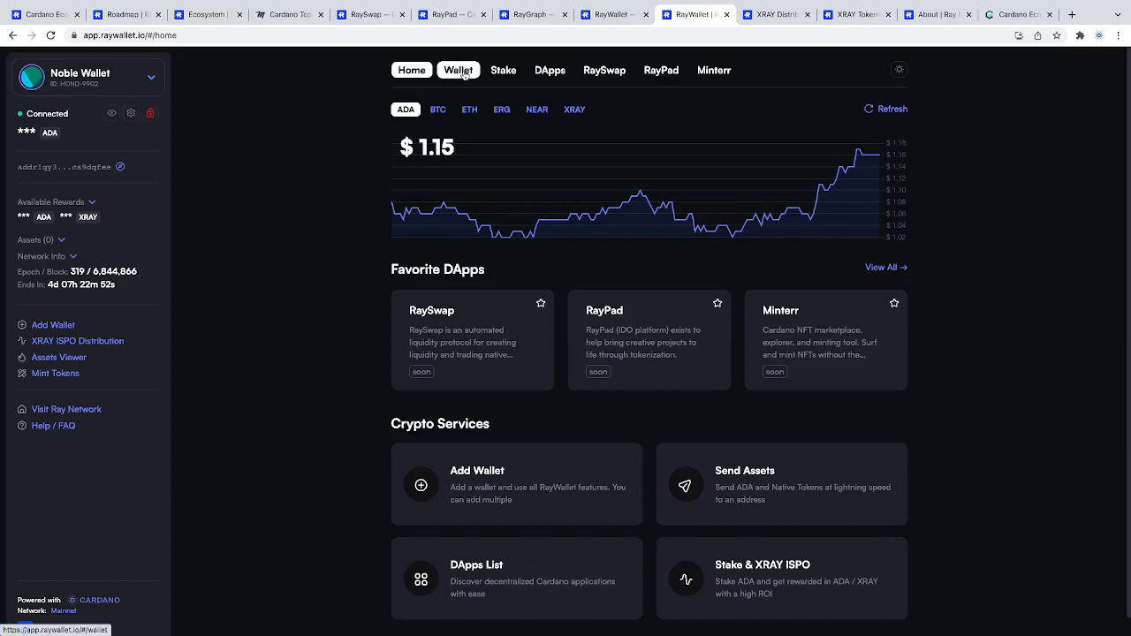
# List the RAY–RAY5 stake pools under Stake > Pools and select the Delegate by Pool ID field
pyautogui.click(503, 70)
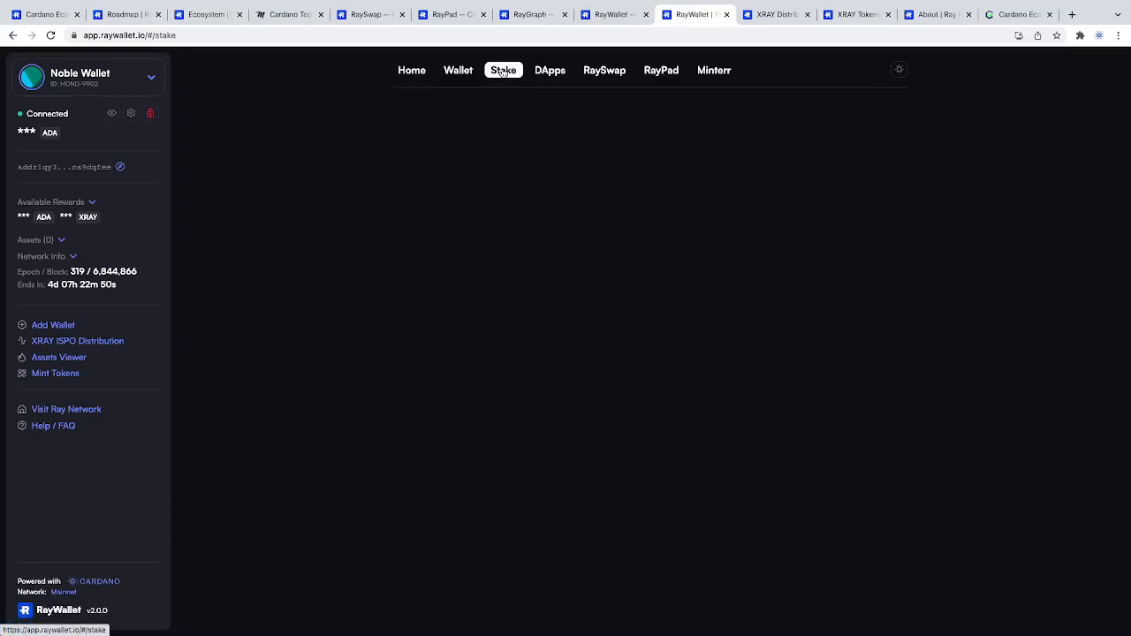
pyautogui.click(503, 70)
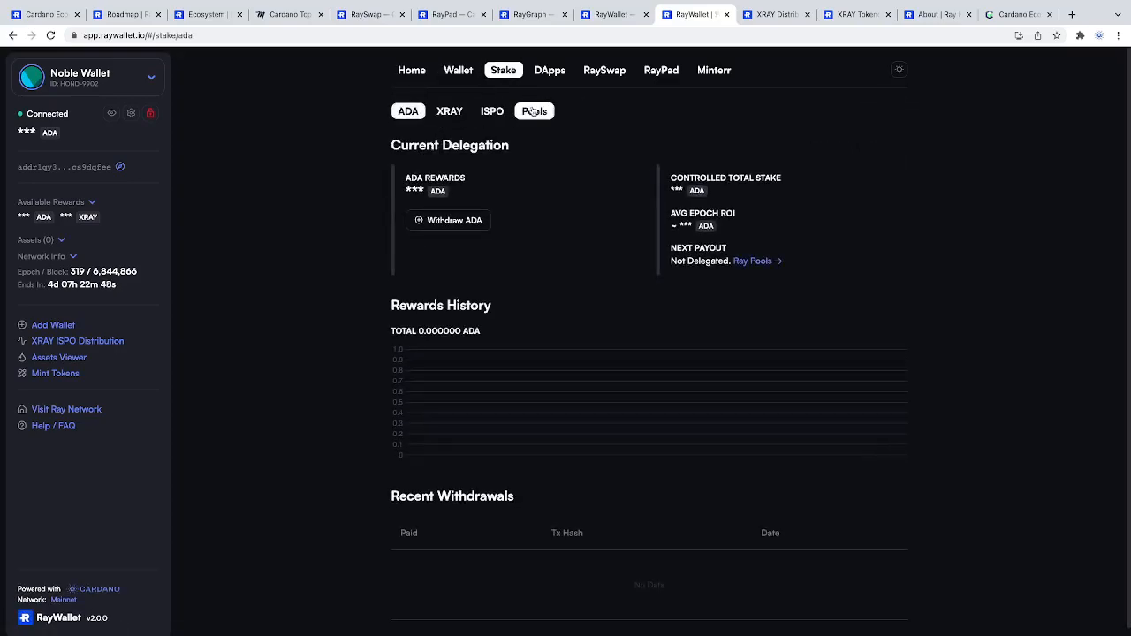
pyautogui.click(533, 110)
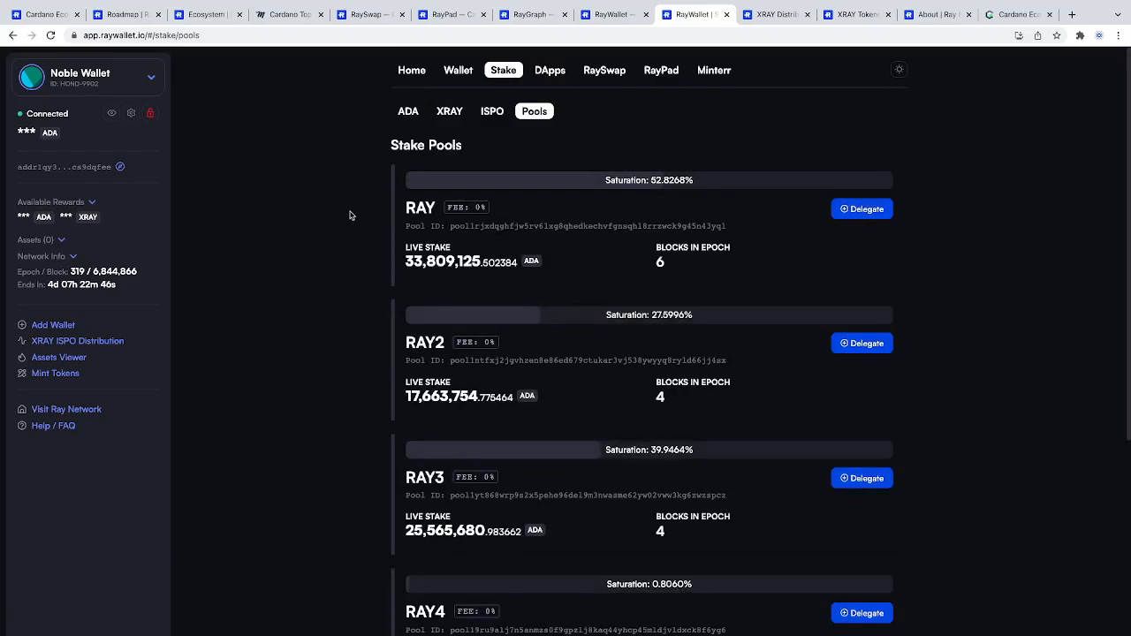
pyautogui.scroll(-3)
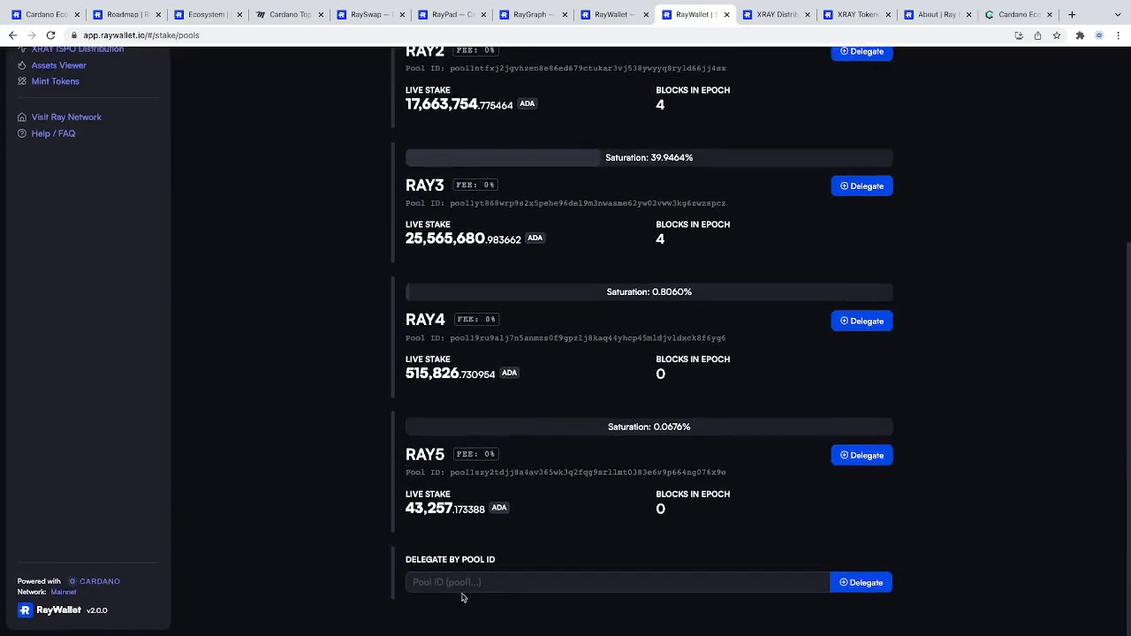
pyautogui.click(617, 582)
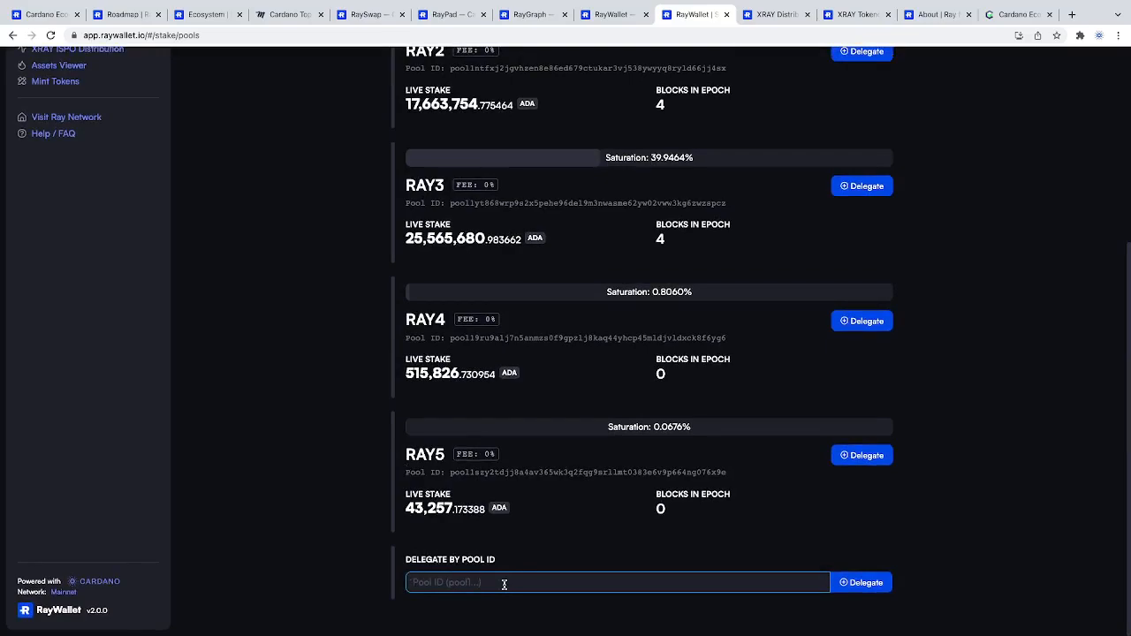
pyautogui.moveTo(699, 315)
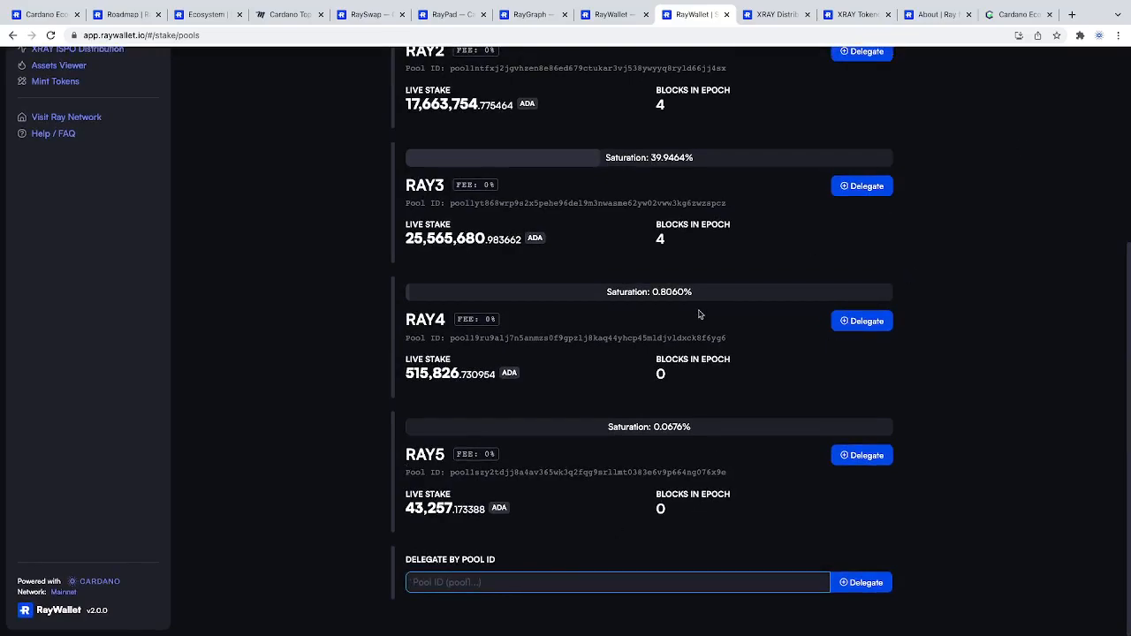
pyautogui.moveTo(958, 90)
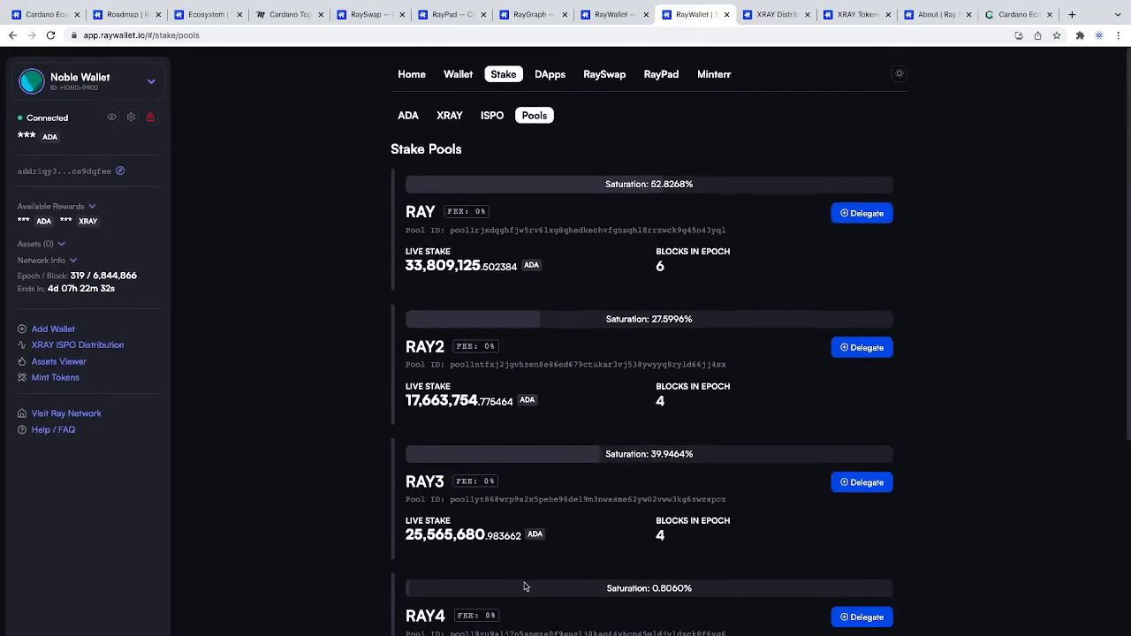
# View RayWallet's XRAY ISPO distribution stats and XRAY rewards, then the Soon-marked RaySwap page
pyautogui.click(449, 115)
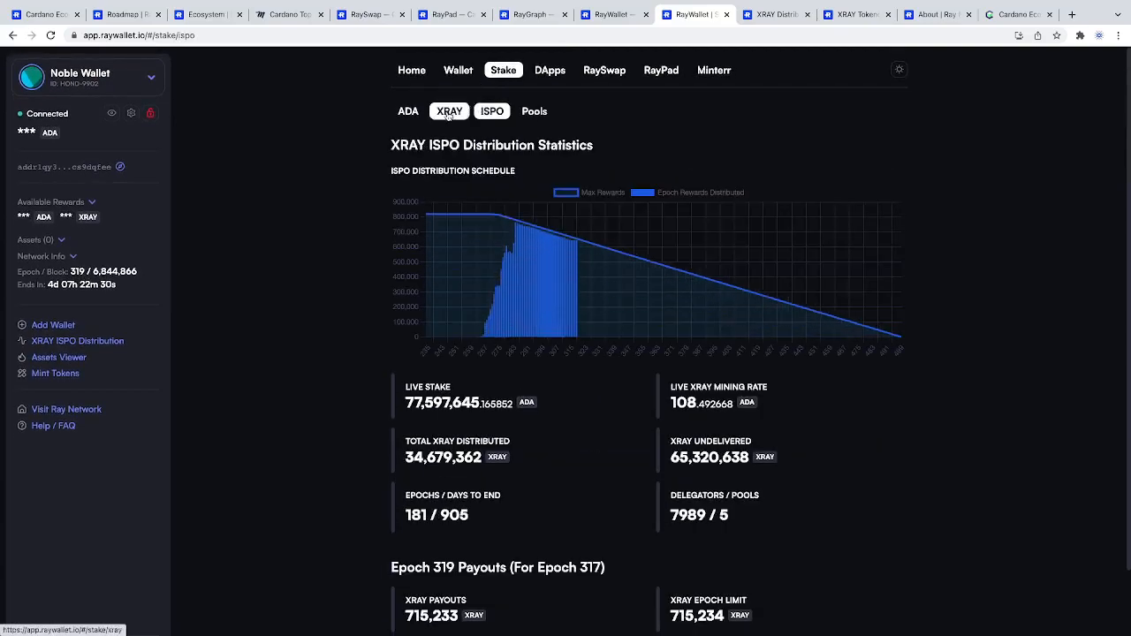
pyautogui.click(492, 110)
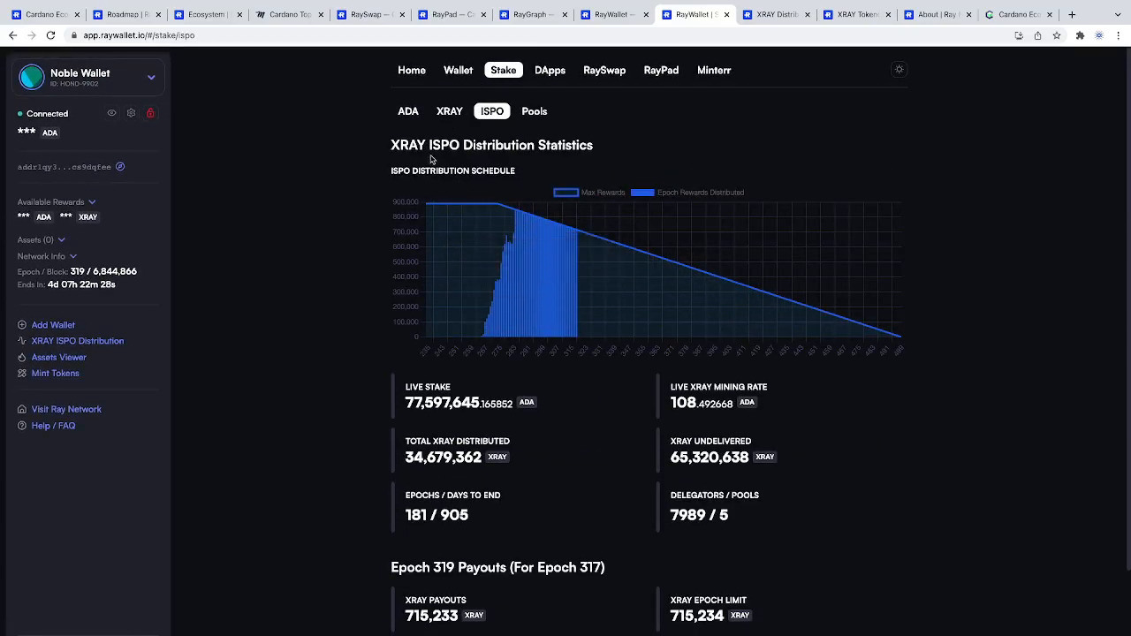
pyautogui.click(449, 110)
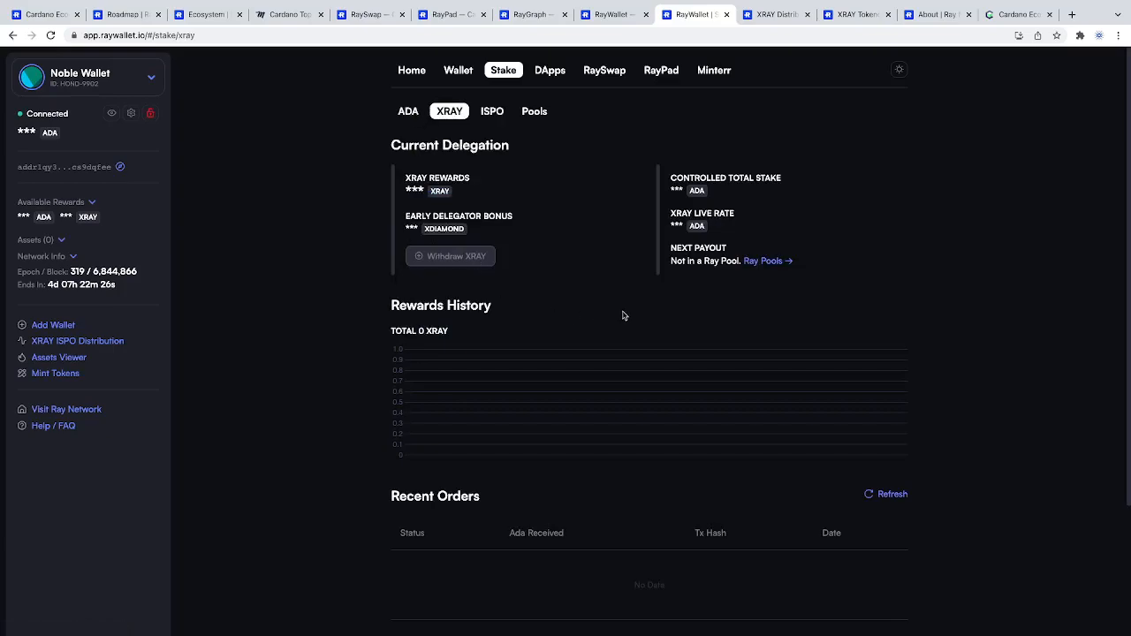
pyautogui.click(604, 70)
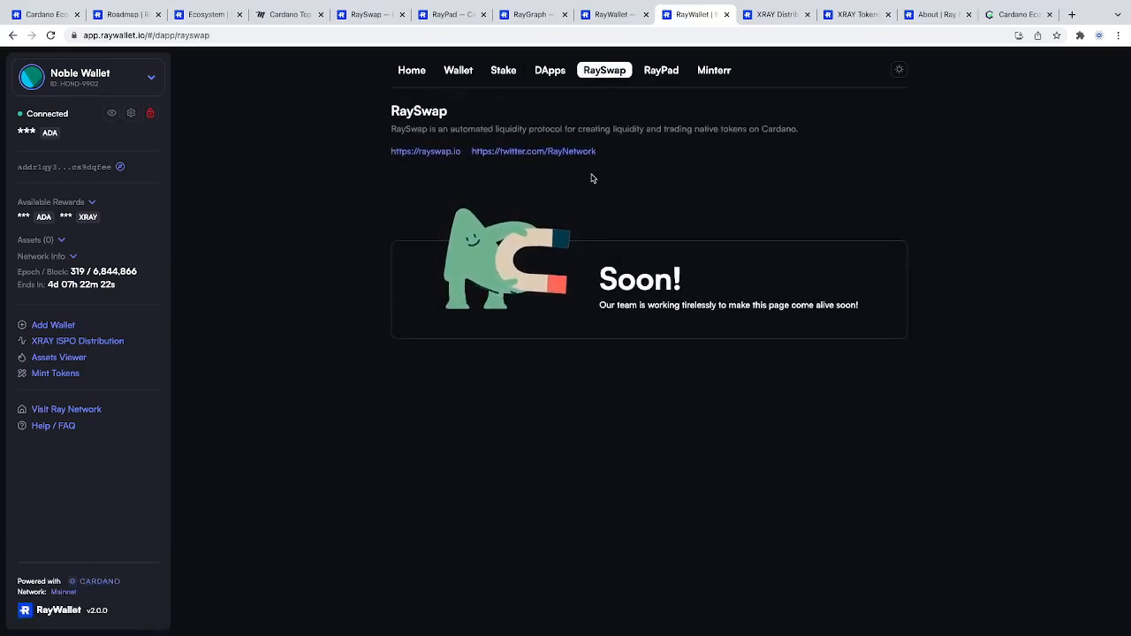
# Open RayWallet's DApps tab listing eight Cardano apps like RaySwap, RayPad, Minterr, Liqwid
pyautogui.click(550, 69)
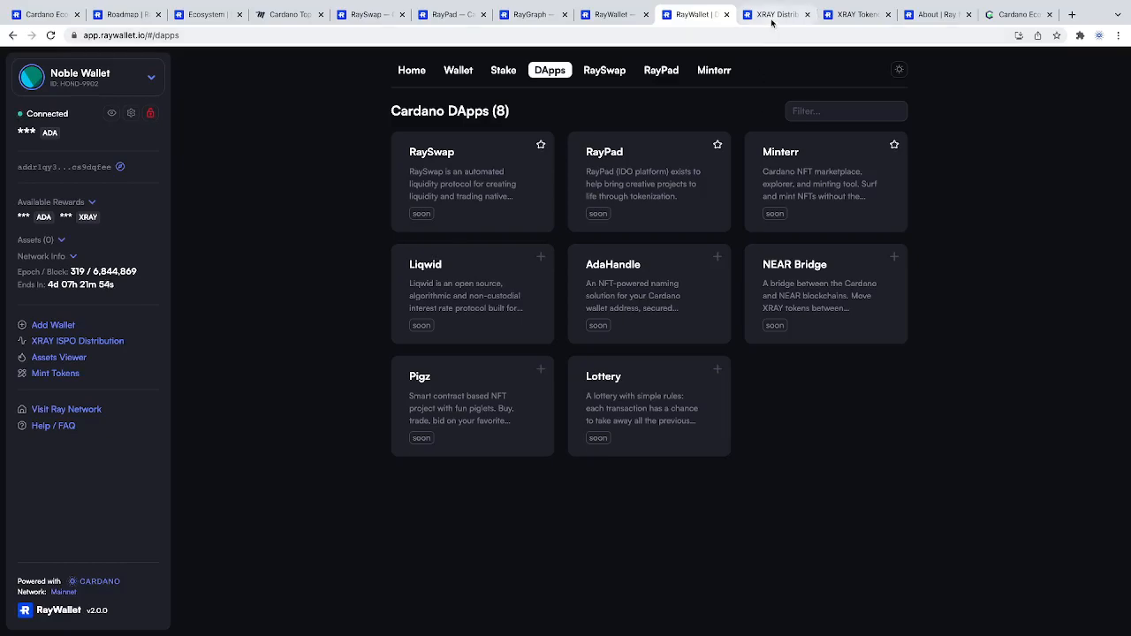
# Scroll through the XRAY distribution schedule chart and the tokenomics figures
pyautogui.click(776, 14)
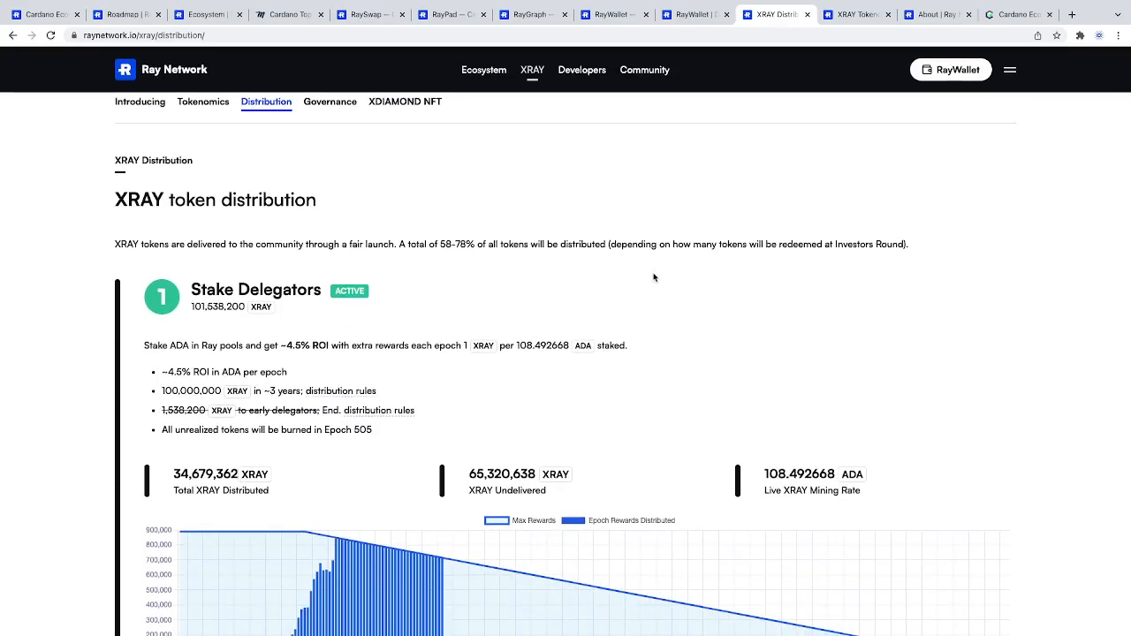
pyautogui.scroll(-3)
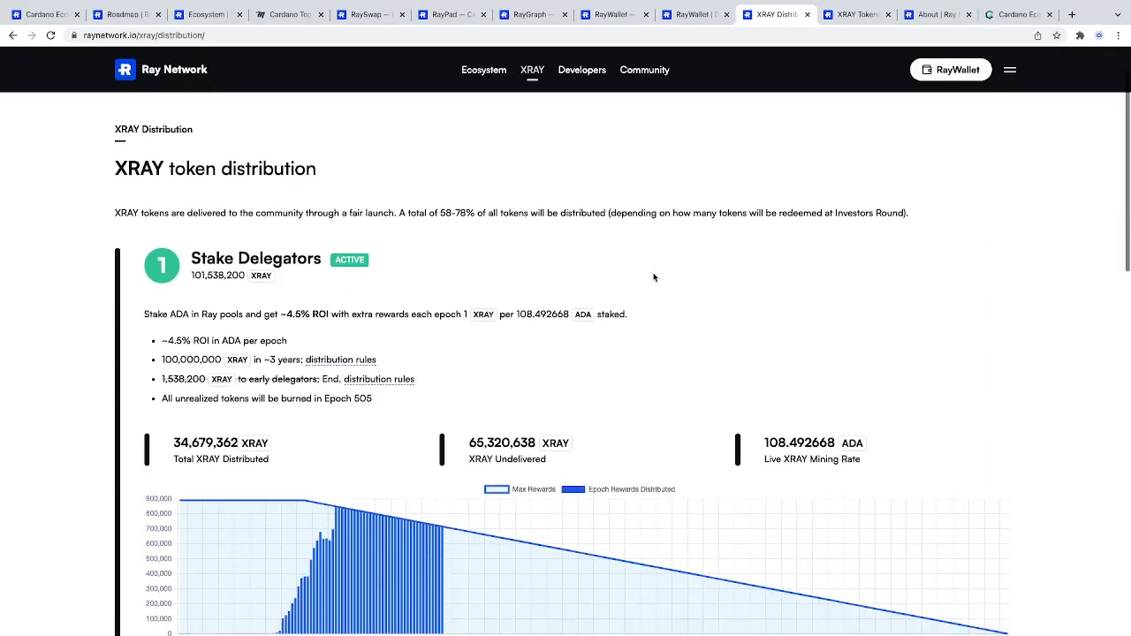
pyautogui.scroll(-3)
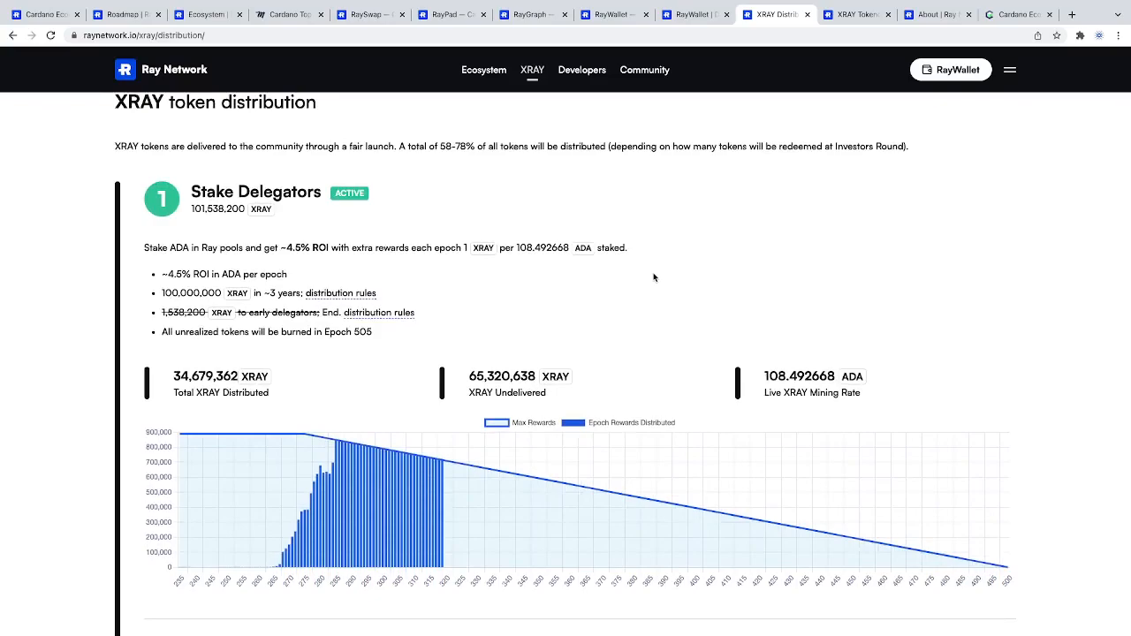
pyautogui.scroll(-3)
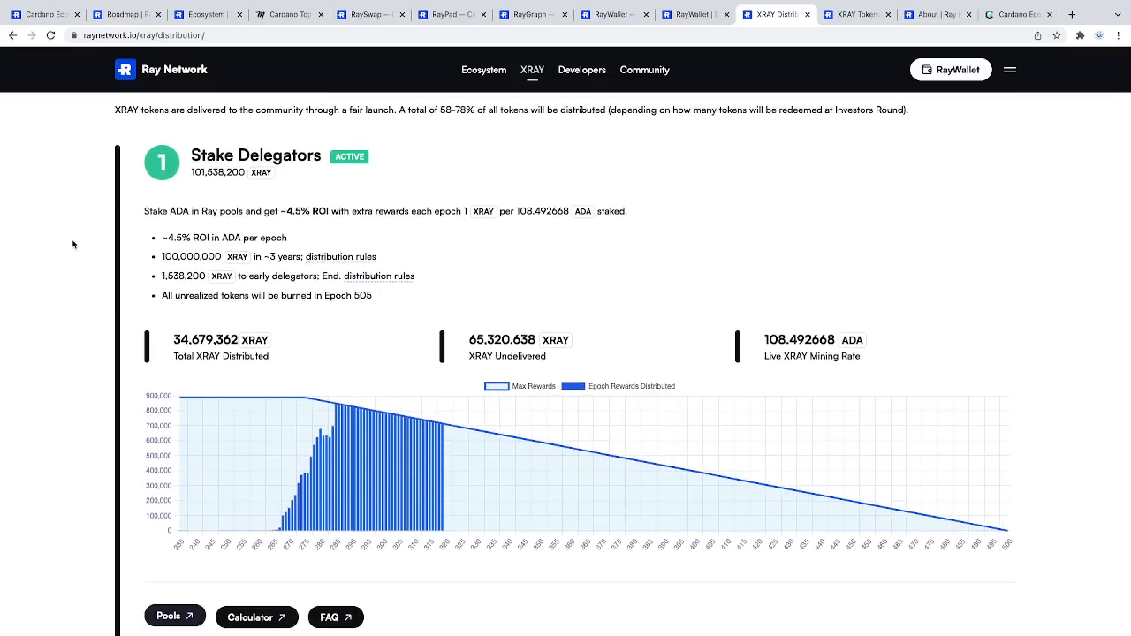
pyautogui.scroll(-3)
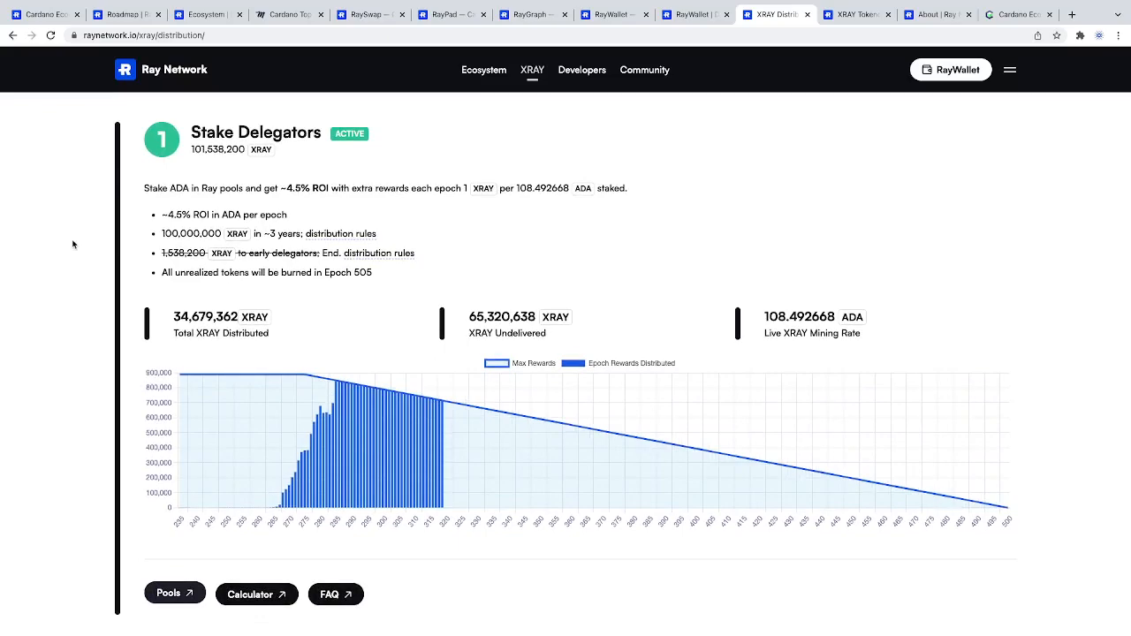
pyautogui.moveTo(955, 475)
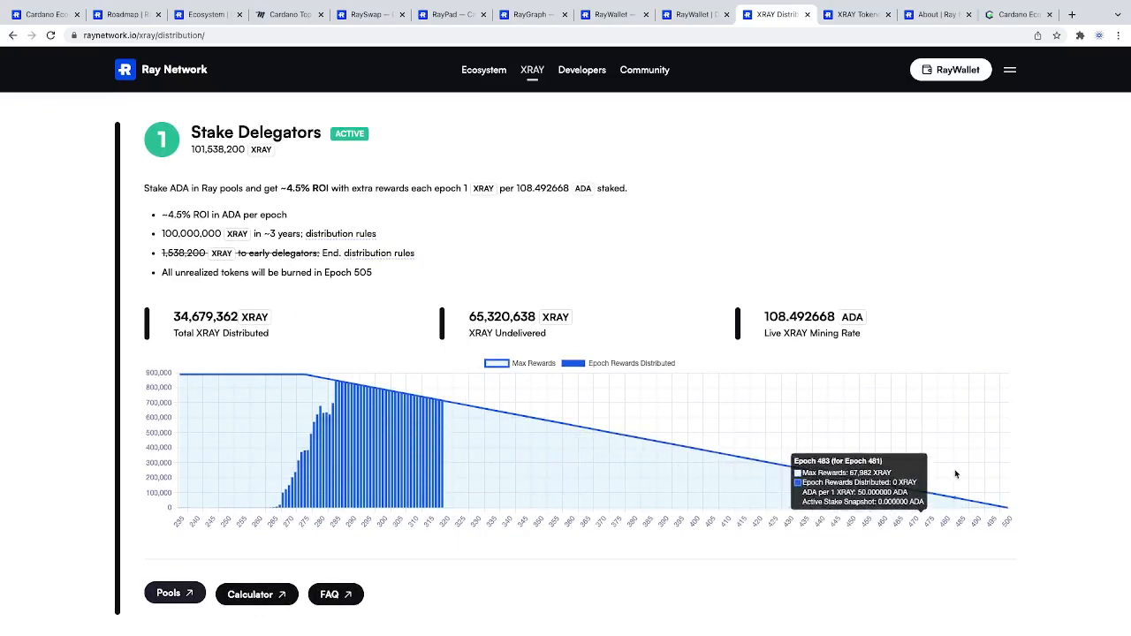
pyautogui.moveTo(1006, 495)
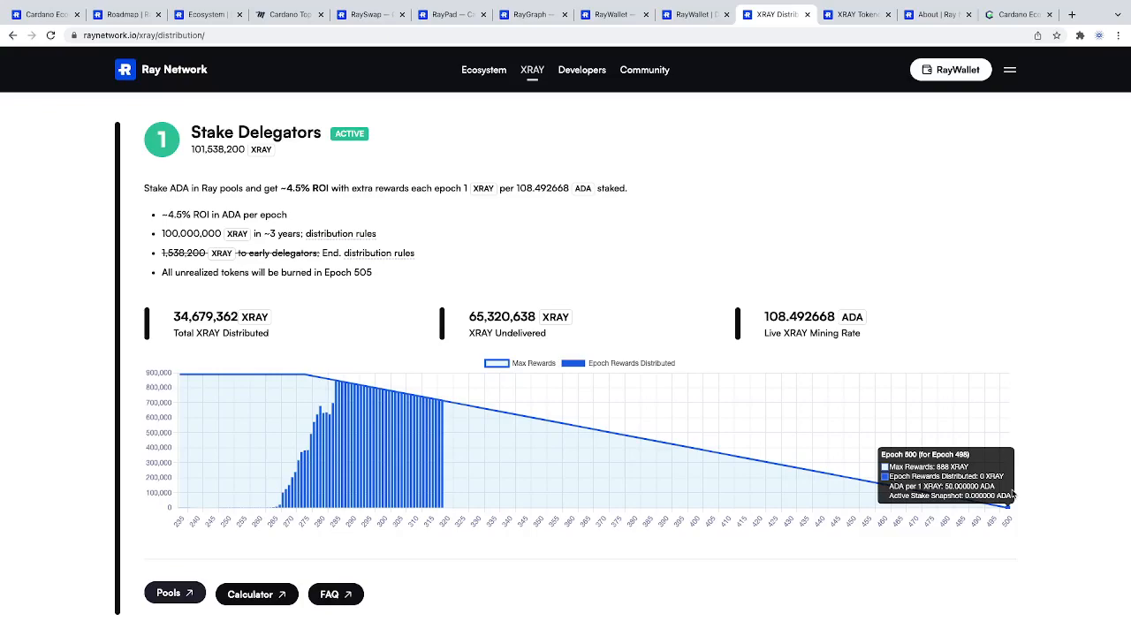
pyautogui.moveTo(1047, 383)
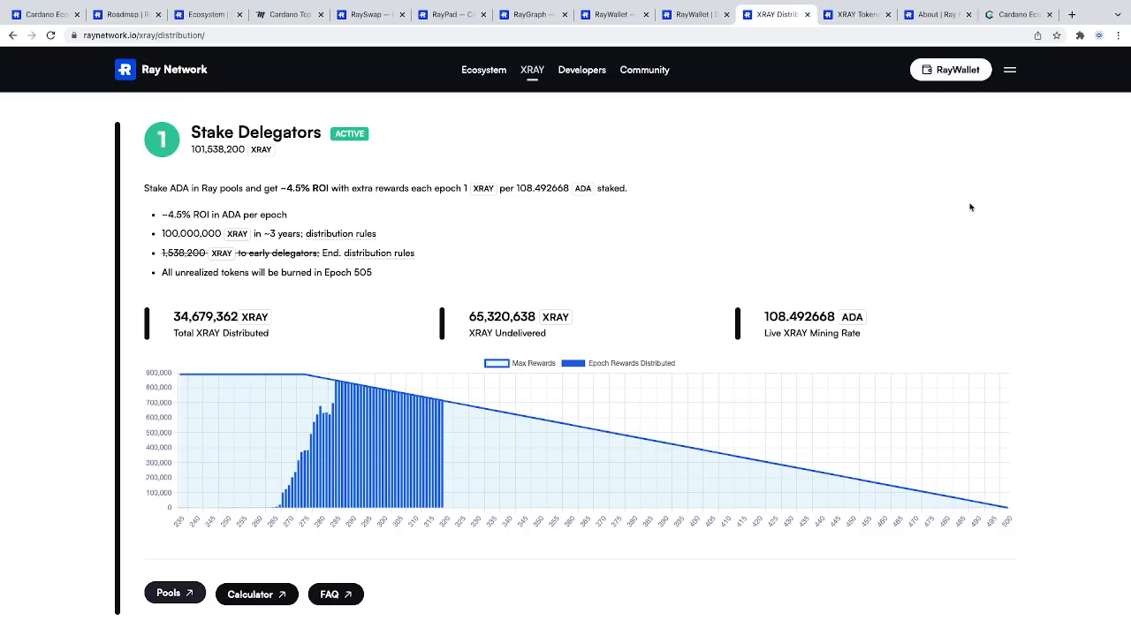
pyautogui.scroll(-3)
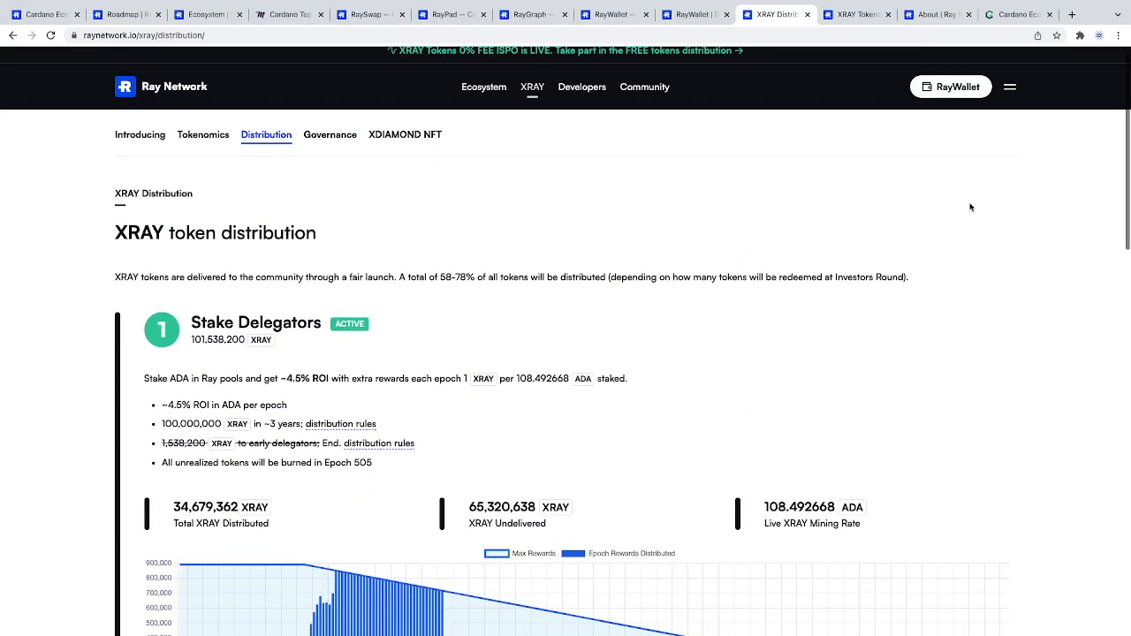
pyautogui.scroll(-3)
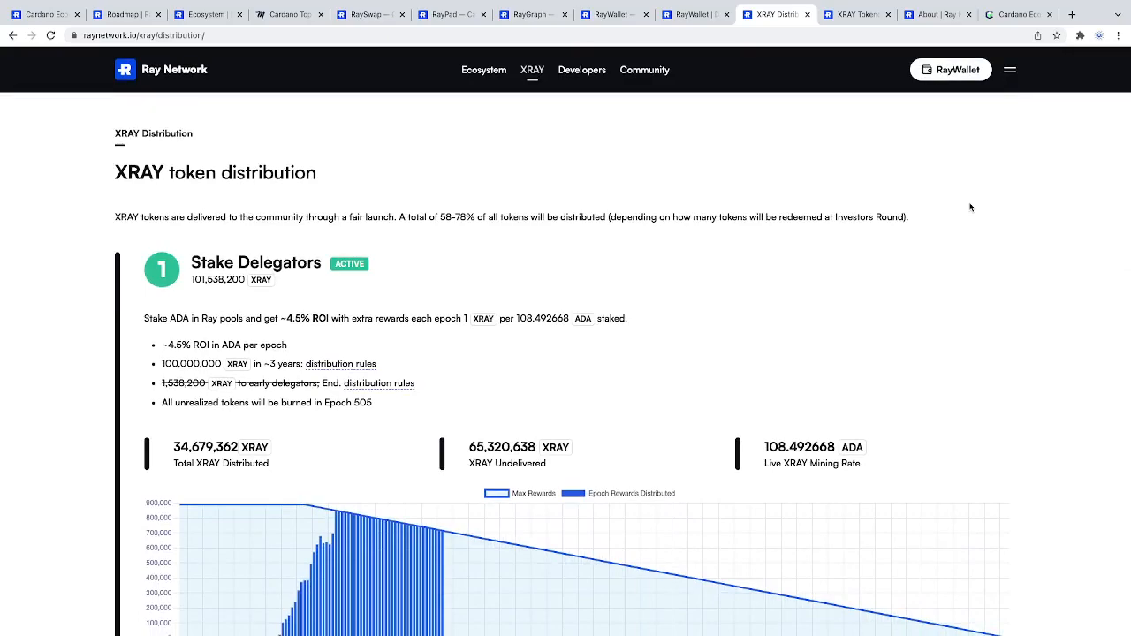
pyautogui.scroll(-3)
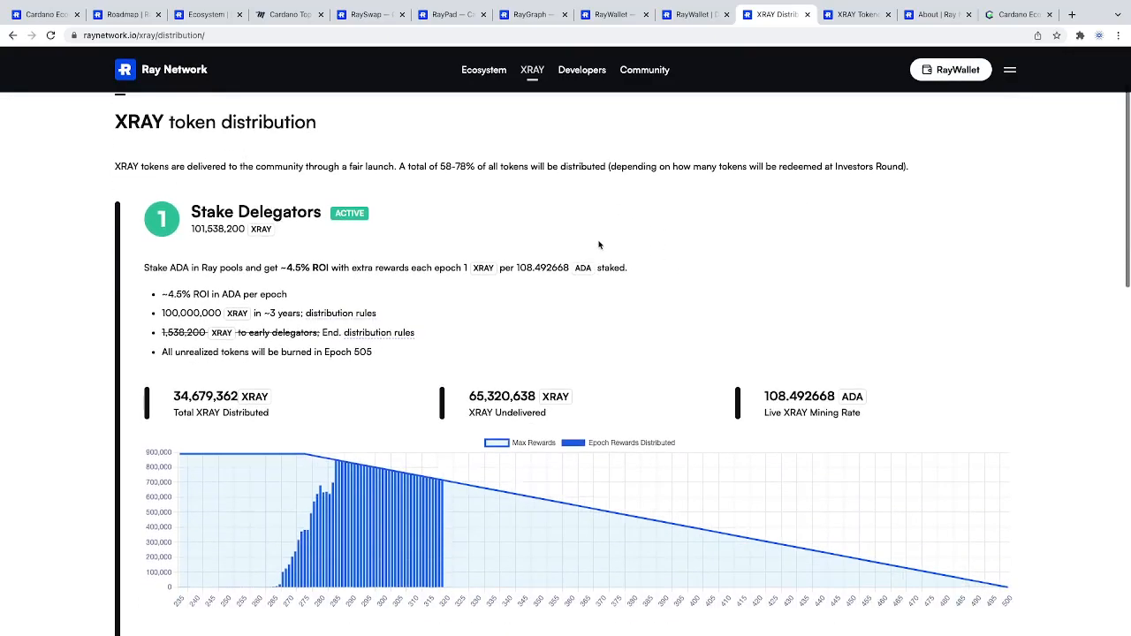
pyautogui.moveTo(383, 245)
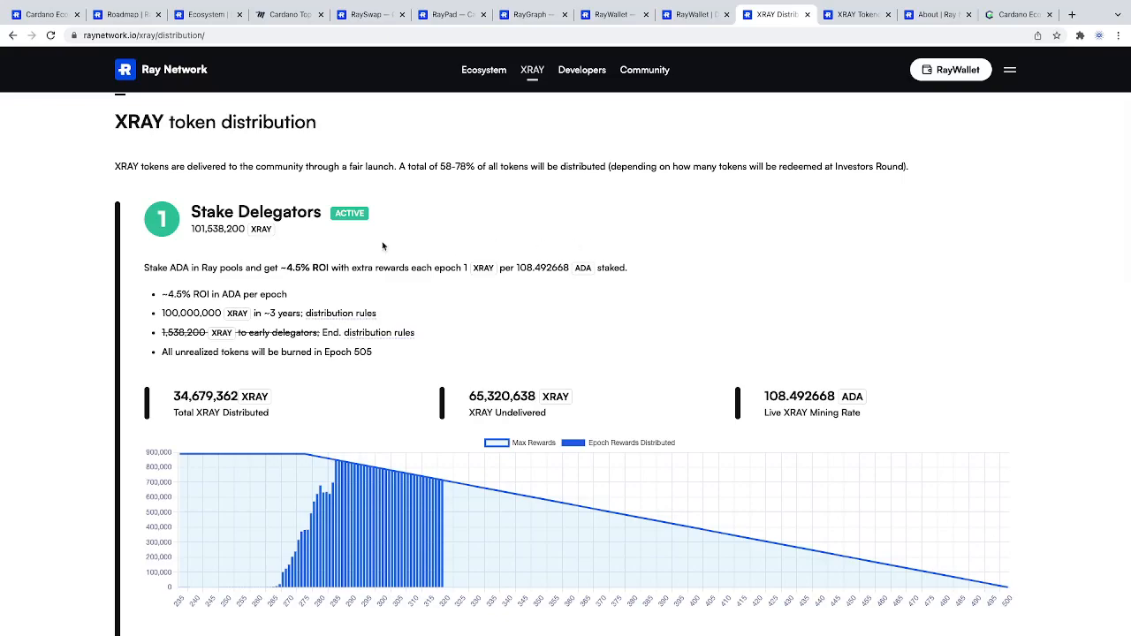
pyautogui.scroll(-3)
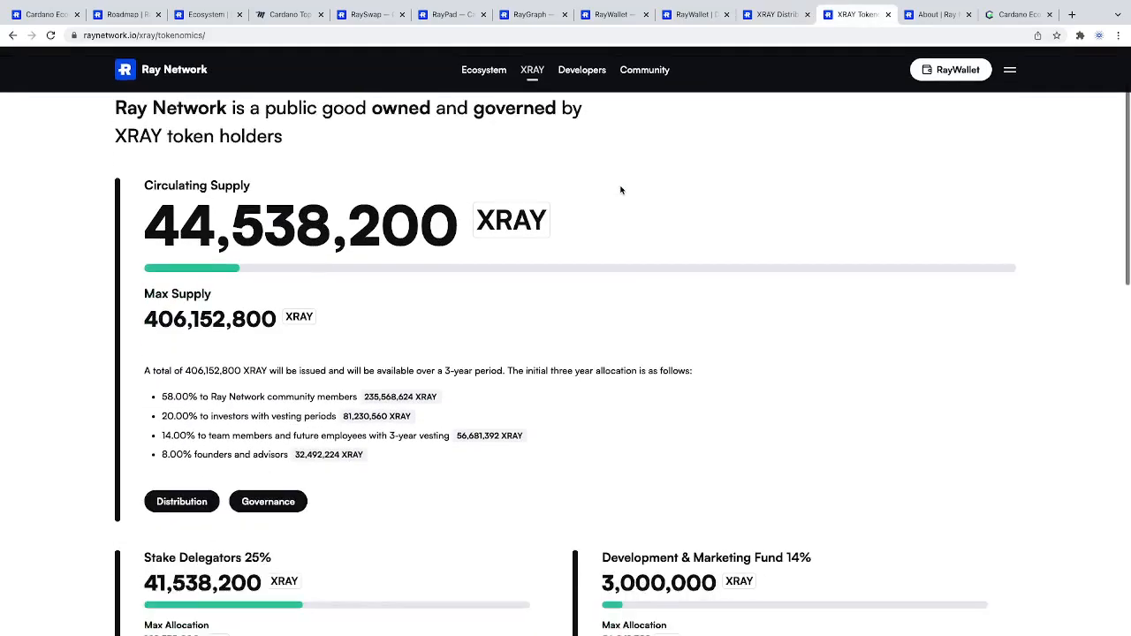
pyautogui.scroll(-3)
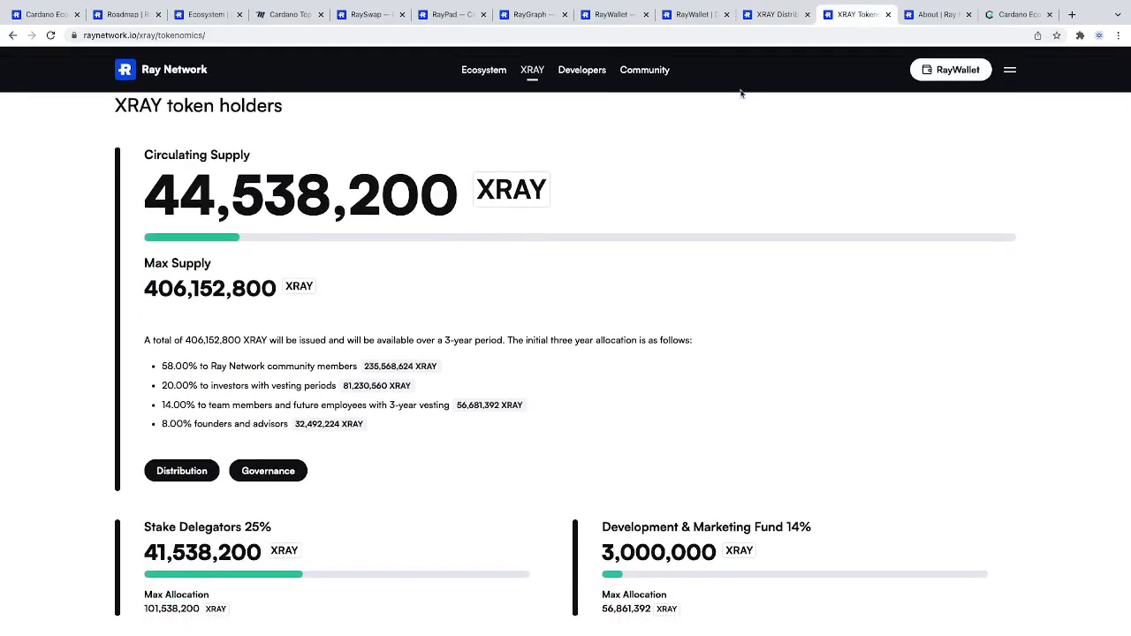
pyautogui.scroll(-3)
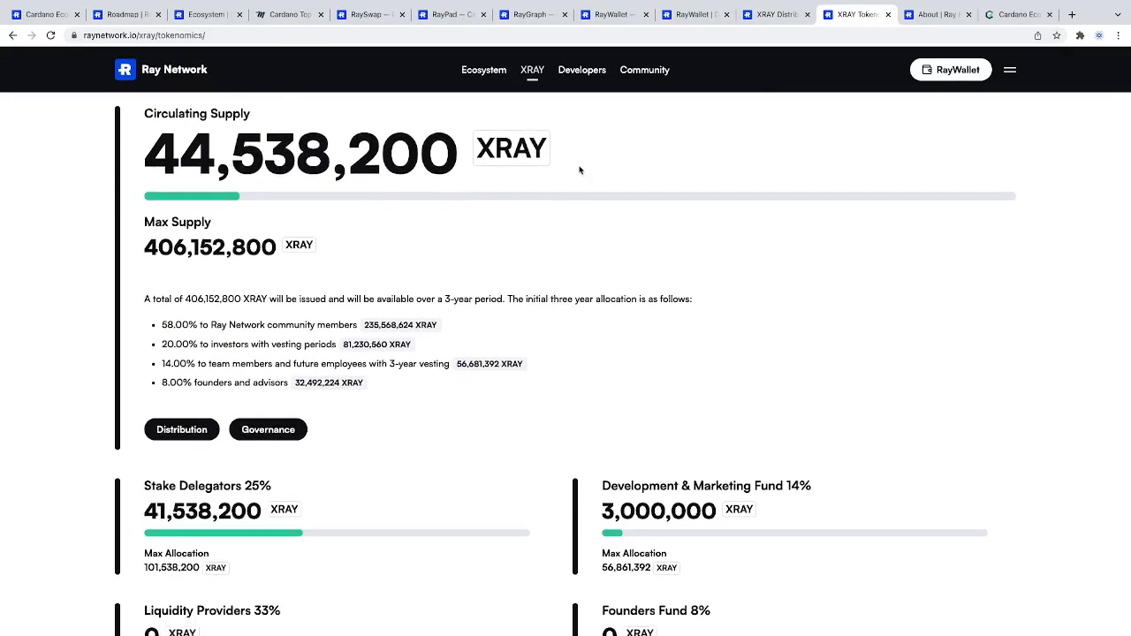
# Return to XRAY Distribution and open the RayStake Staking Pools listing RAY through RAY4
pyautogui.click(182, 430)
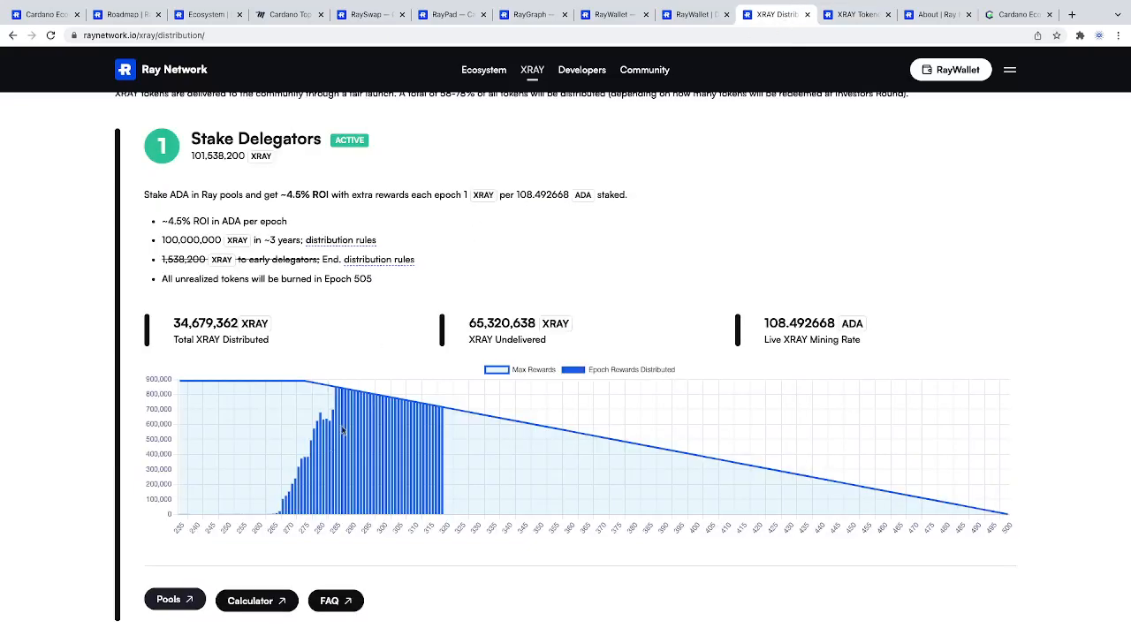
pyautogui.scroll(-3)
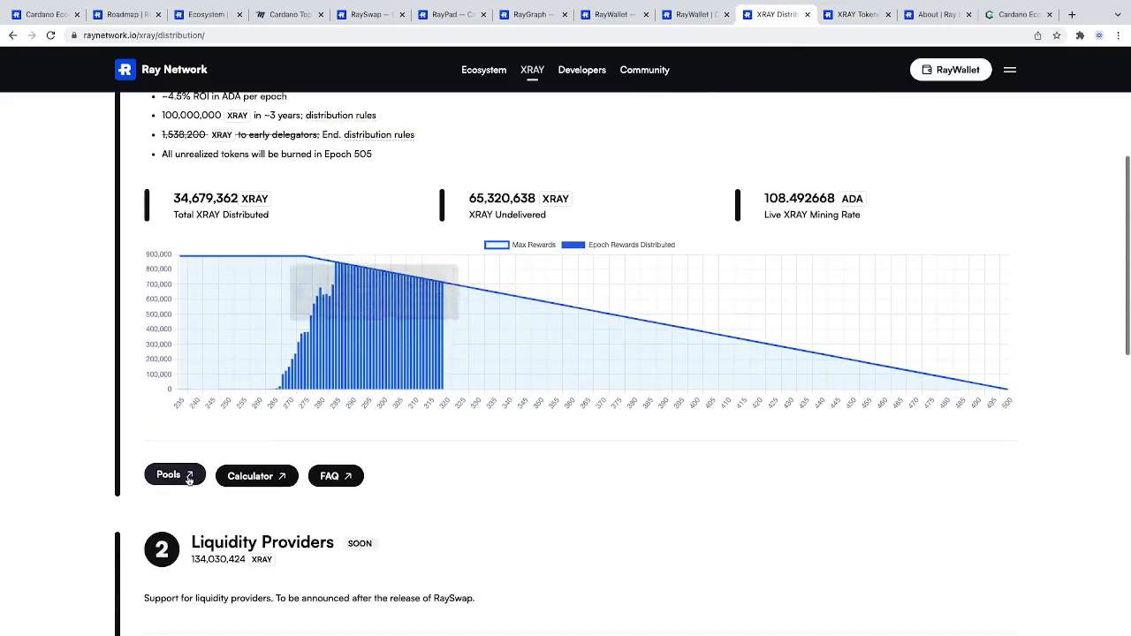
pyautogui.click(174, 476)
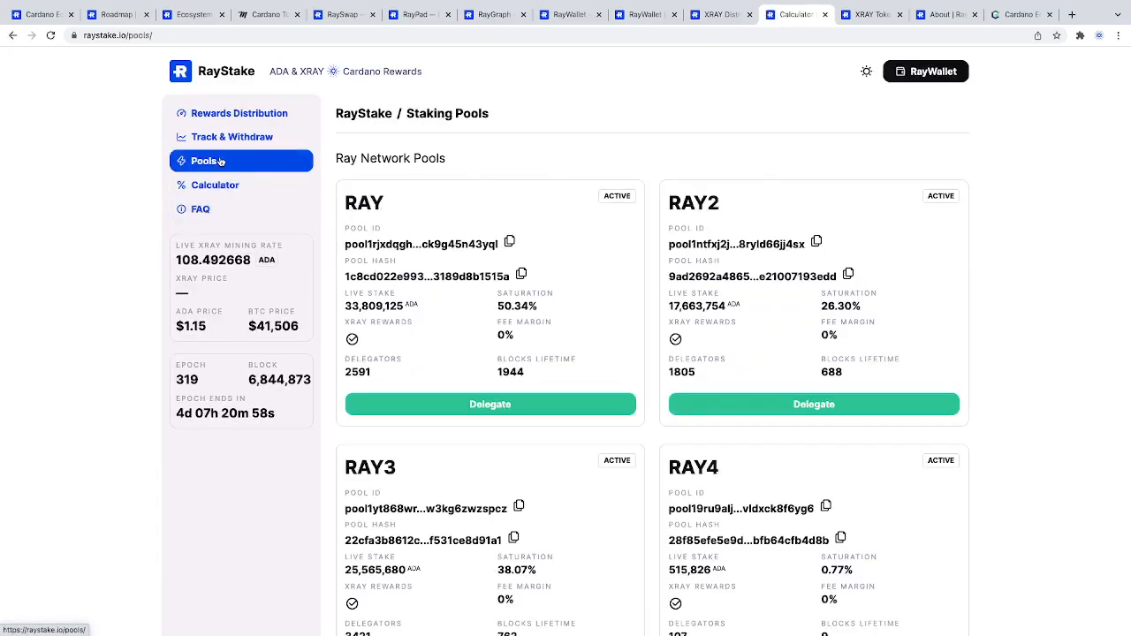
# Track the saved stake address rewards: 9 XRAY in epoch 319, 0 ADA
pyautogui.click(233, 137)
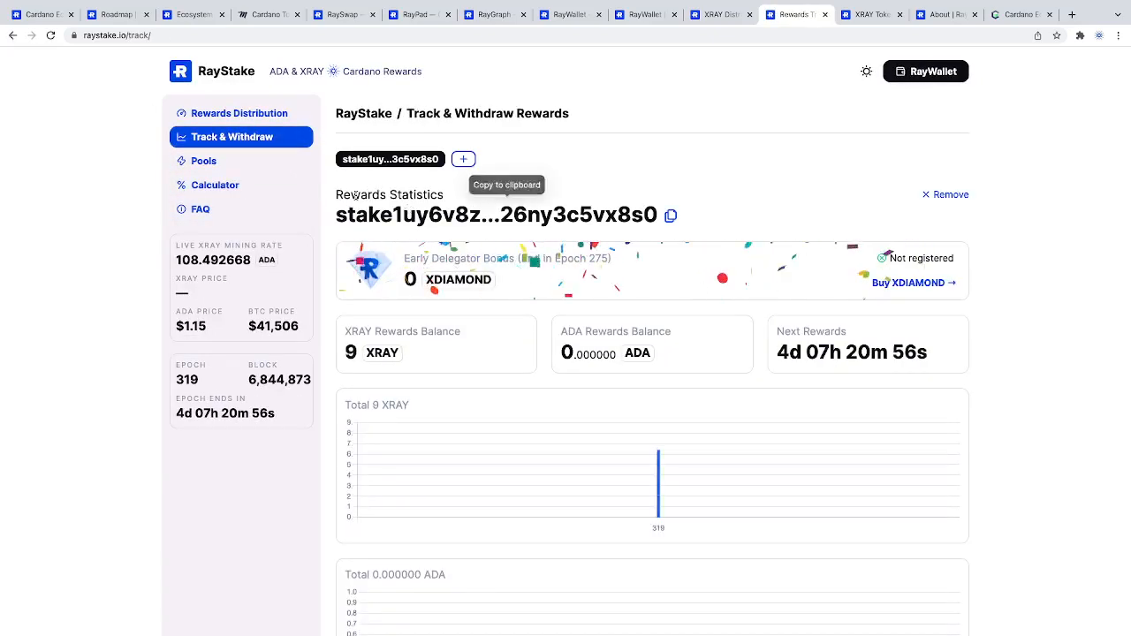
pyautogui.scroll(-3)
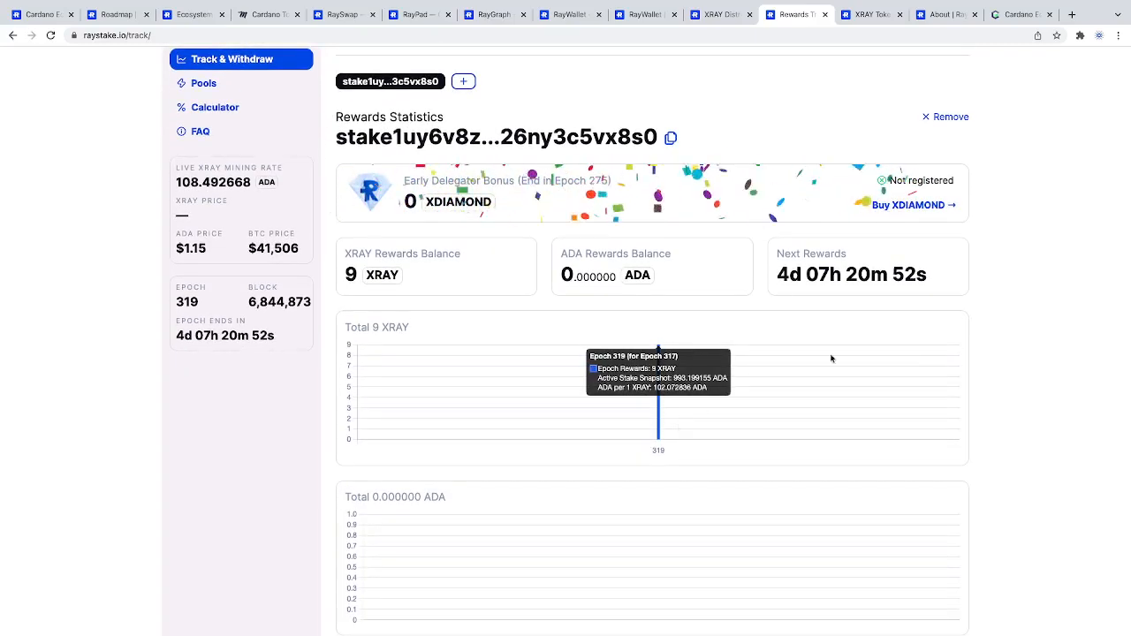
pyautogui.scroll(-3)
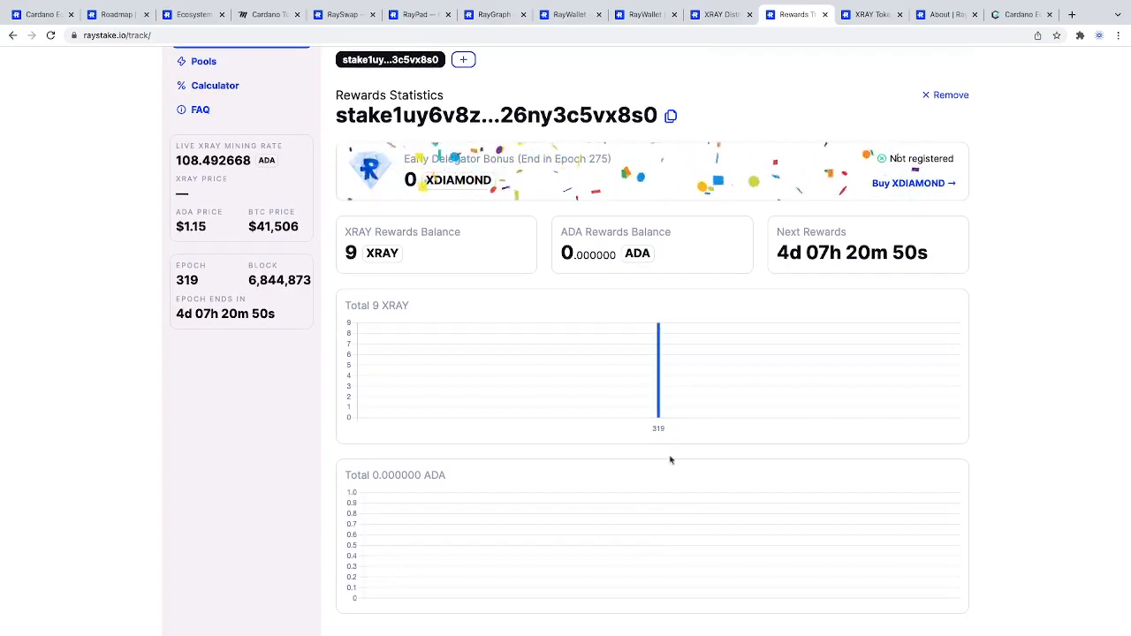
pyautogui.moveTo(658, 371)
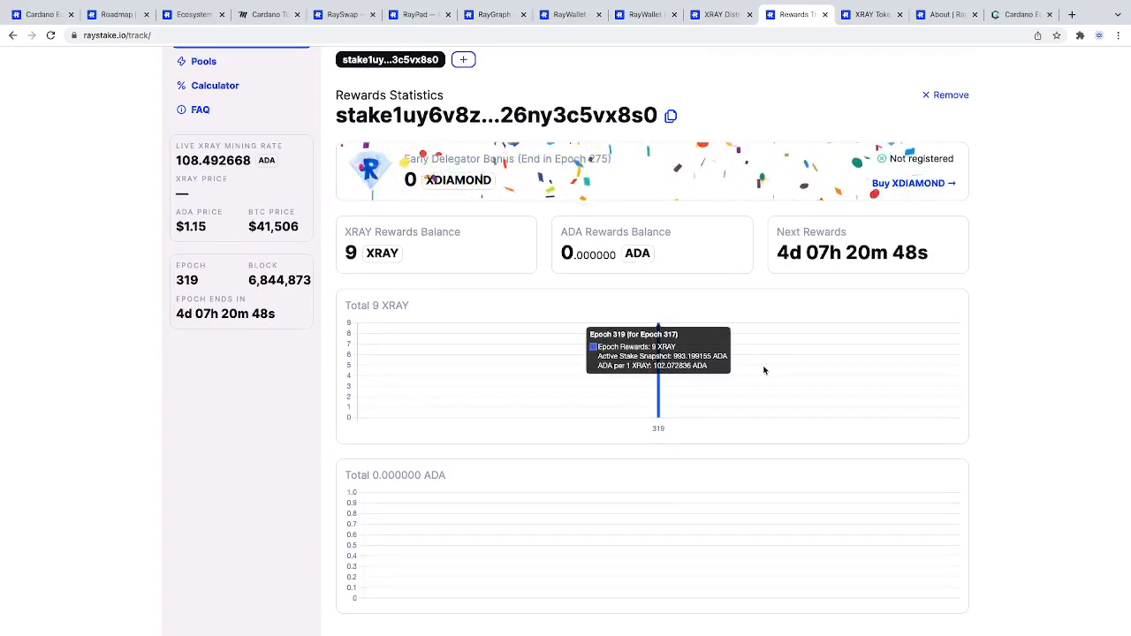
pyautogui.scroll(-3)
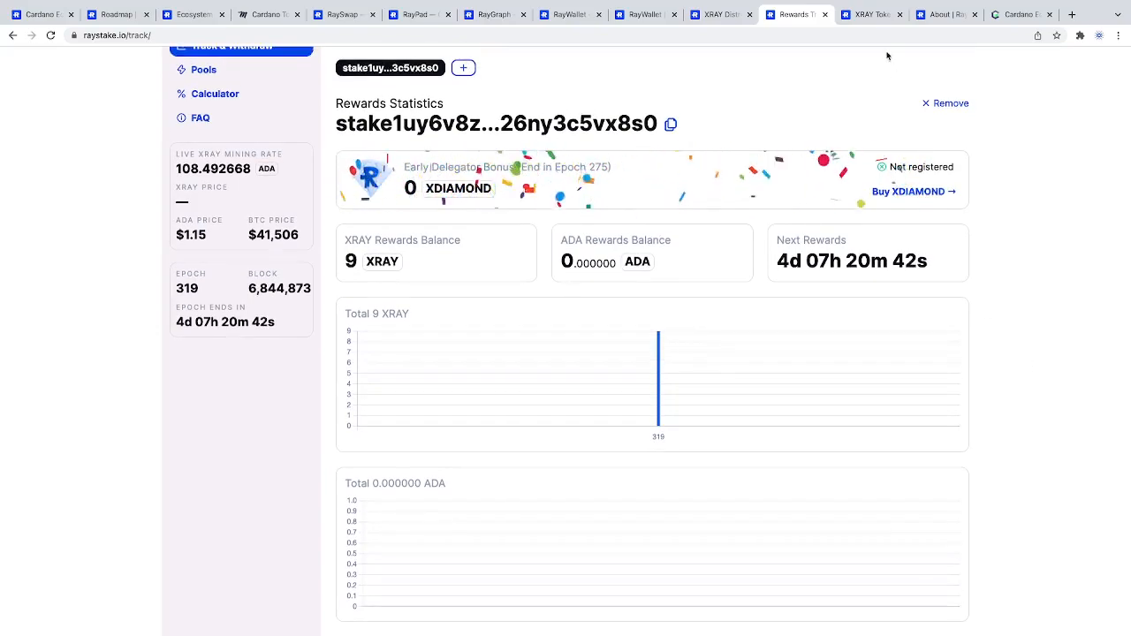
pyautogui.moveTo(872, 14)
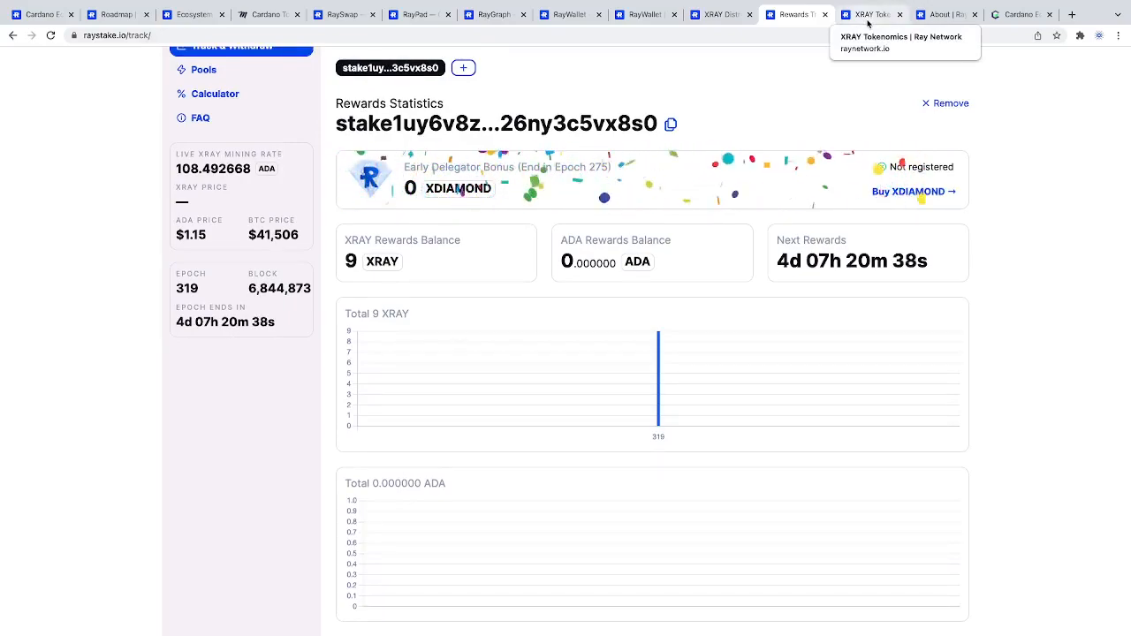
# Scroll the XRAY tokenomics page through supply, allocation cards and the Planned Distribution Breakdown chart
pyautogui.click(871, 15)
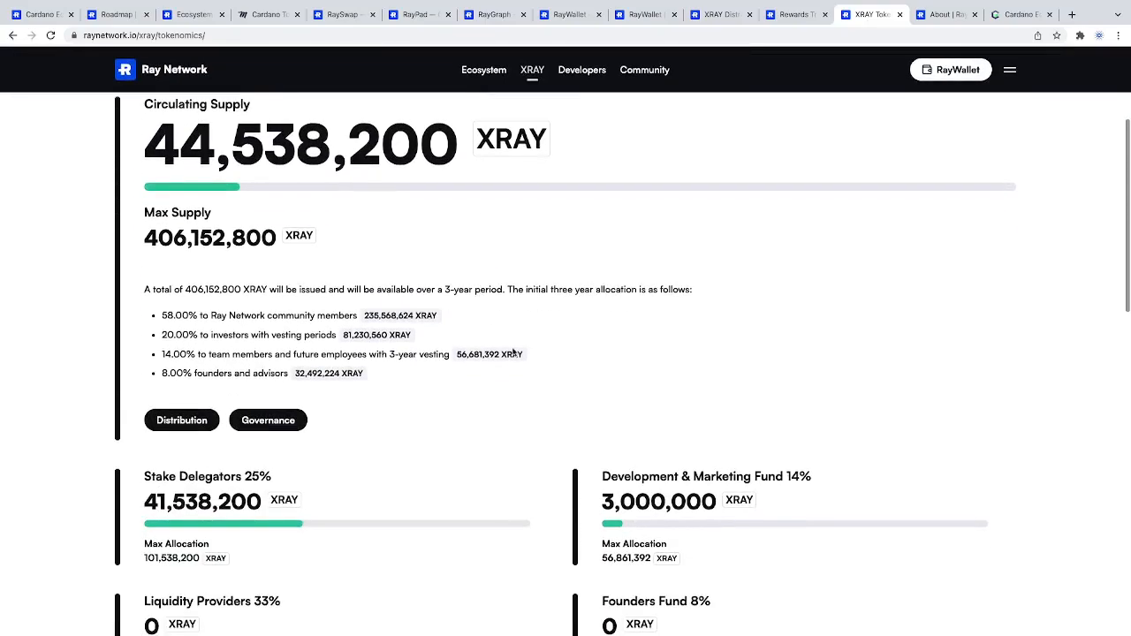
pyautogui.scroll(-3)
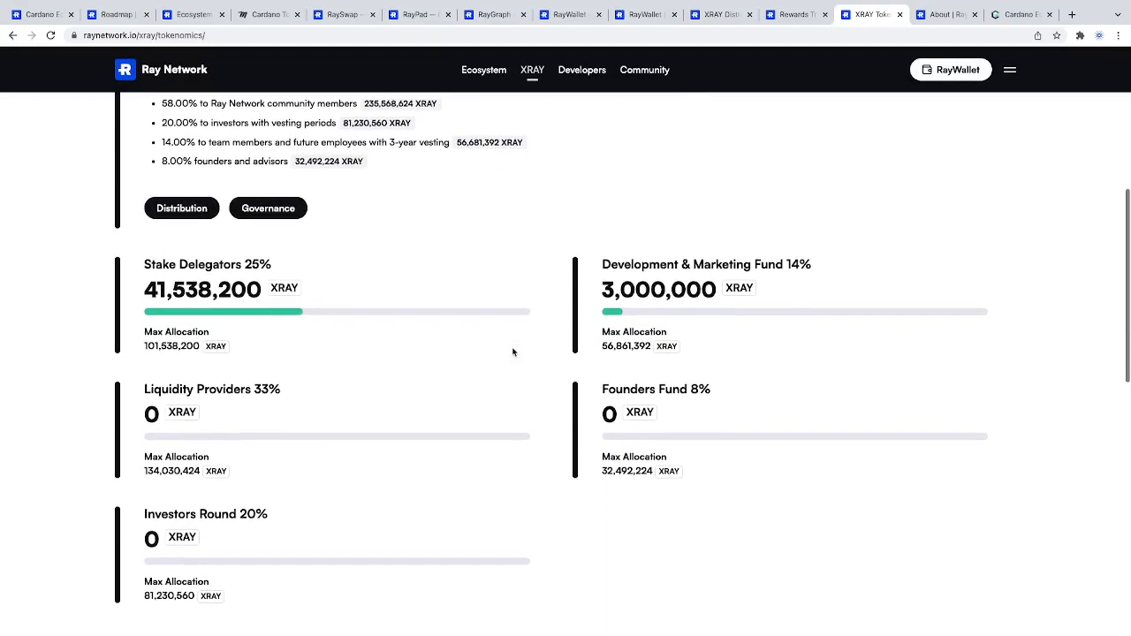
pyautogui.moveTo(314, 308)
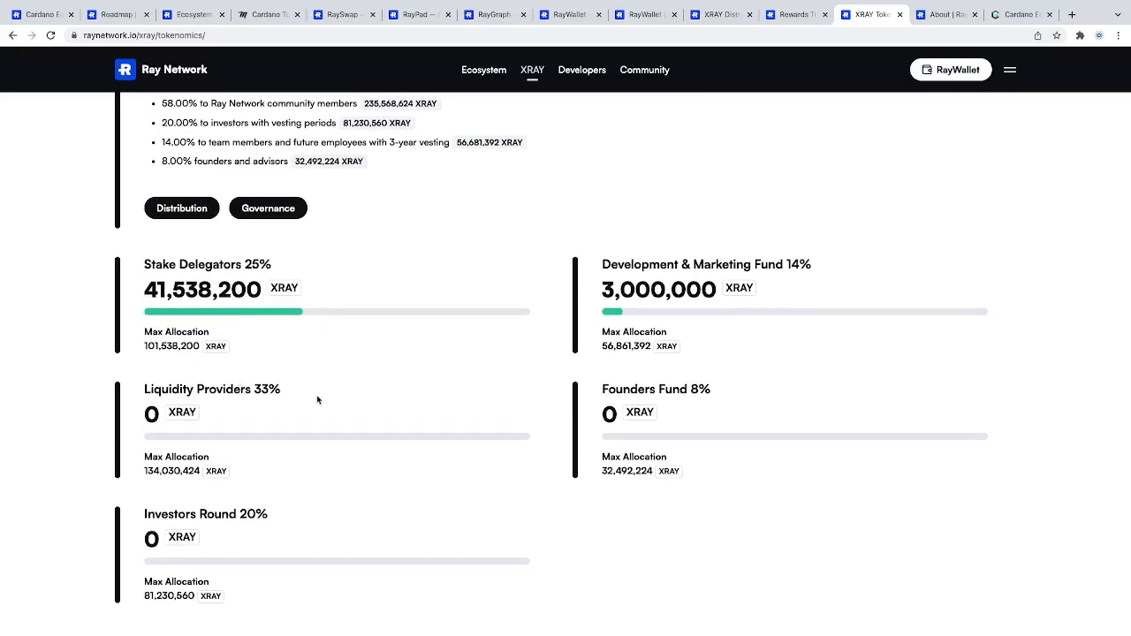
pyautogui.moveTo(154, 494)
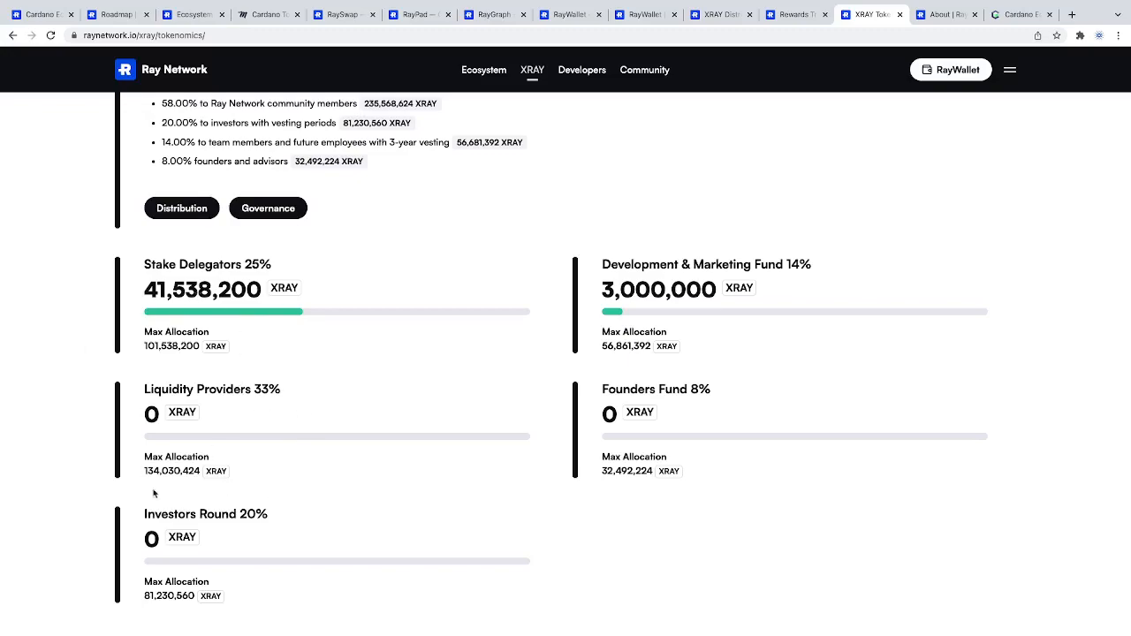
pyautogui.moveTo(681, 469)
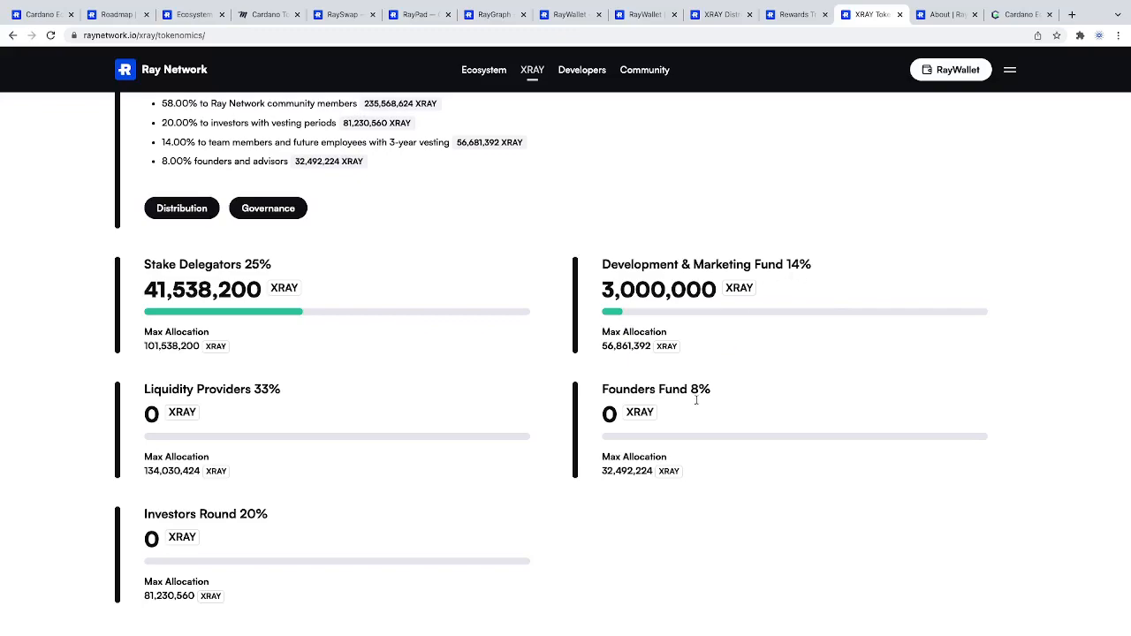
pyautogui.moveTo(692, 468)
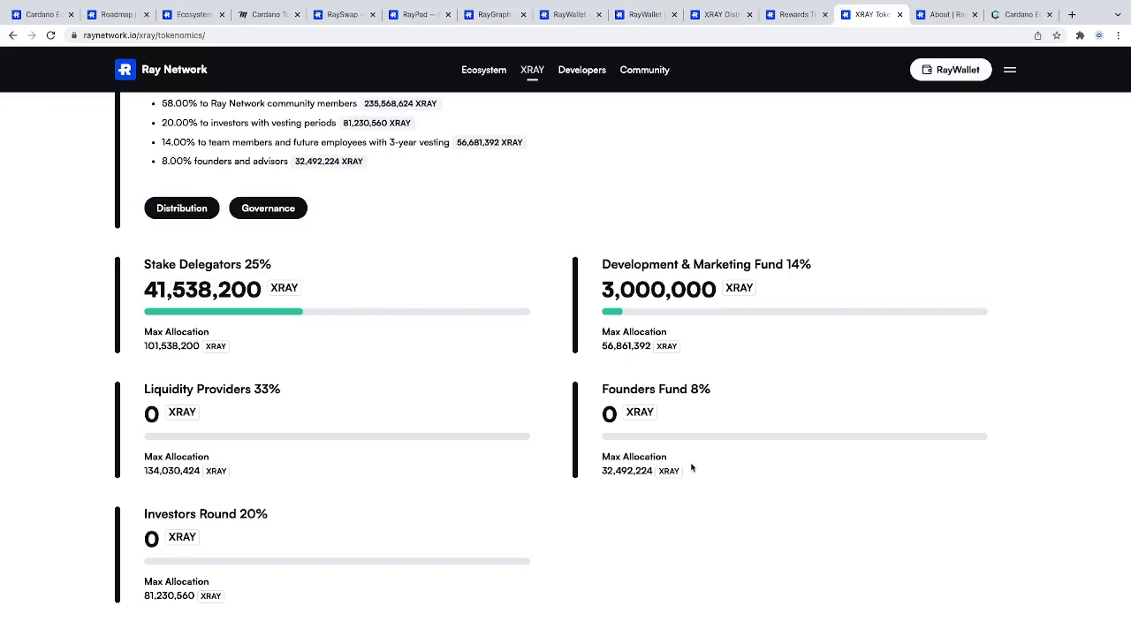
pyautogui.scroll(-3)
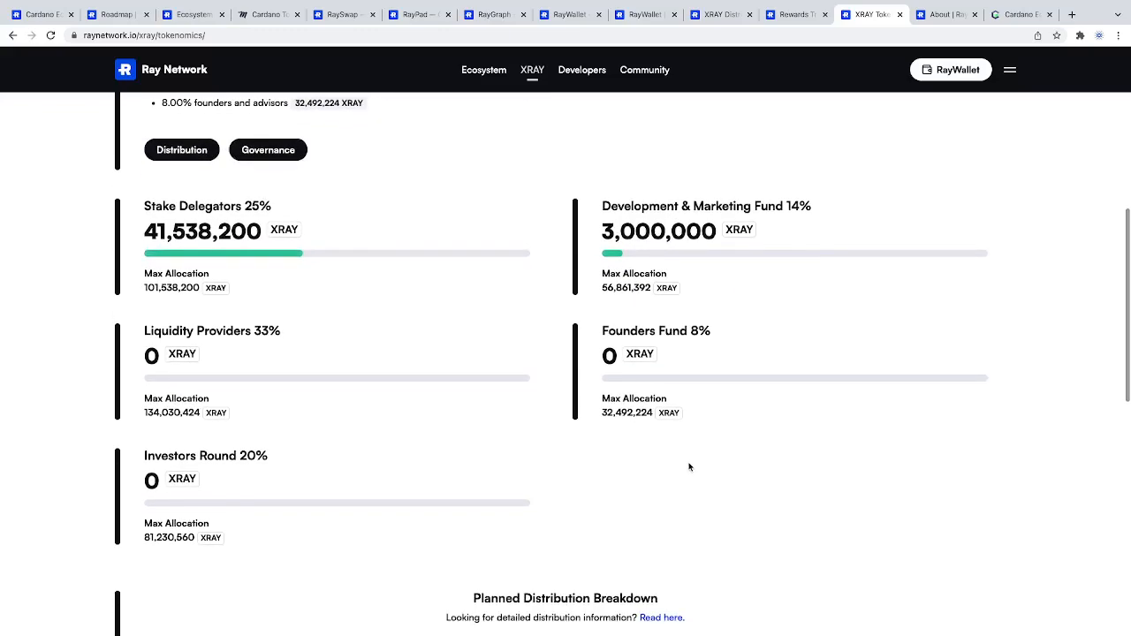
pyautogui.scroll(-3)
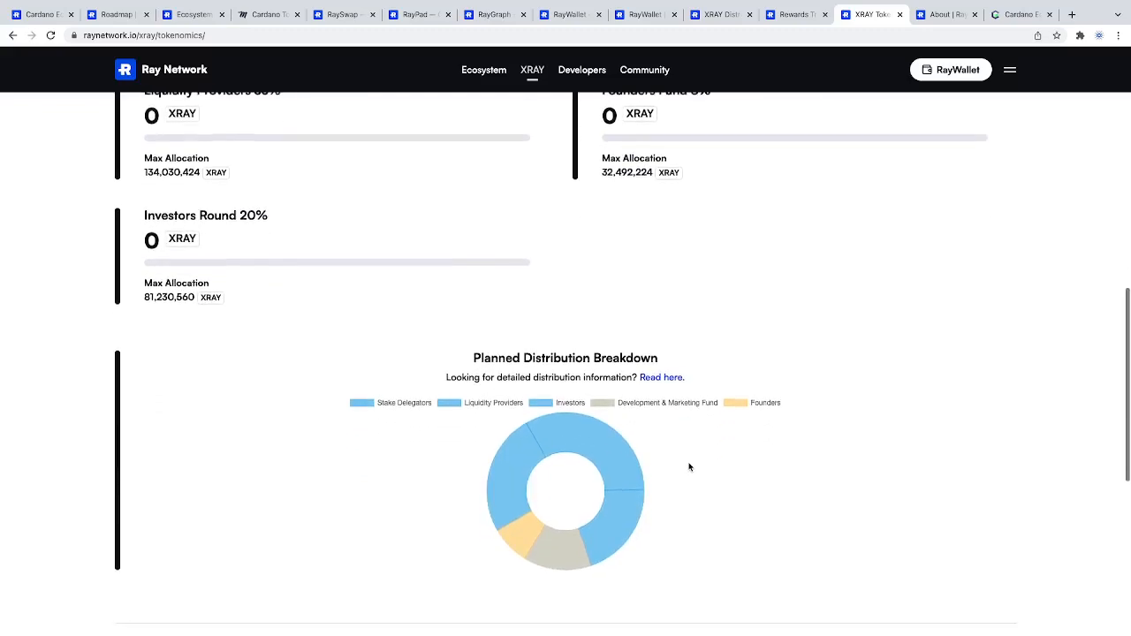
pyautogui.scroll(3)
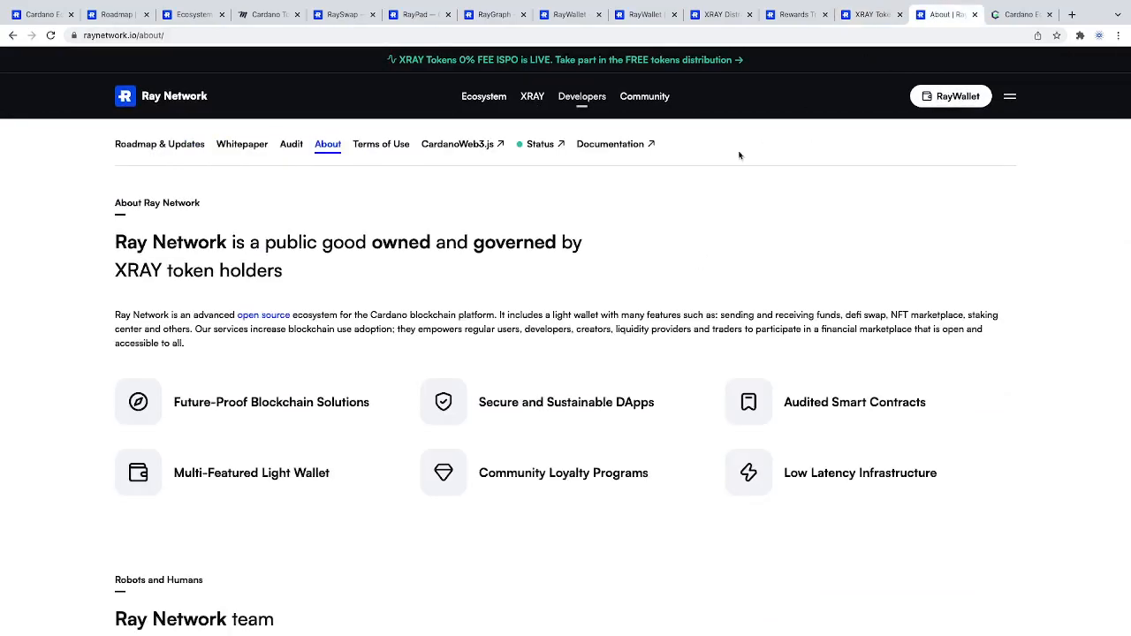
pyautogui.moveTo(525, 173)
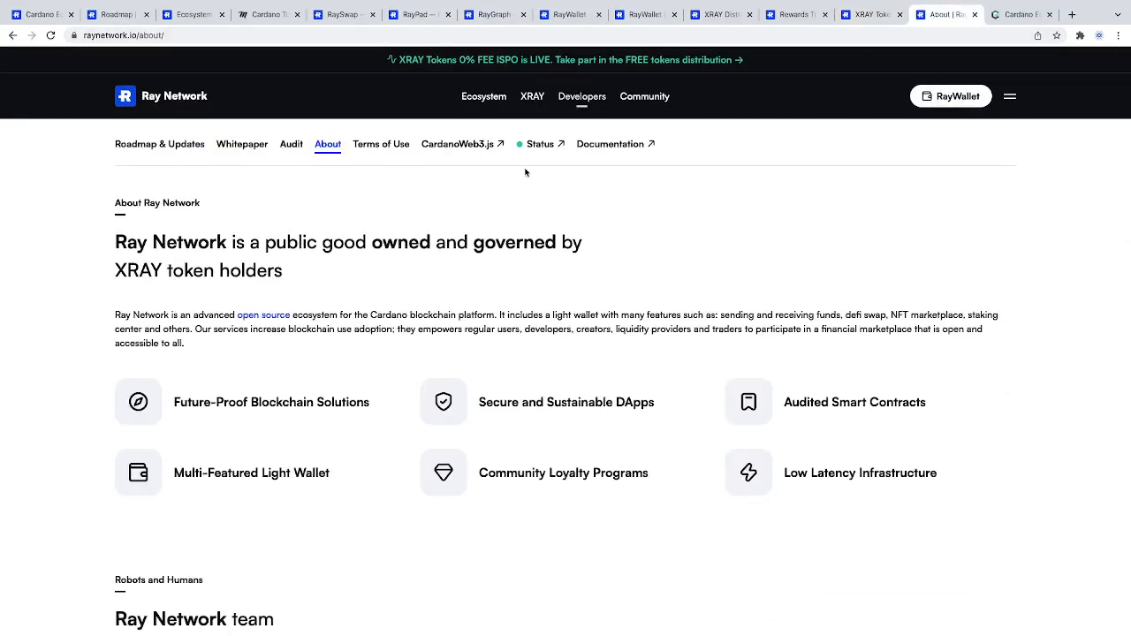
# Scroll the About page down to the team: founder, core developers and five full-stack developers
pyautogui.scroll(-3)
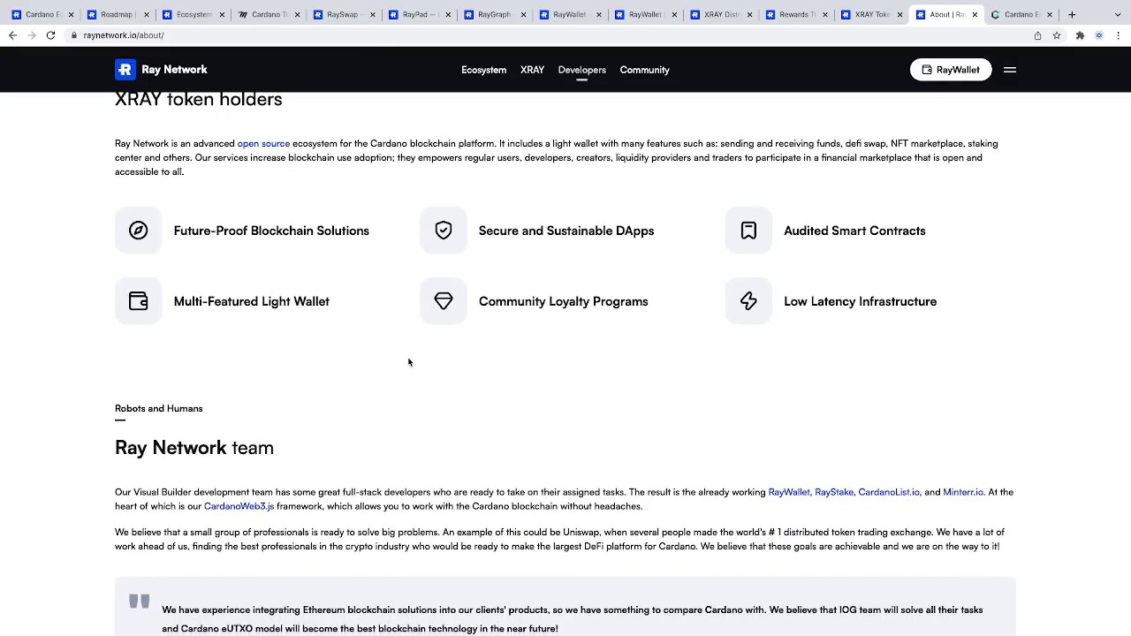
pyautogui.scroll(-3)
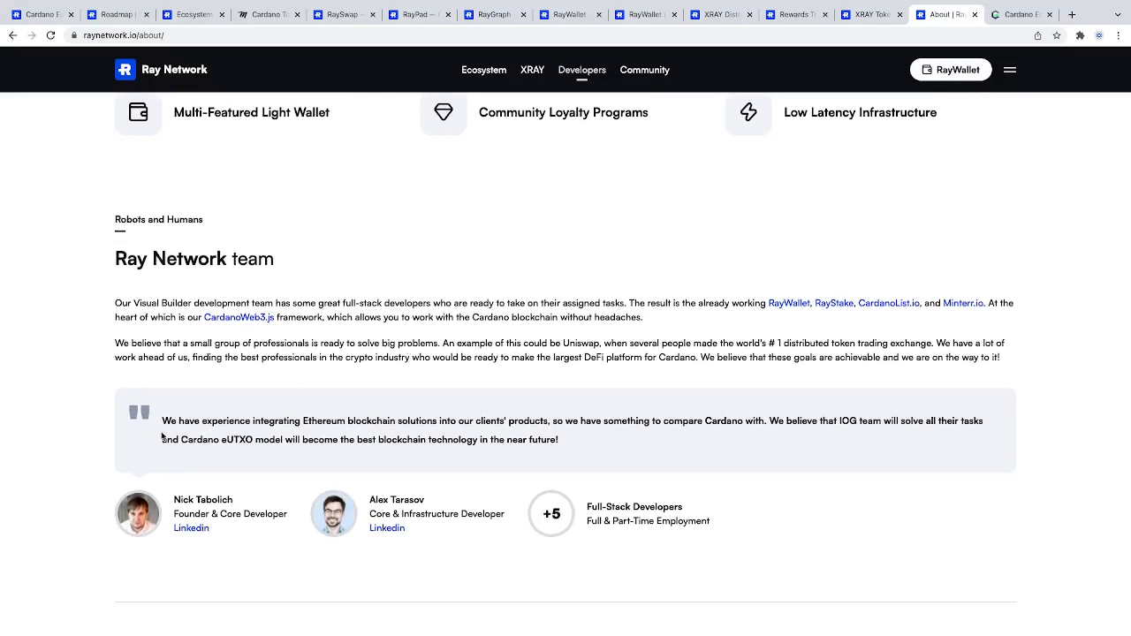
pyautogui.scroll(-3)
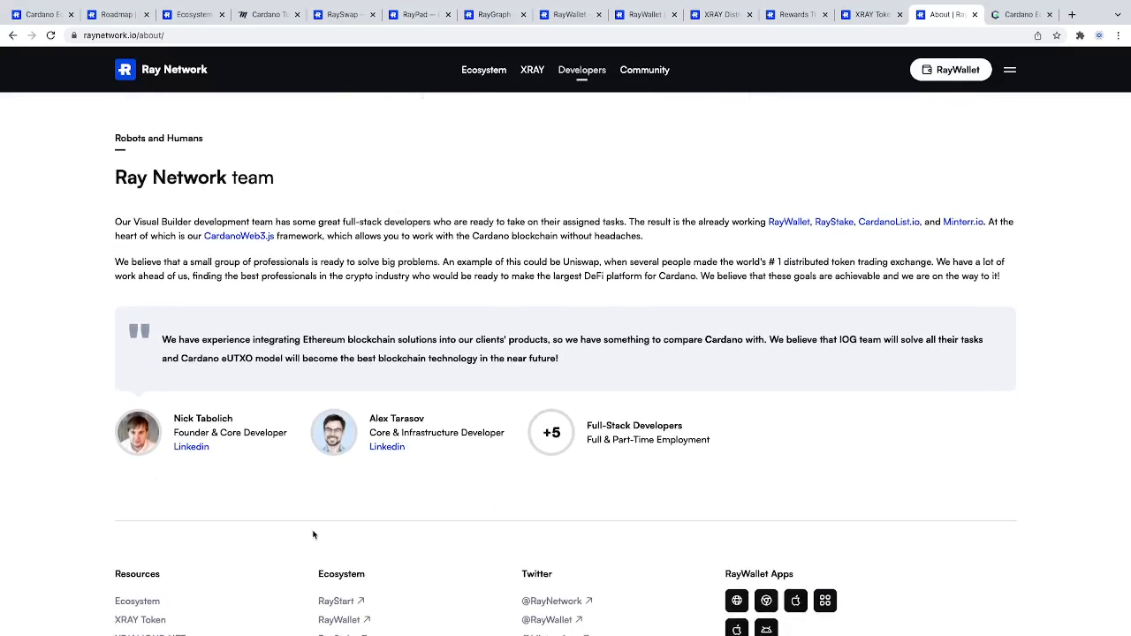
pyautogui.moveTo(533, 484)
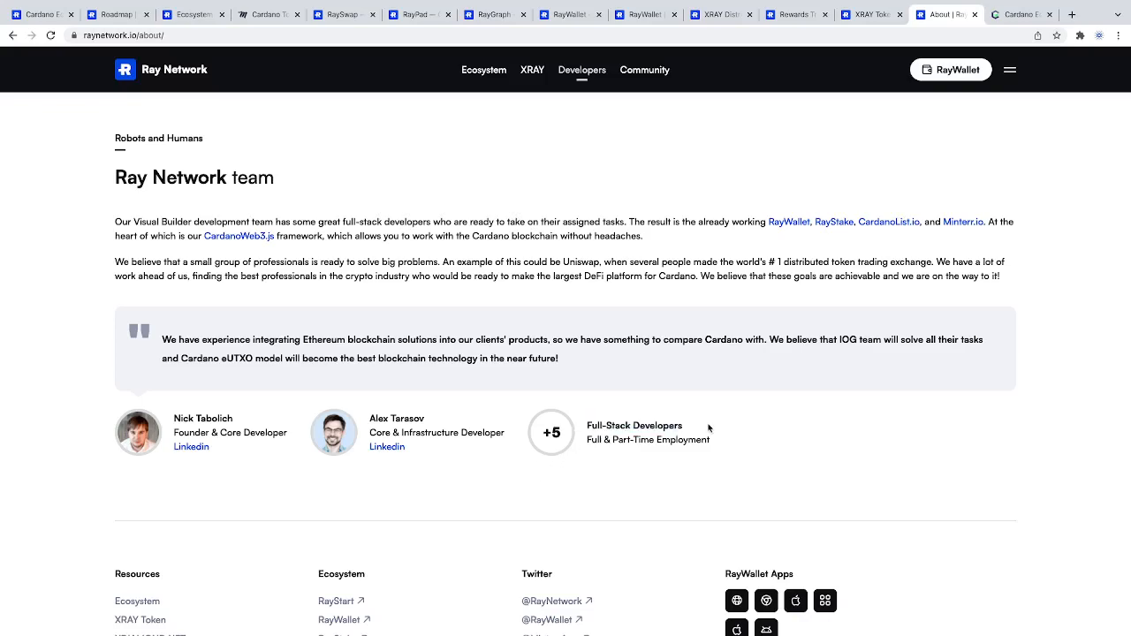
pyautogui.moveTo(786, 428)
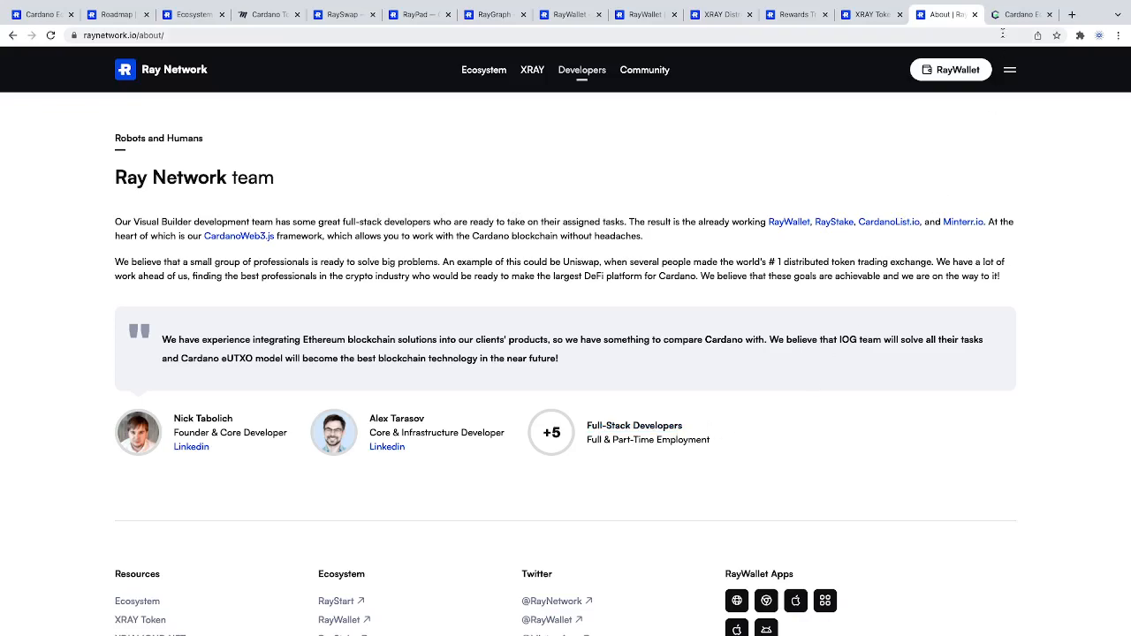
# Scroll Cardano Cube's ecosystem map through DEXs, wallets, DeFi, marketplaces, Metaverse/Gaming and Community
pyautogui.click(1021, 14)
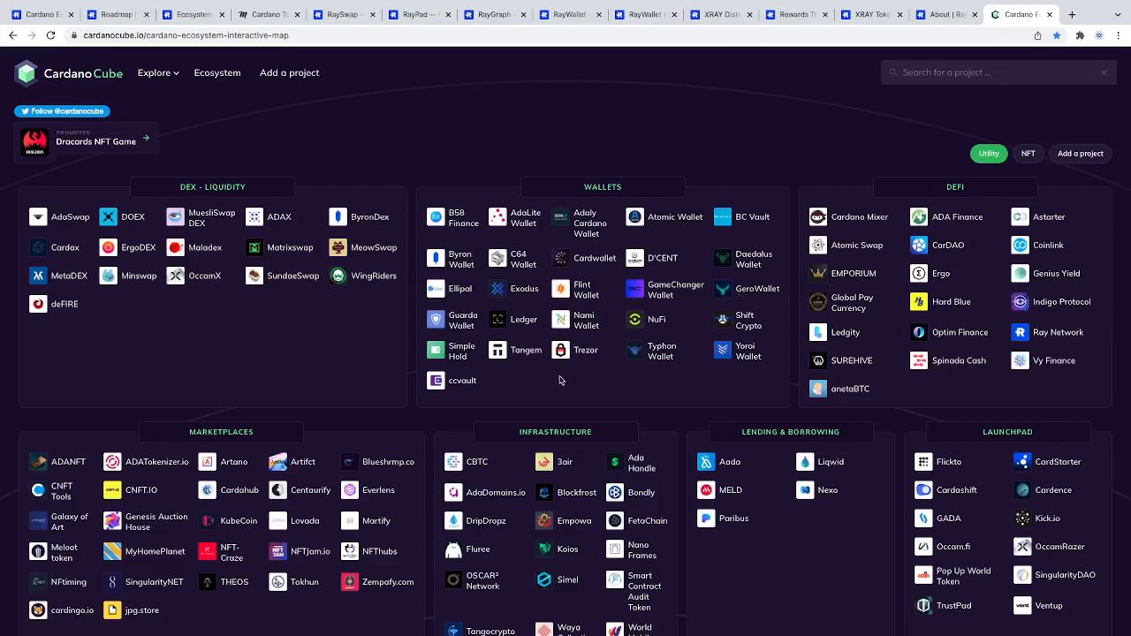
pyautogui.moveTo(57, 217)
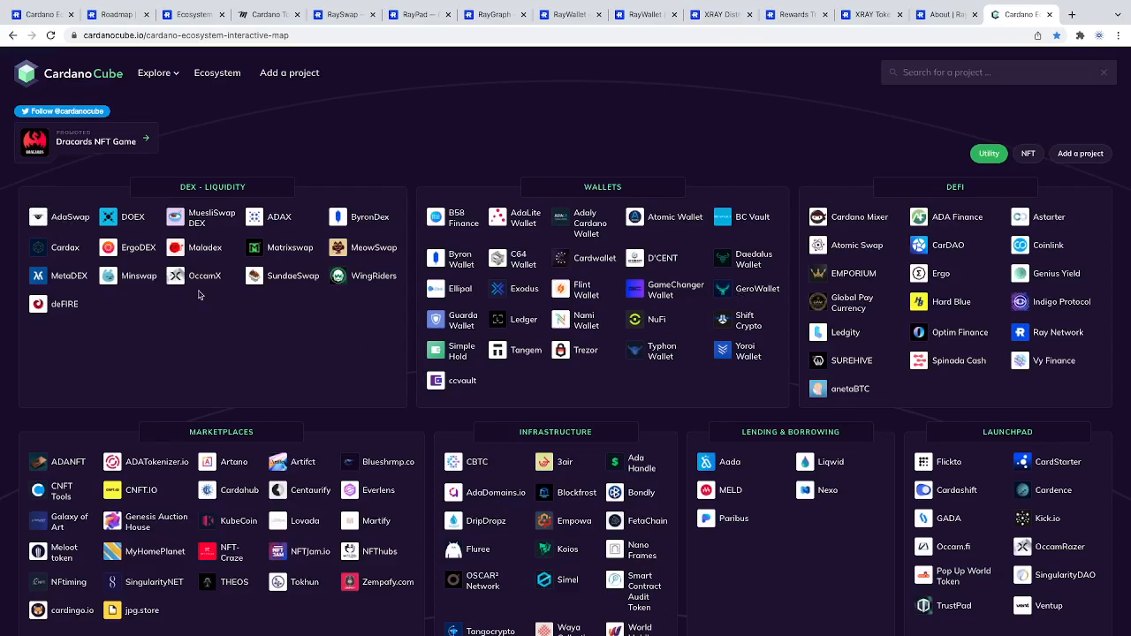
pyautogui.moveTo(276, 302)
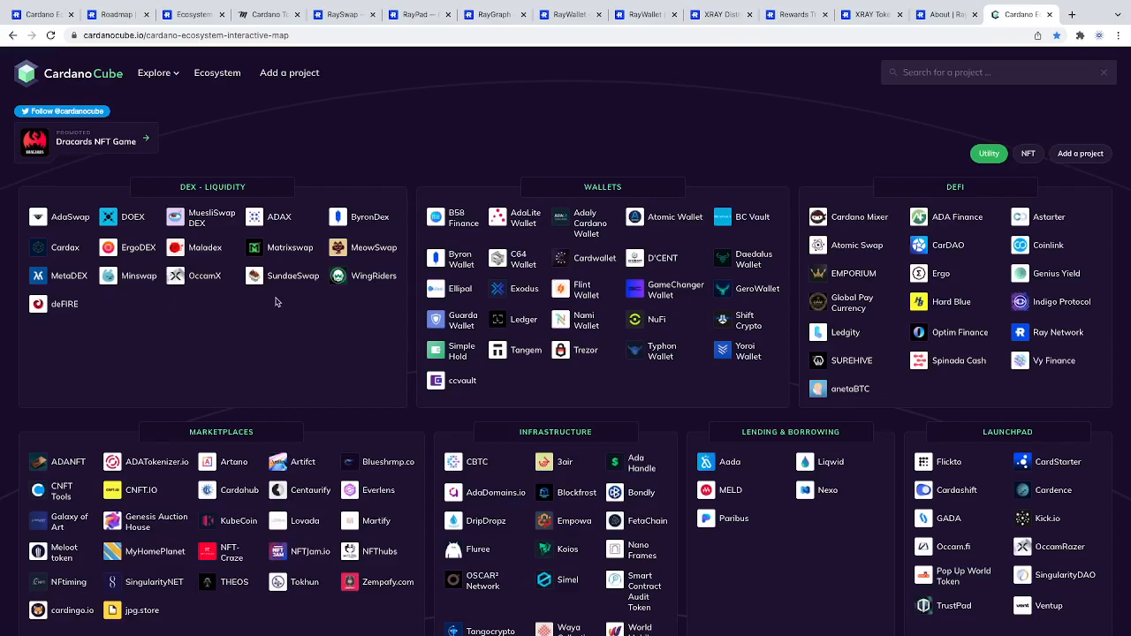
pyautogui.moveTo(182, 298)
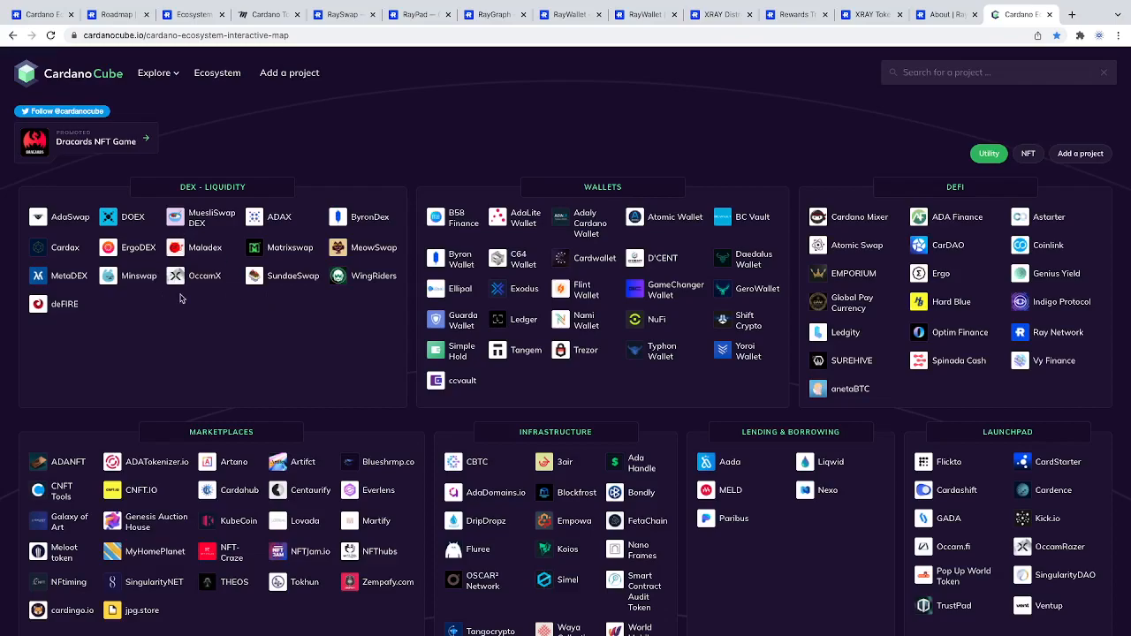
pyautogui.scroll(-3)
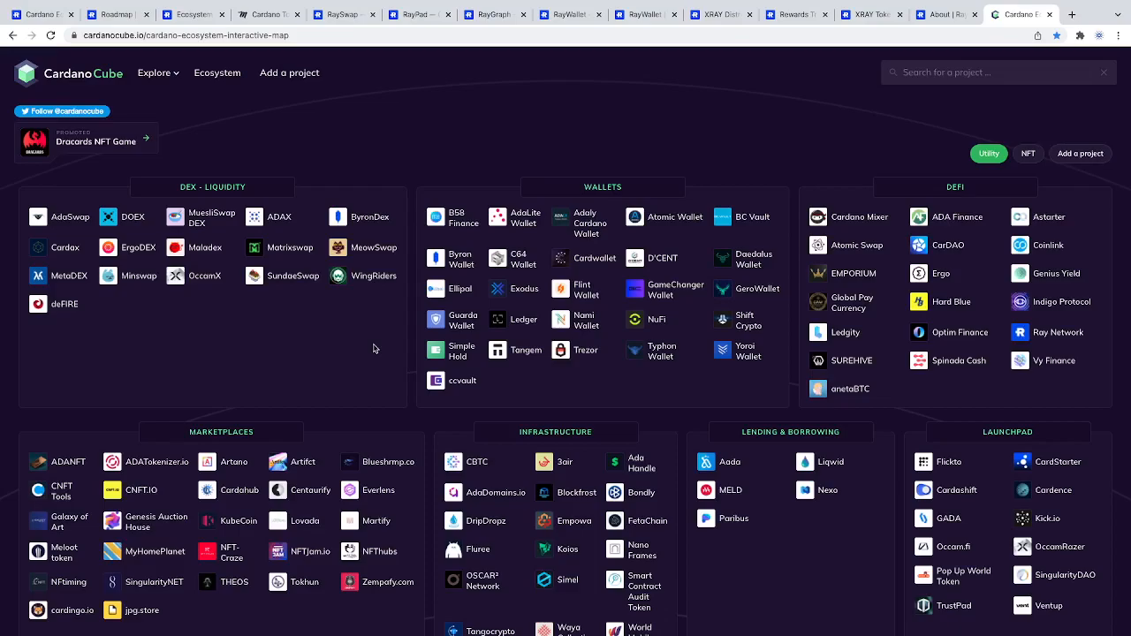
pyautogui.scroll(-3)
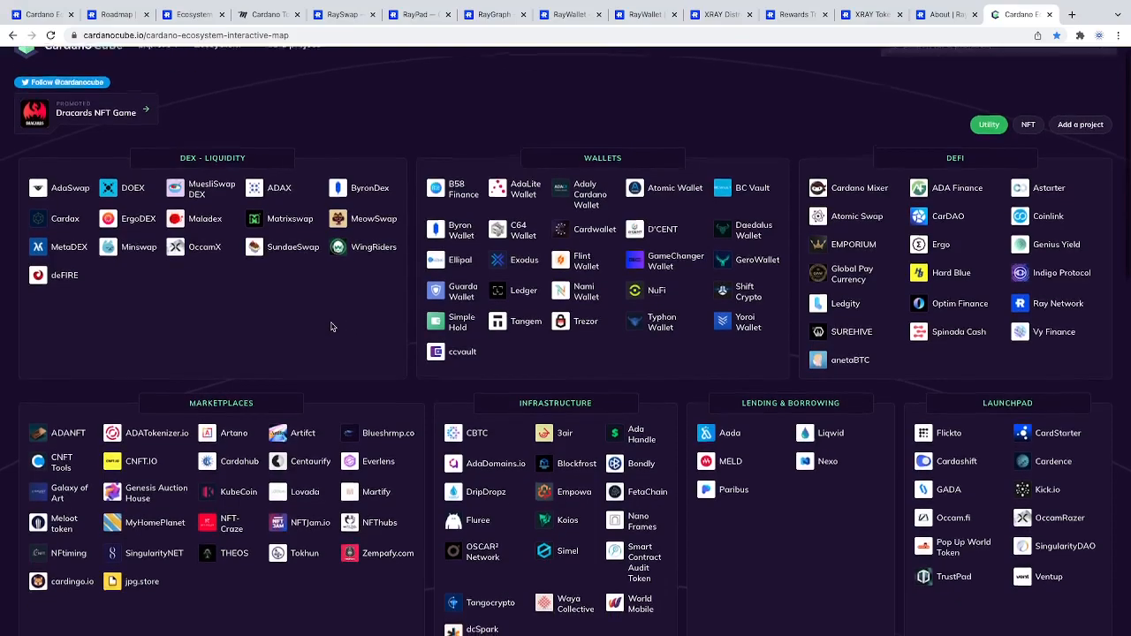
pyautogui.scroll(-3)
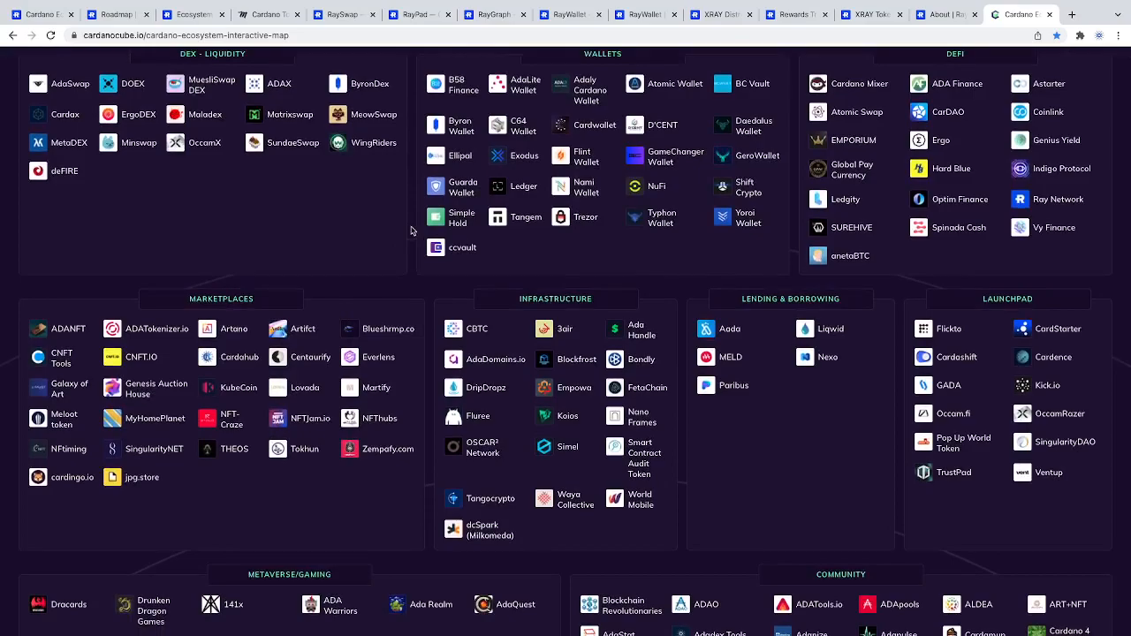
pyautogui.scroll(-3)
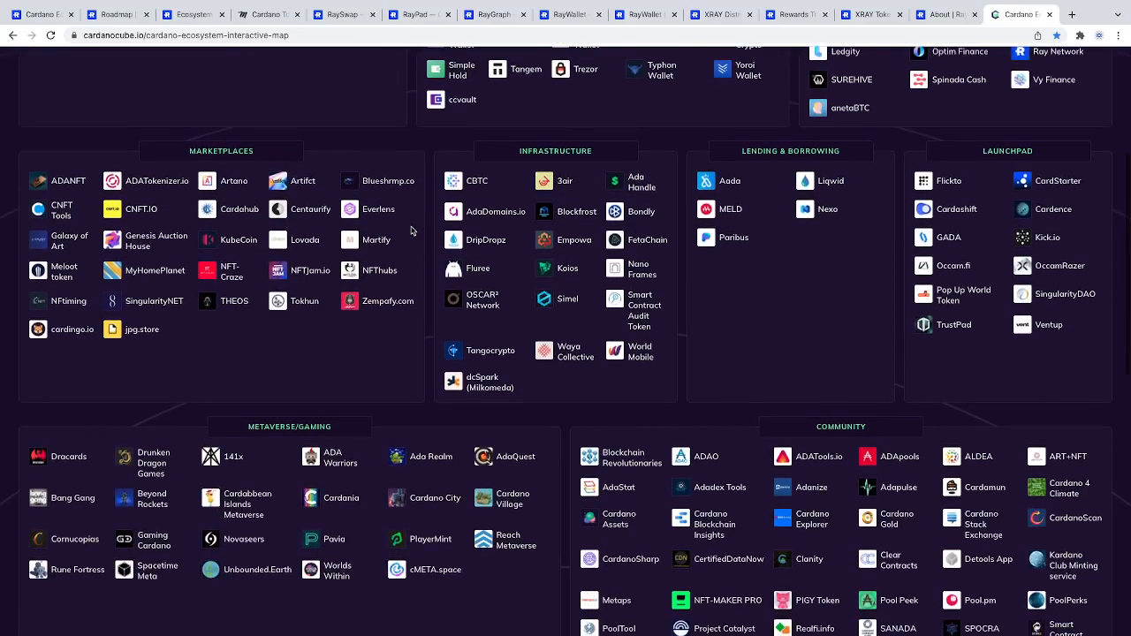